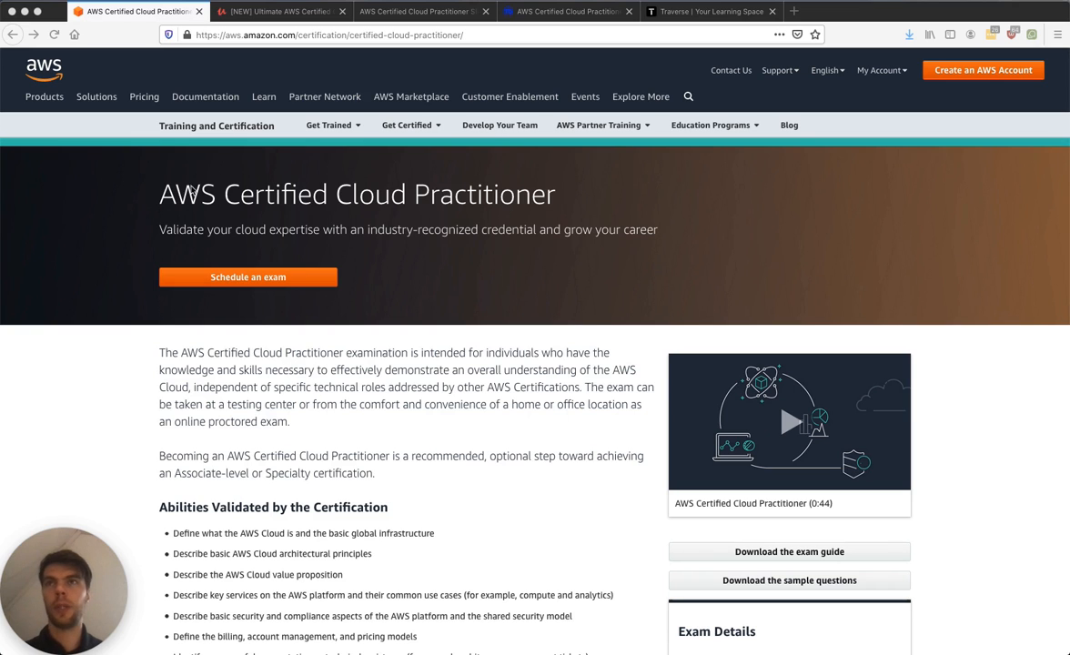
{"action": "mouse_move", "coordinate": [583, 224]}
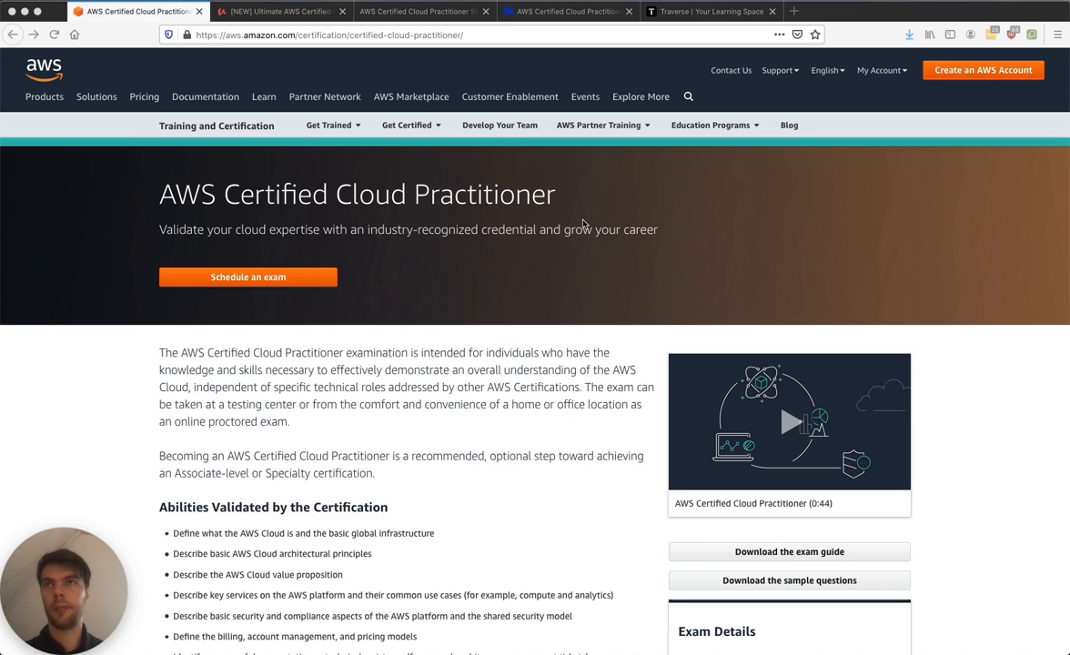
Step: Open the Ultimate AWS Certified Cloud Practitioner course player in Udemy via Go to course
{"action": "scroll", "scroll_direction": "down", "scroll_amount": 3}
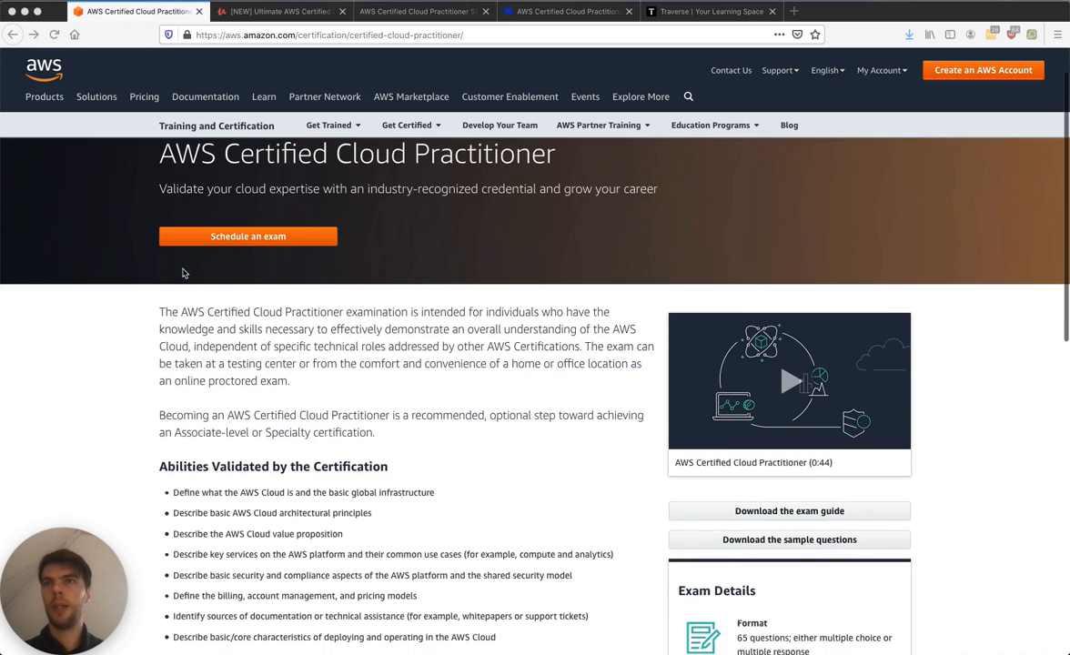
{"action": "scroll", "scroll_direction": "down", "scroll_amount": 3}
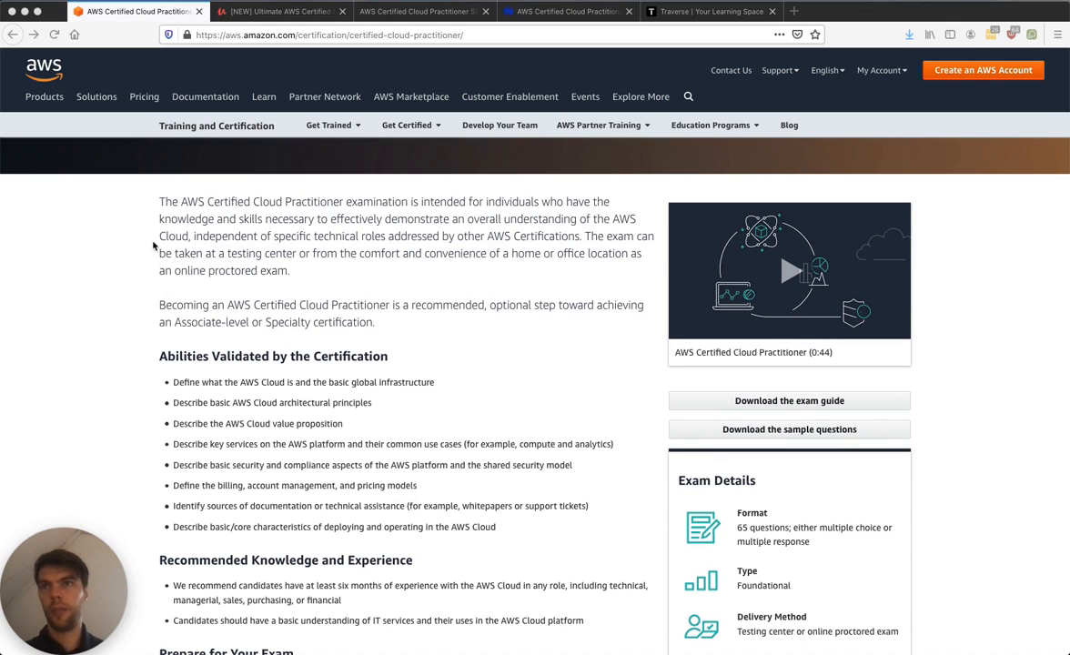
{"action": "scroll", "scroll_direction": "down", "scroll_amount": 3}
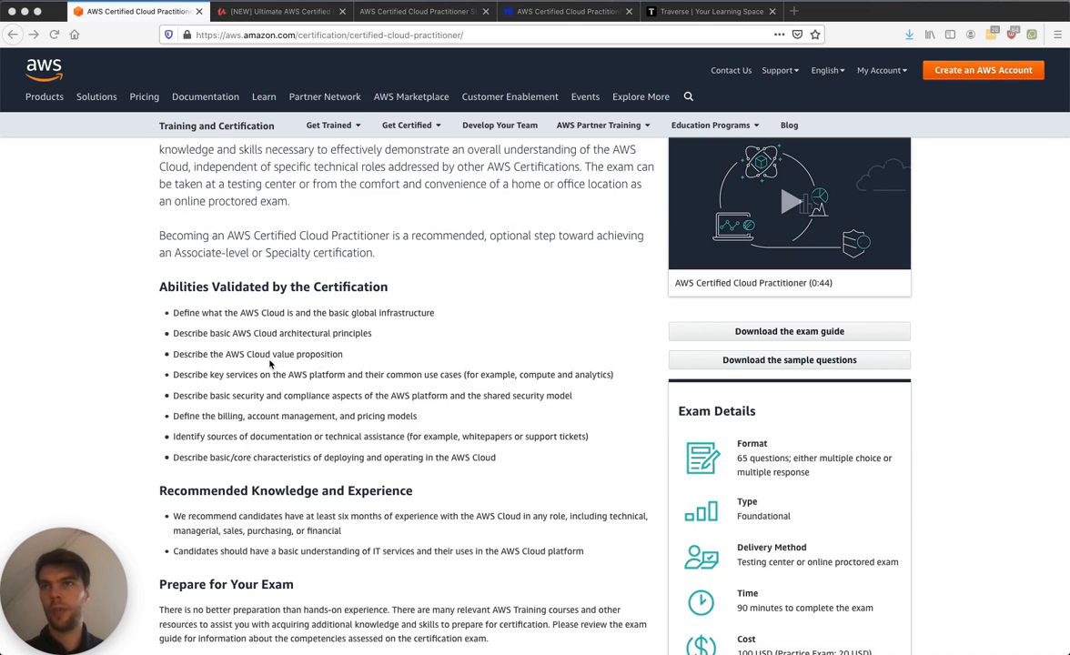
{"action": "mouse_move", "coordinate": [333, 363]}
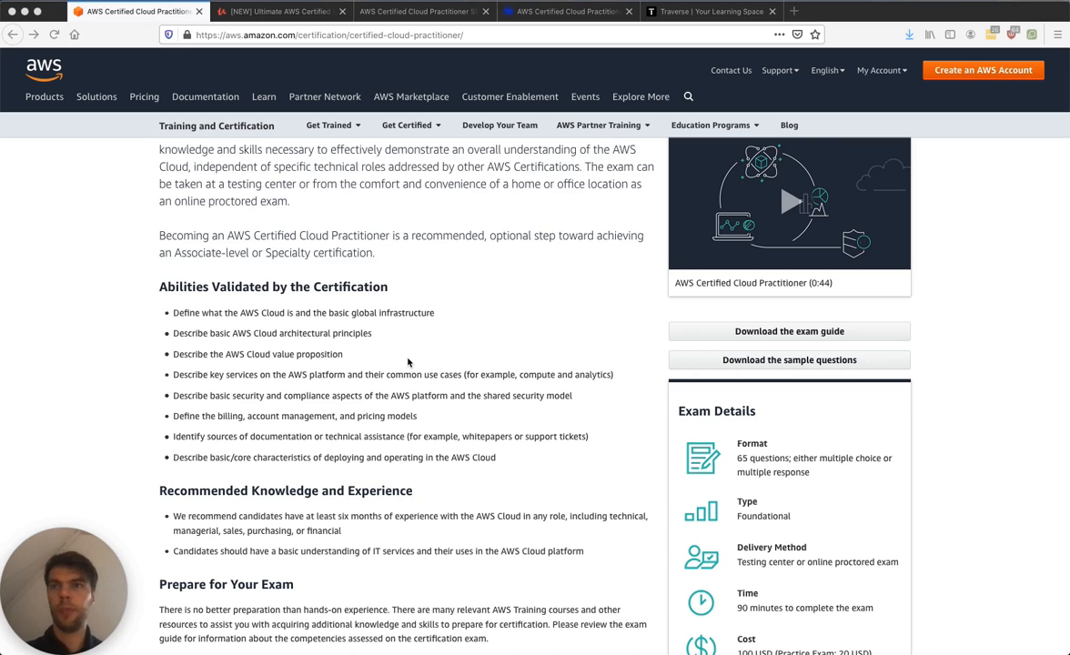
{"action": "mouse_move", "coordinate": [298, 106]}
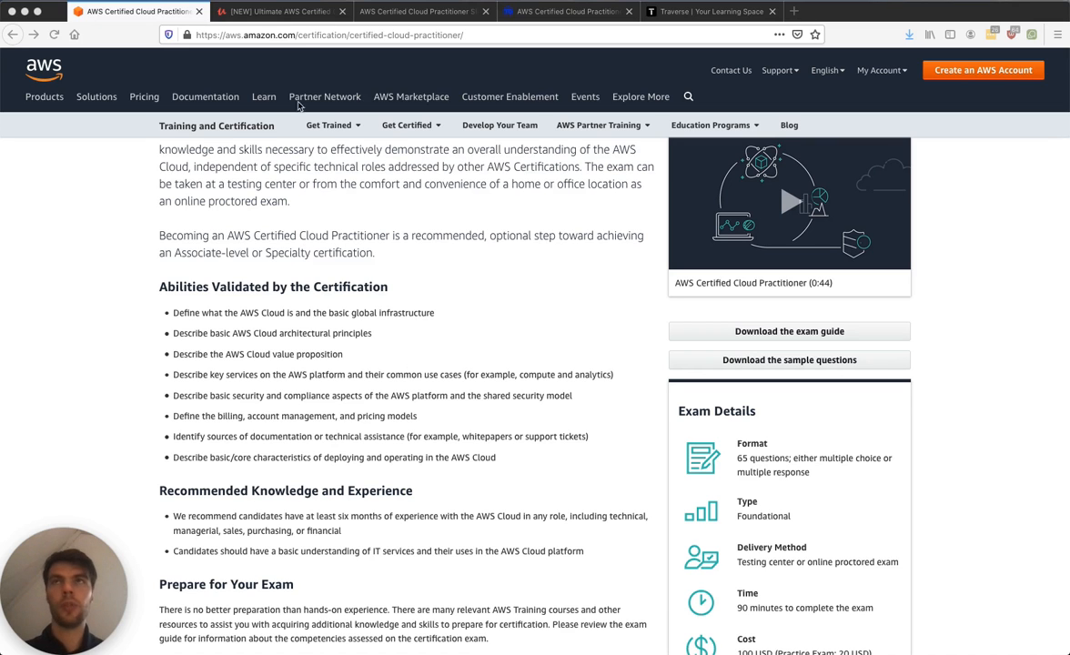
{"action": "scroll", "scroll_direction": "up", "scroll_amount": 3}
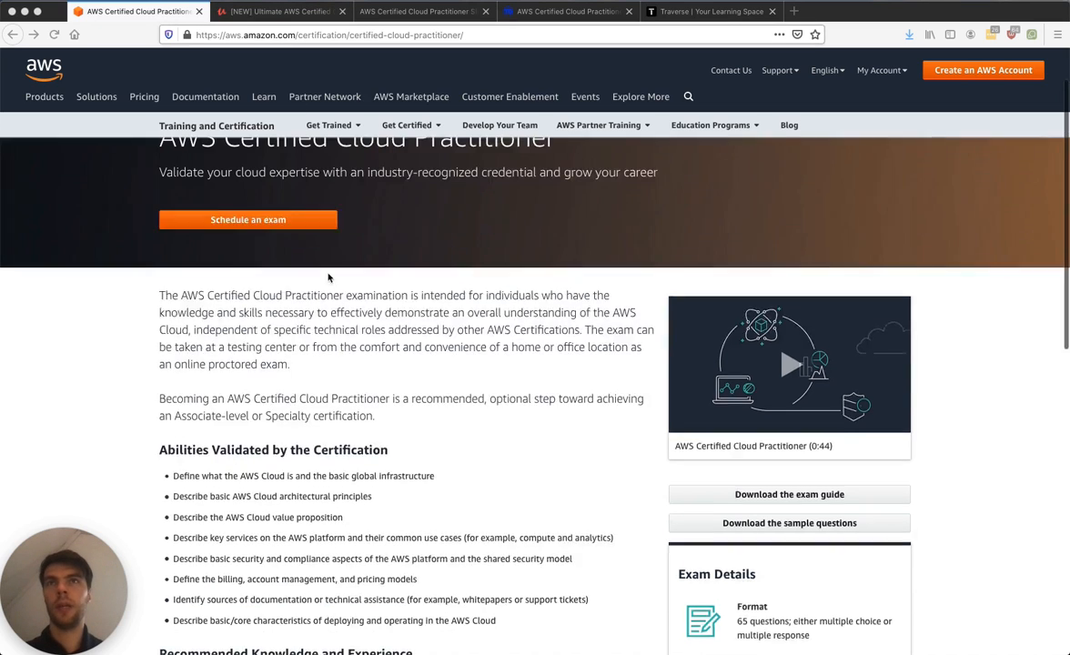
{"action": "left_click", "coordinate": [280, 11]}
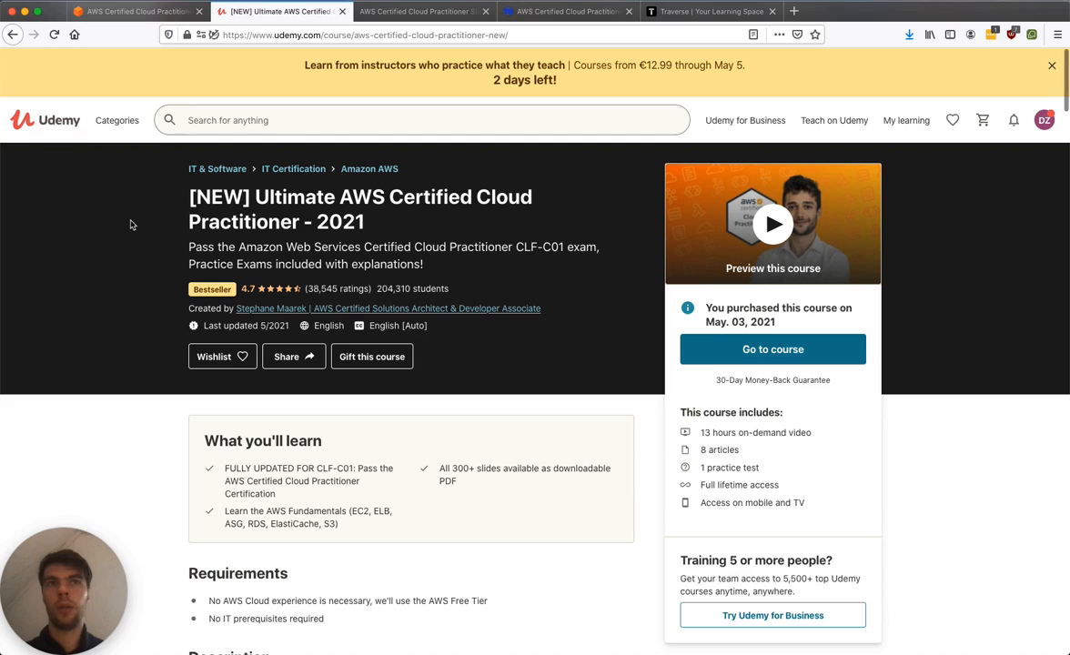
{"action": "mouse_move", "coordinate": [753, 224]}
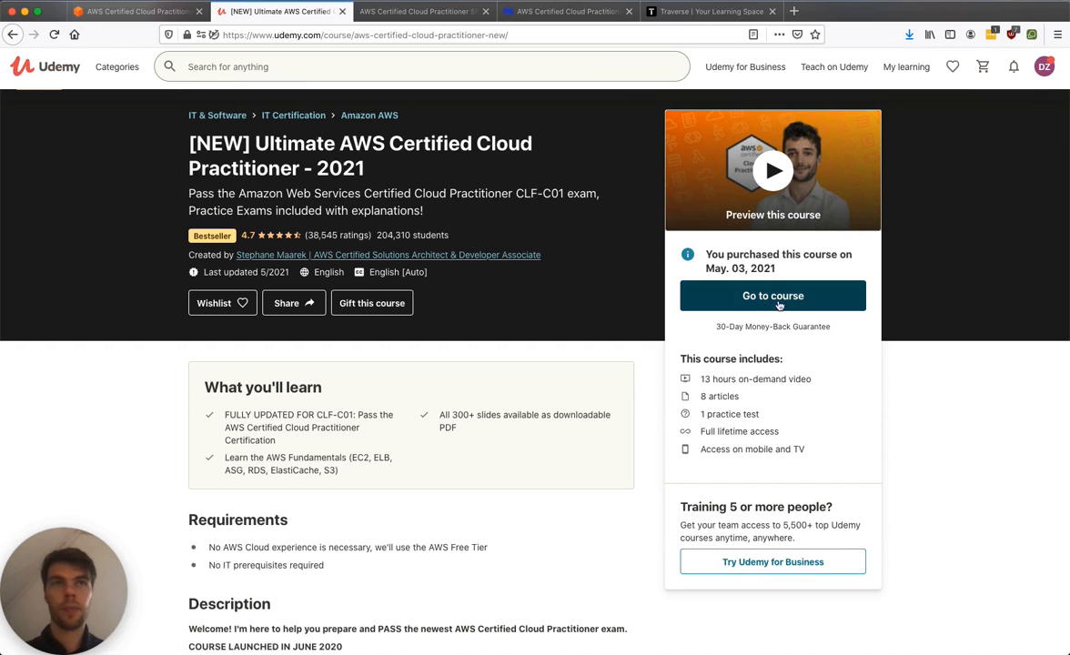
{"action": "left_click", "coordinate": [772, 295]}
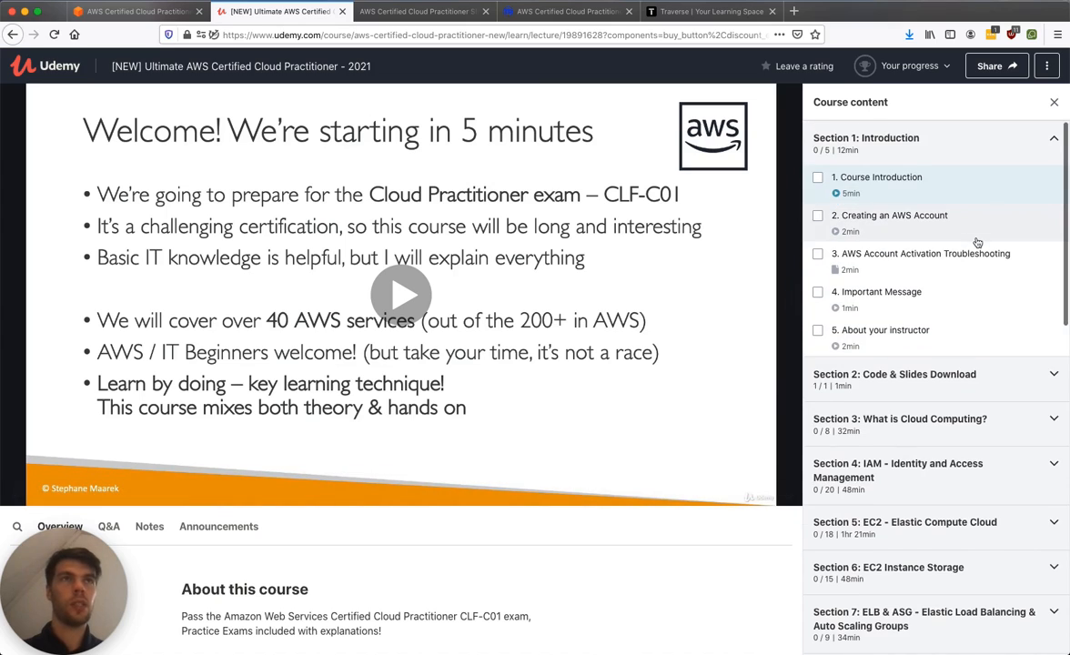
{"action": "scroll", "scroll_direction": "down", "scroll_amount": 3}
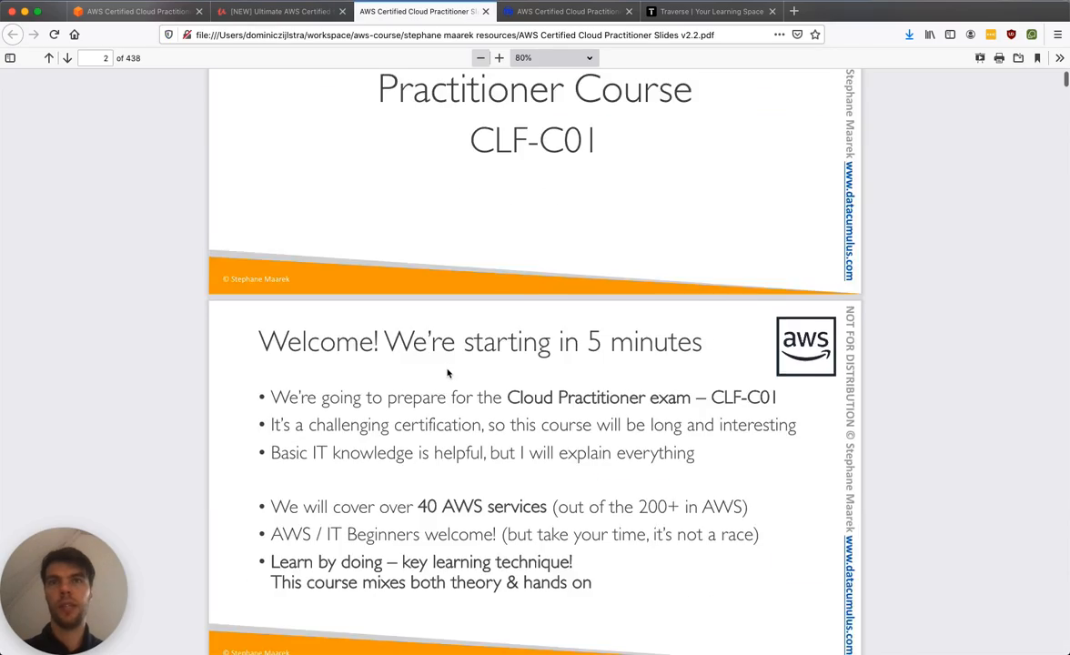
{"action": "scroll", "scroll_direction": "down", "scroll_amount": 3}
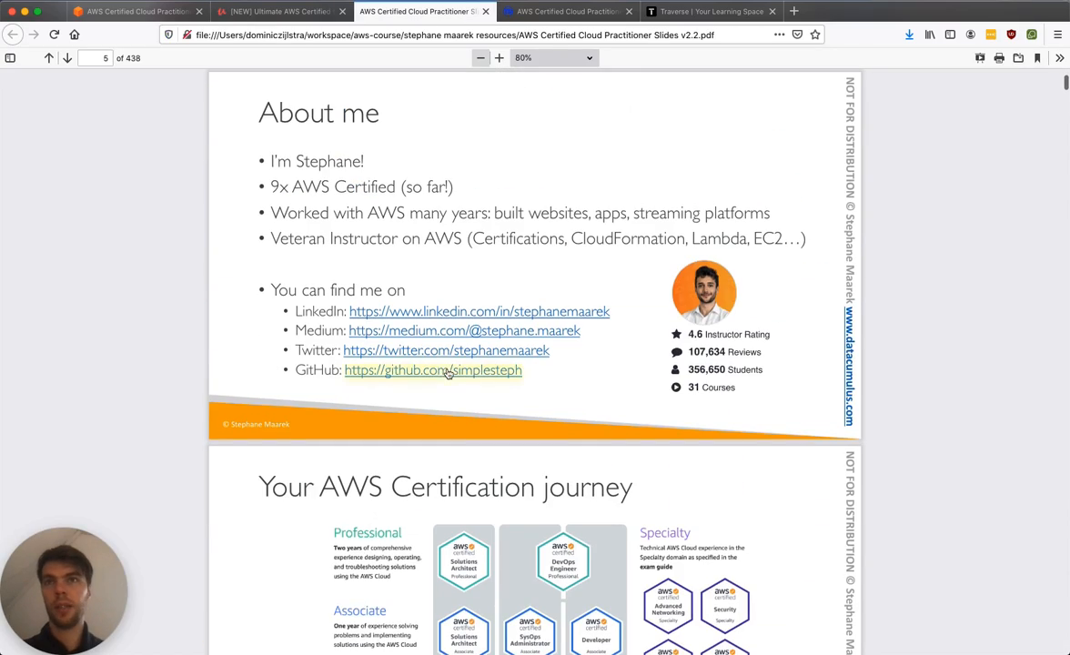
{"action": "left_click", "coordinate": [282, 11]}
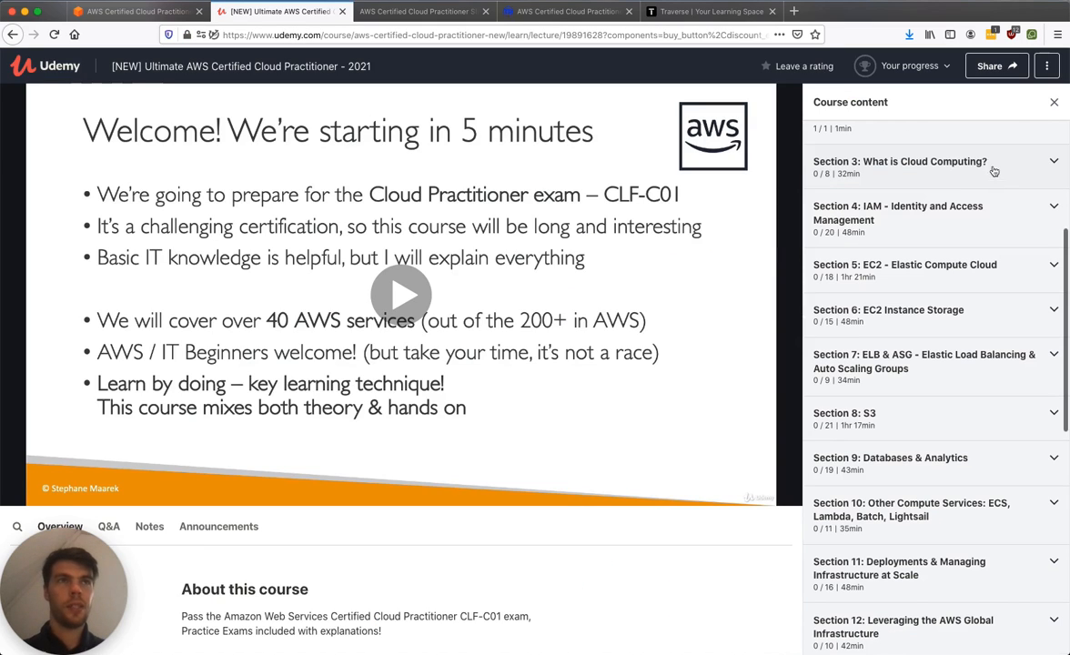
{"action": "mouse_move", "coordinate": [995, 219]}
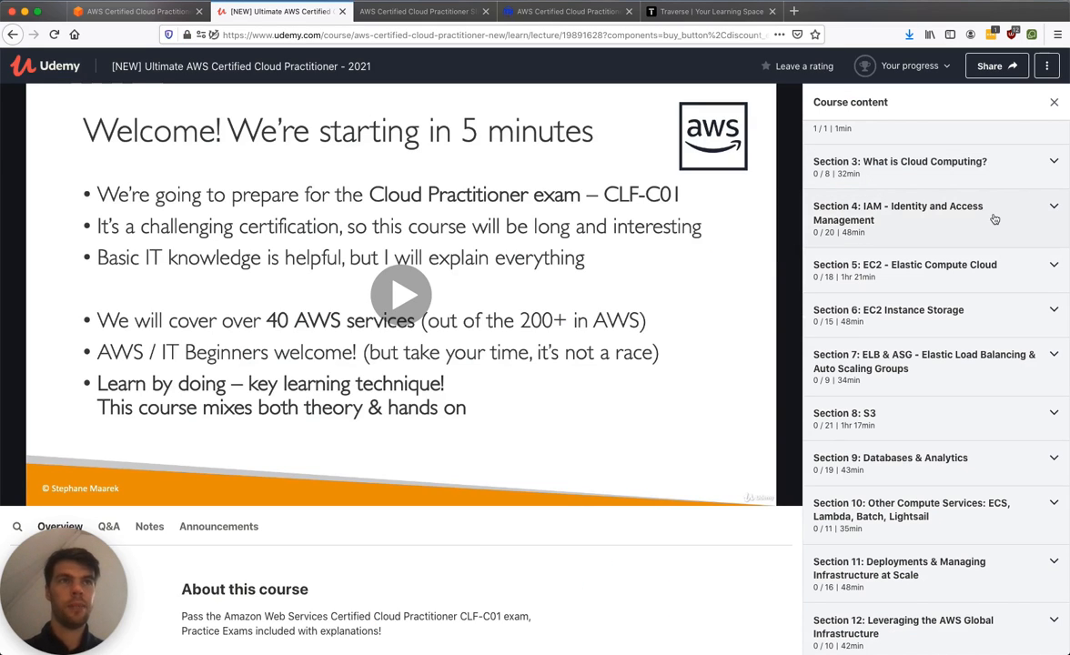
{"action": "scroll", "scroll_direction": "down", "scroll_amount": 3}
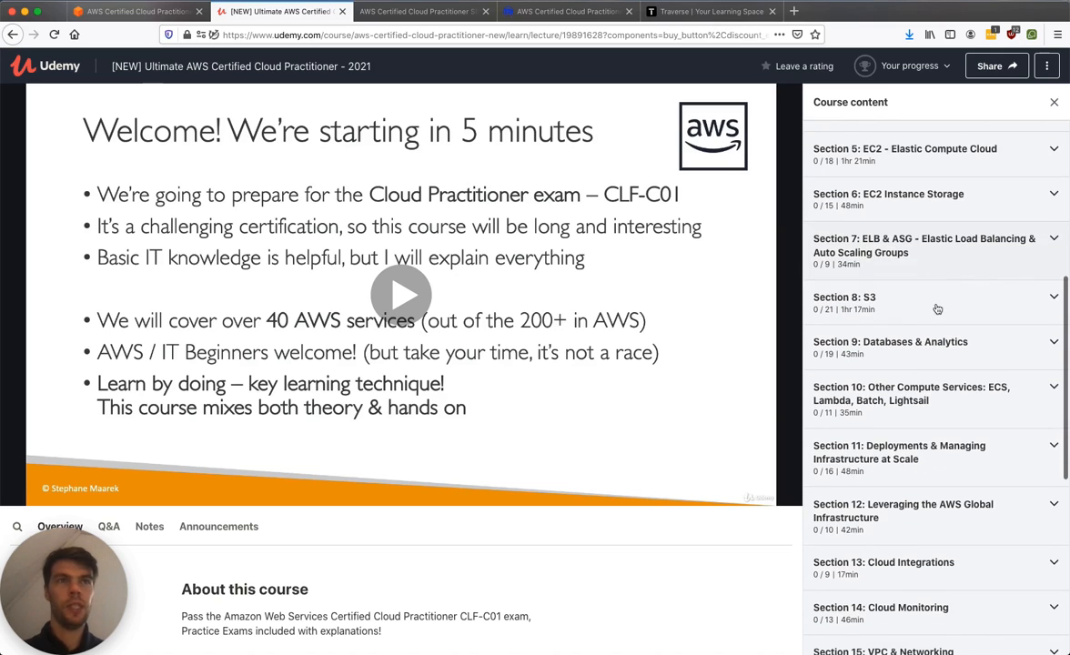
{"action": "scroll", "scroll_direction": "down", "scroll_amount": 3}
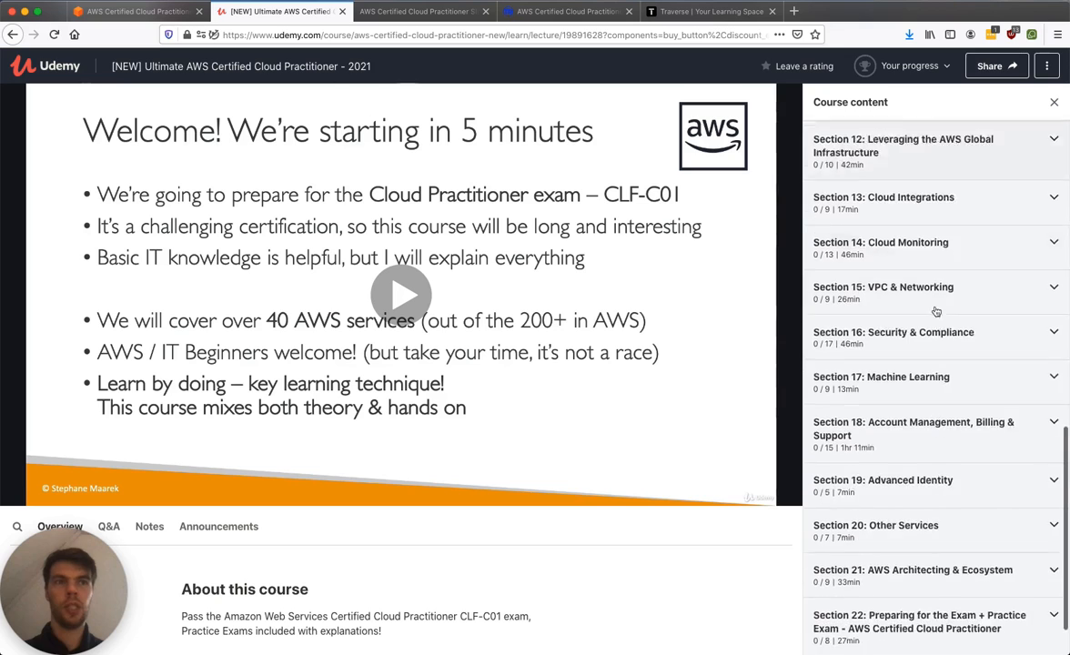
{"action": "scroll", "scroll_direction": "down", "scroll_amount": 3}
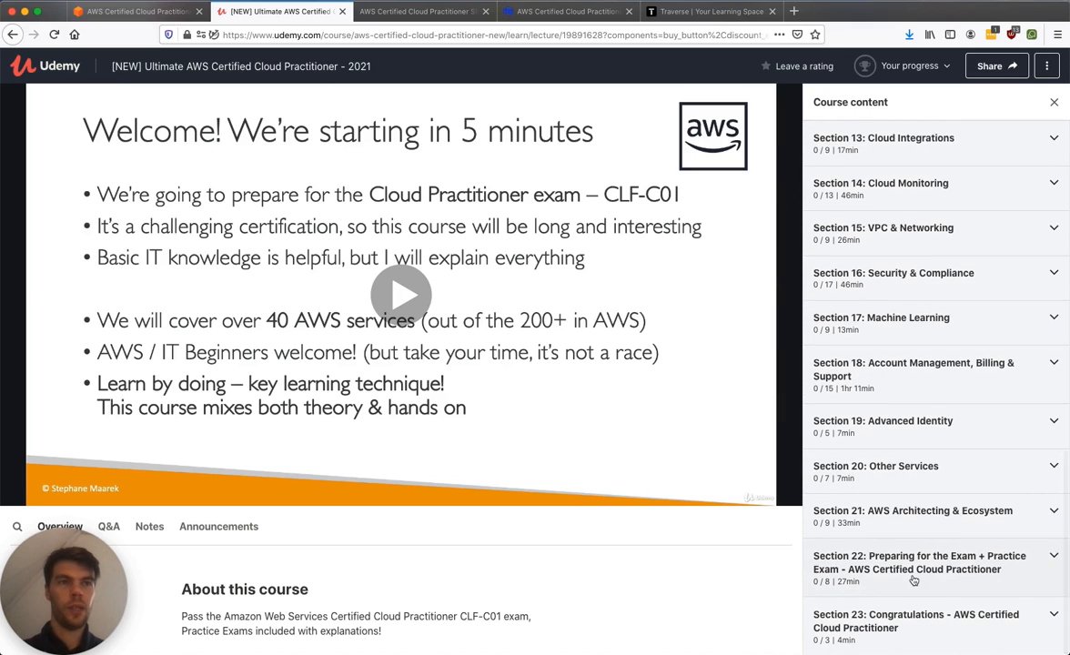
{"action": "mouse_move", "coordinate": [967, 378]}
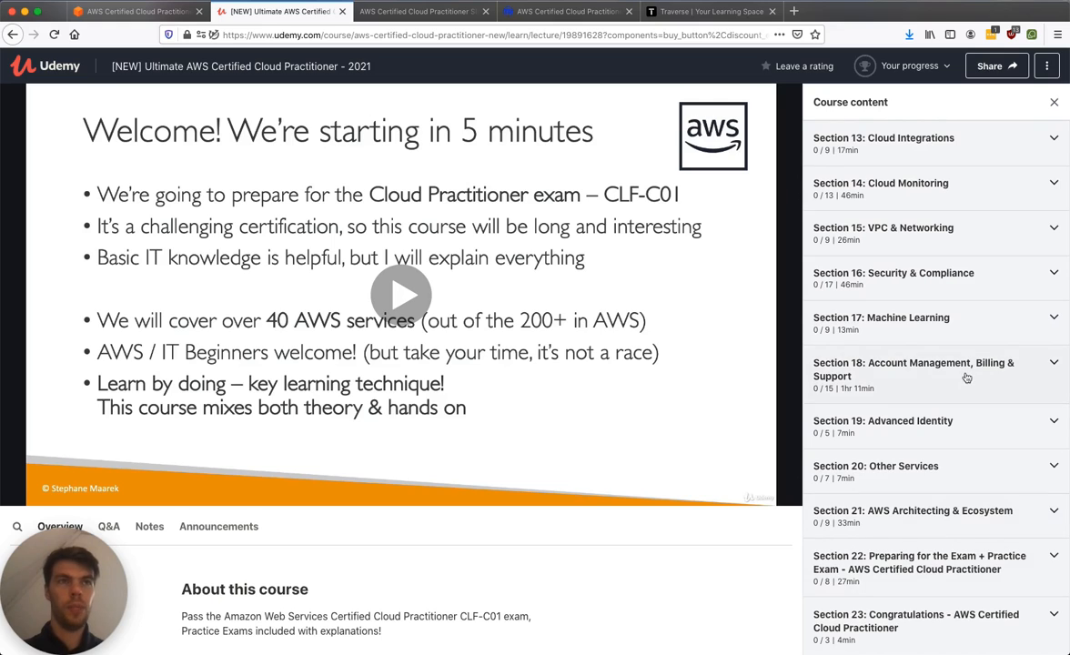
{"action": "mouse_move", "coordinate": [942, 539]}
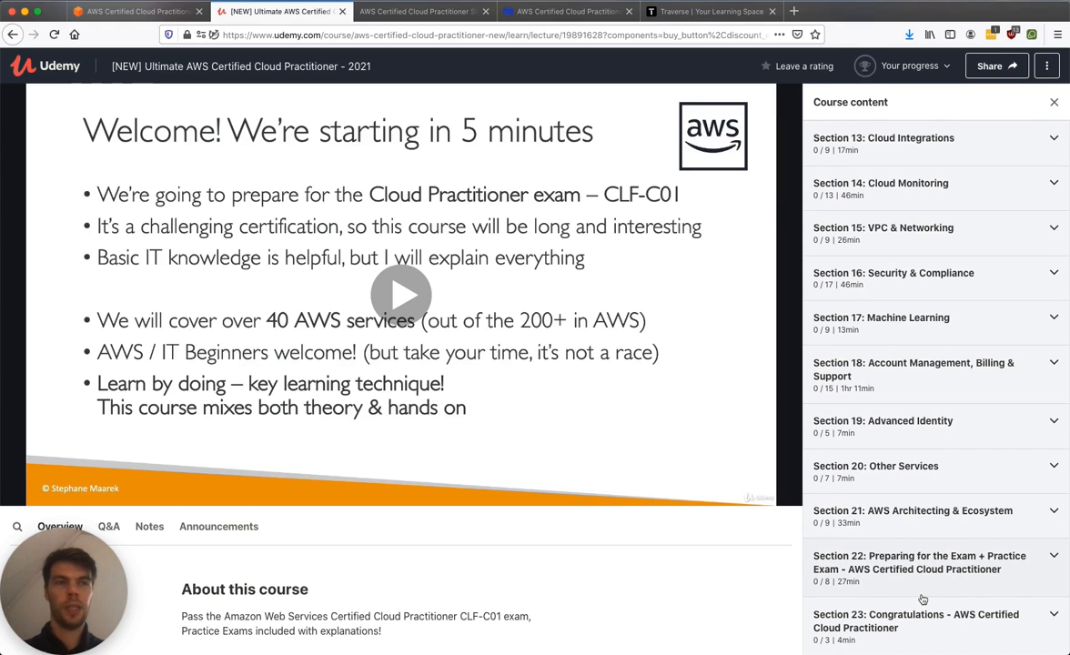
Step: Open Tutorials Dojo's Practice Exams - Timed Mode diagnostic test, then return to Udemy
{"action": "left_click", "coordinate": [567, 11]}
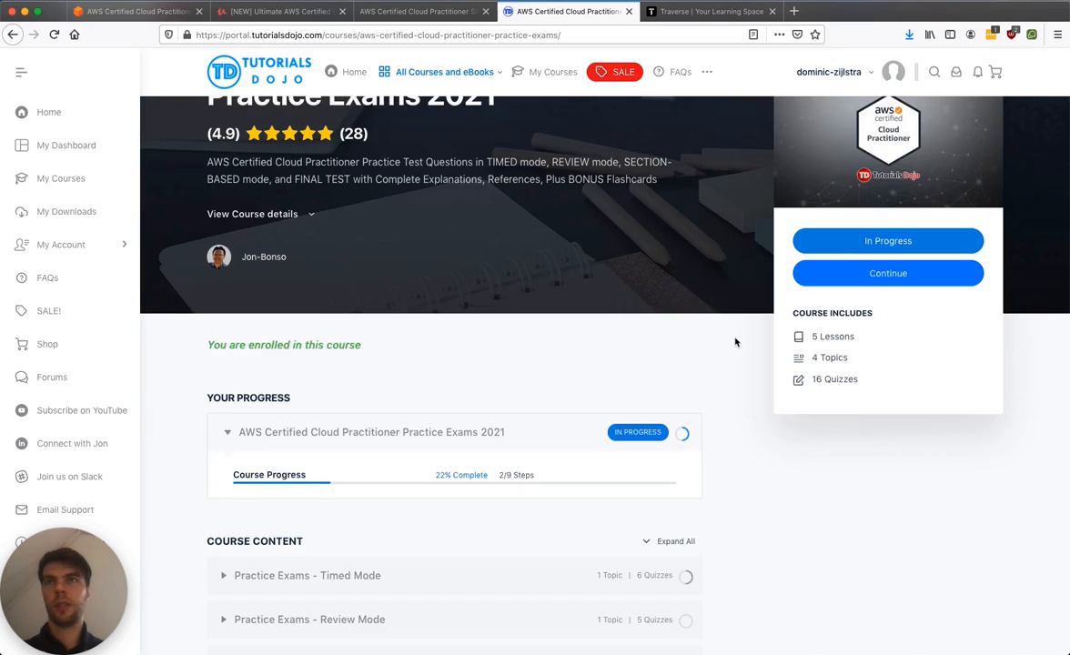
{"action": "scroll", "scroll_direction": "down", "scroll_amount": 3}
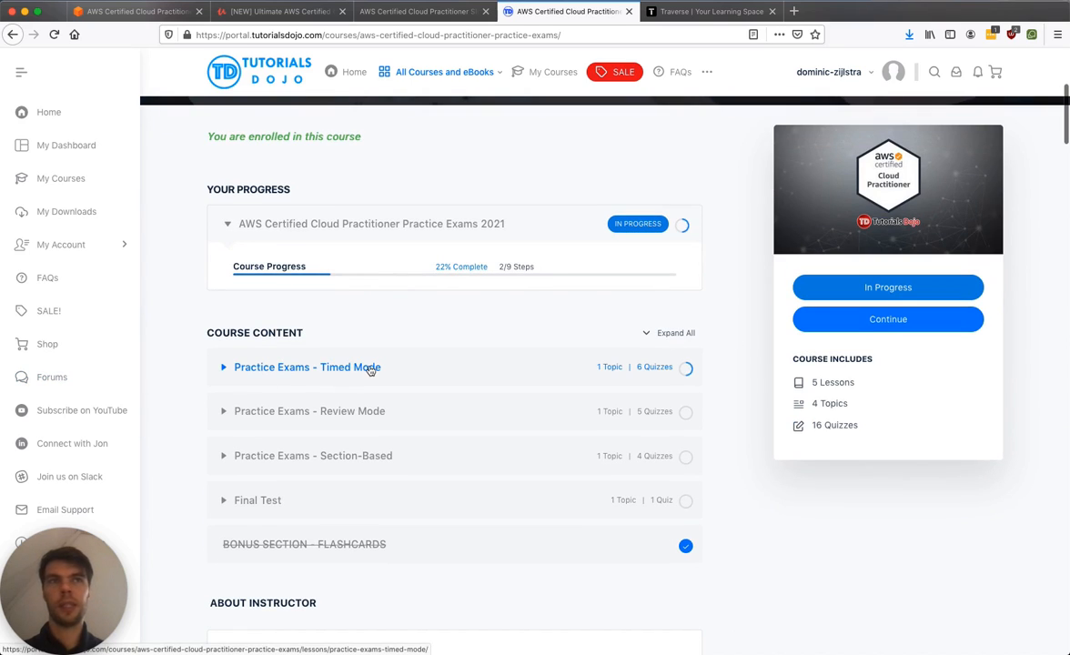
{"action": "left_click", "coordinate": [306, 366]}
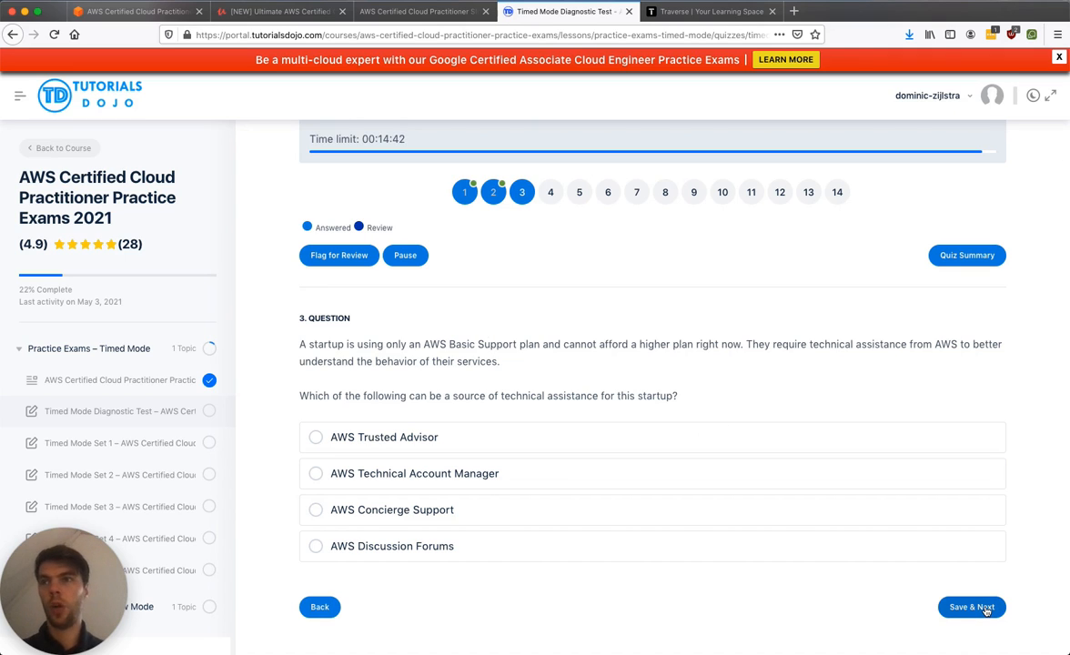
{"action": "mouse_move", "coordinate": [873, 318]}
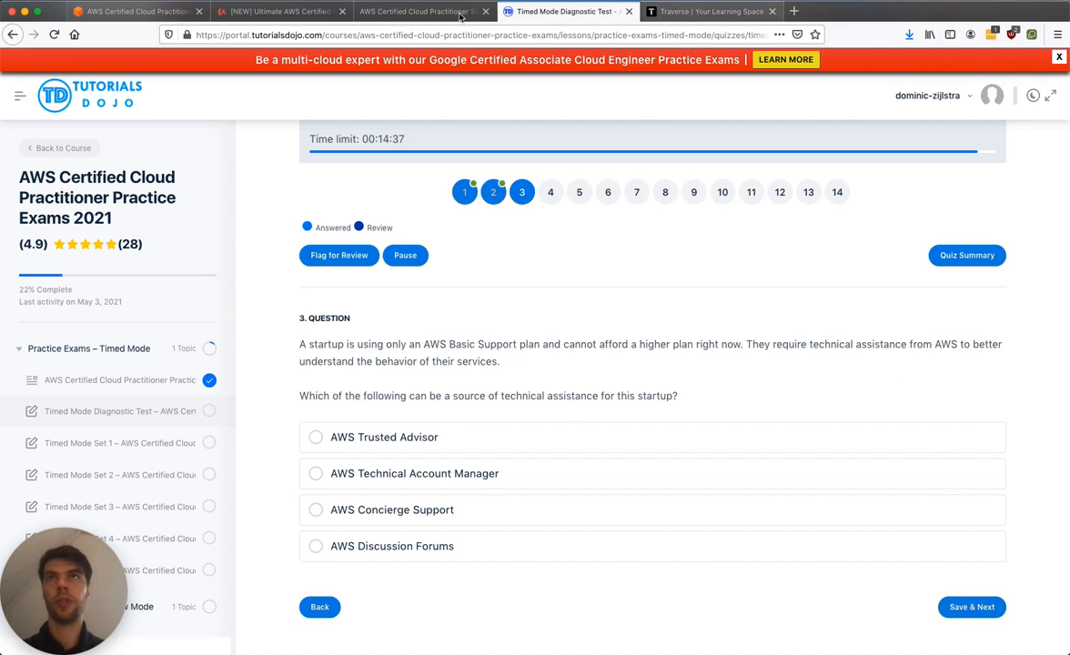
{"action": "left_click", "coordinate": [278, 11]}
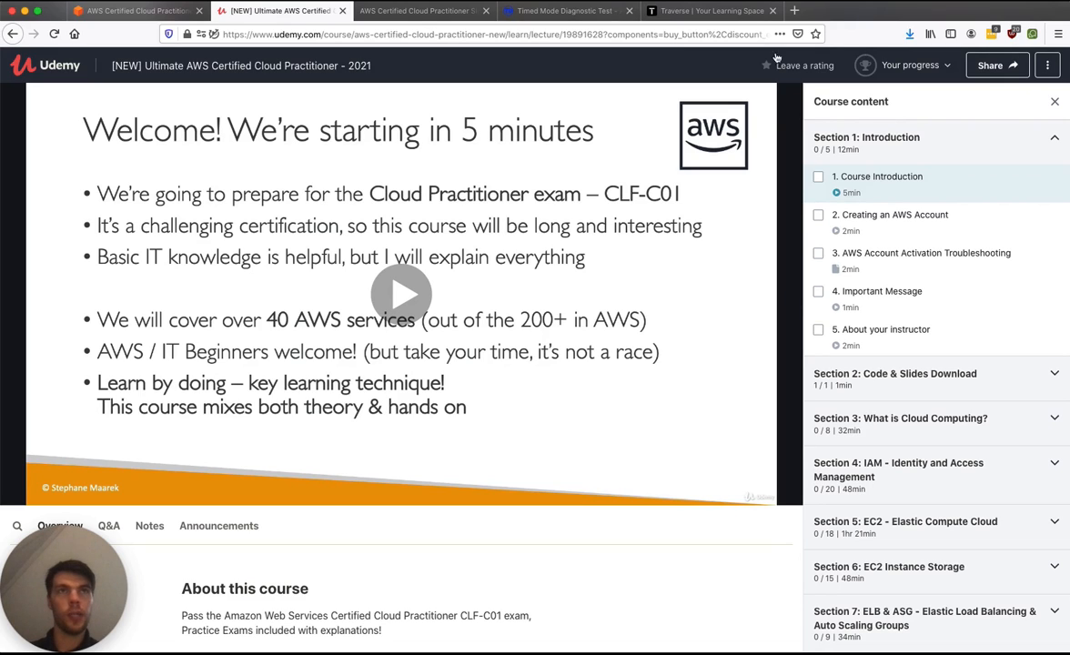
Step: Switch to the Traverse.link home page welcoming Cloud_Dom and listing active courses
{"action": "left_click", "coordinate": [709, 10]}
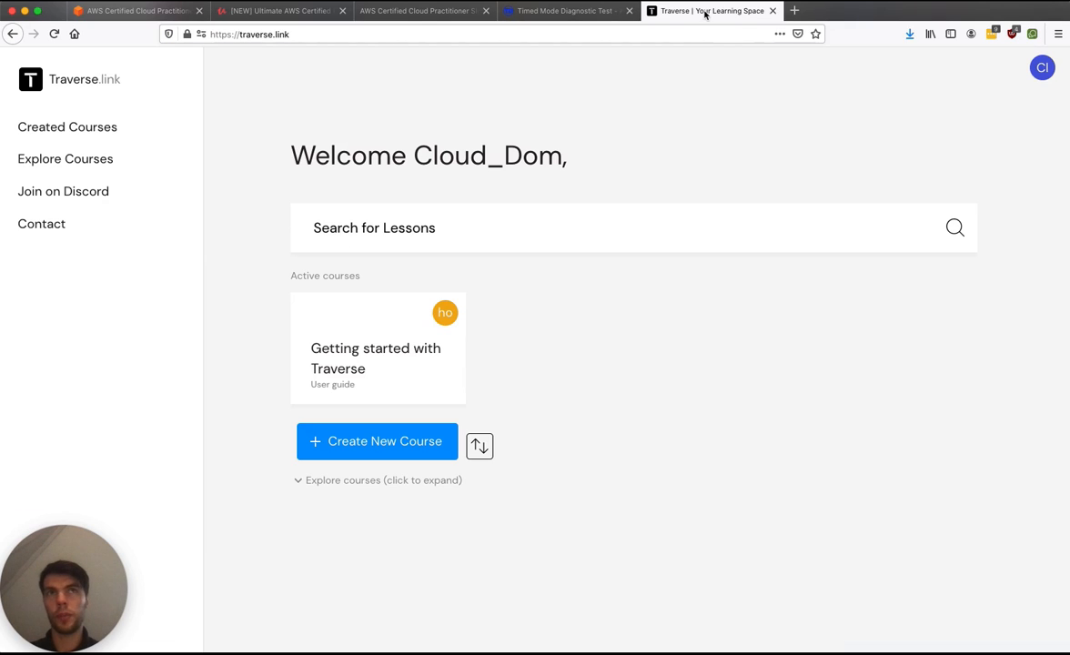
{"action": "mouse_move", "coordinate": [526, 109]}
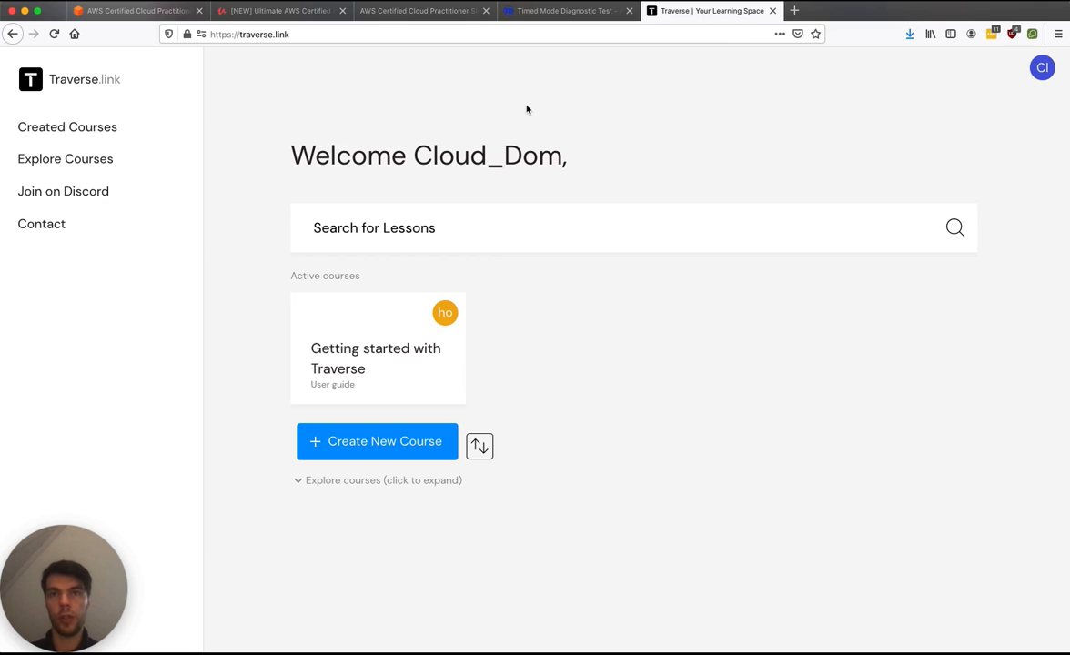
{"action": "mouse_move", "coordinate": [600, 174]}
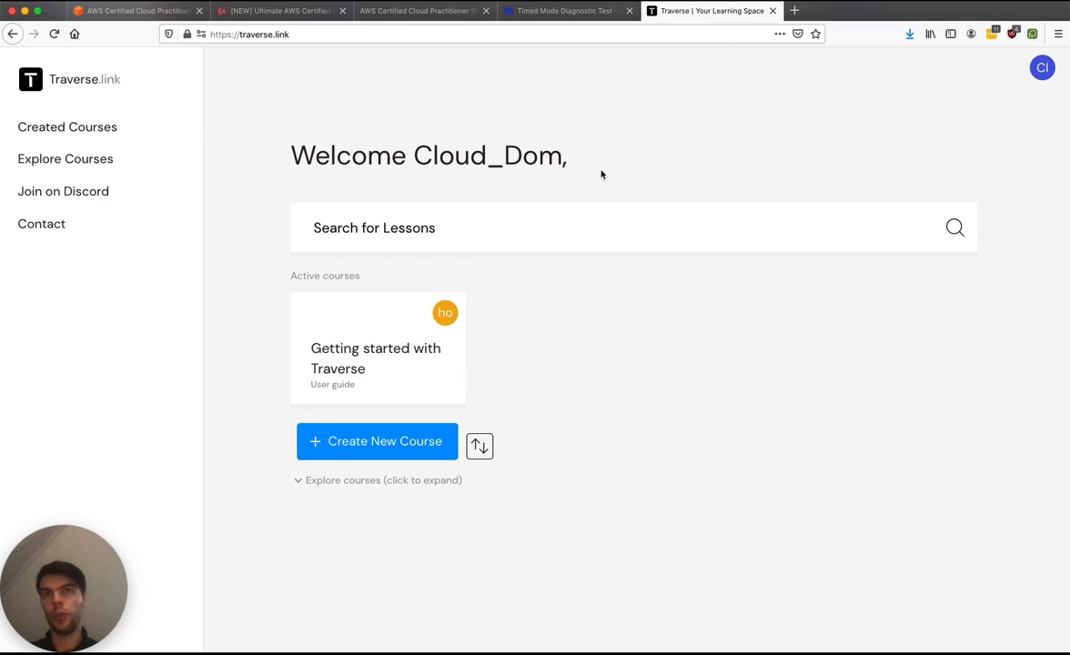
{"action": "mouse_move", "coordinate": [408, 356]}
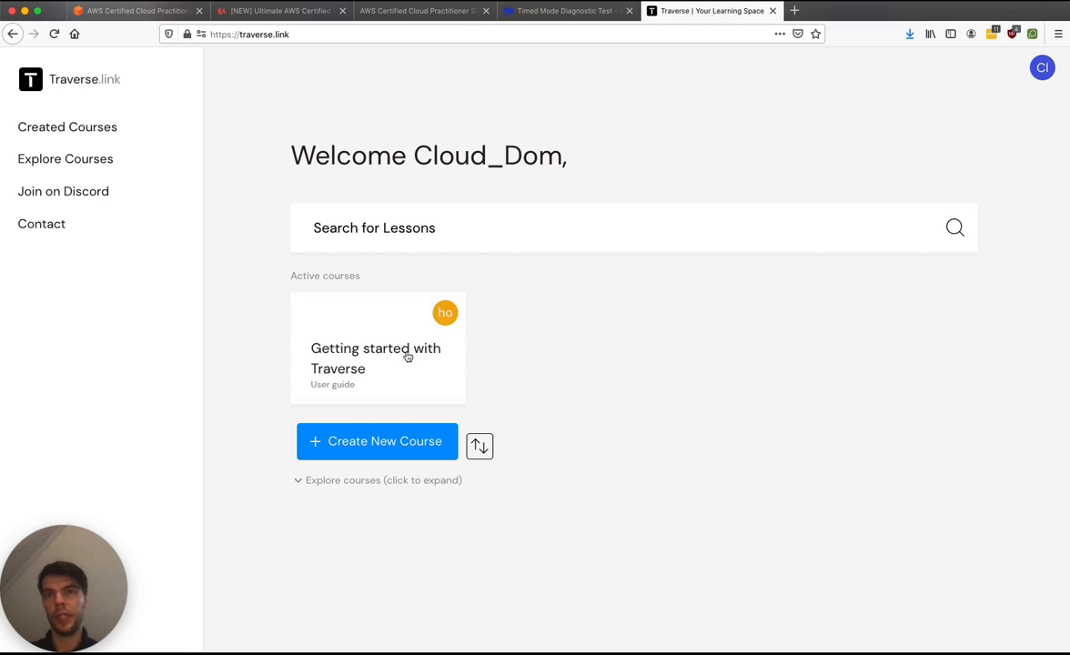
{"action": "mouse_move", "coordinate": [642, 364]}
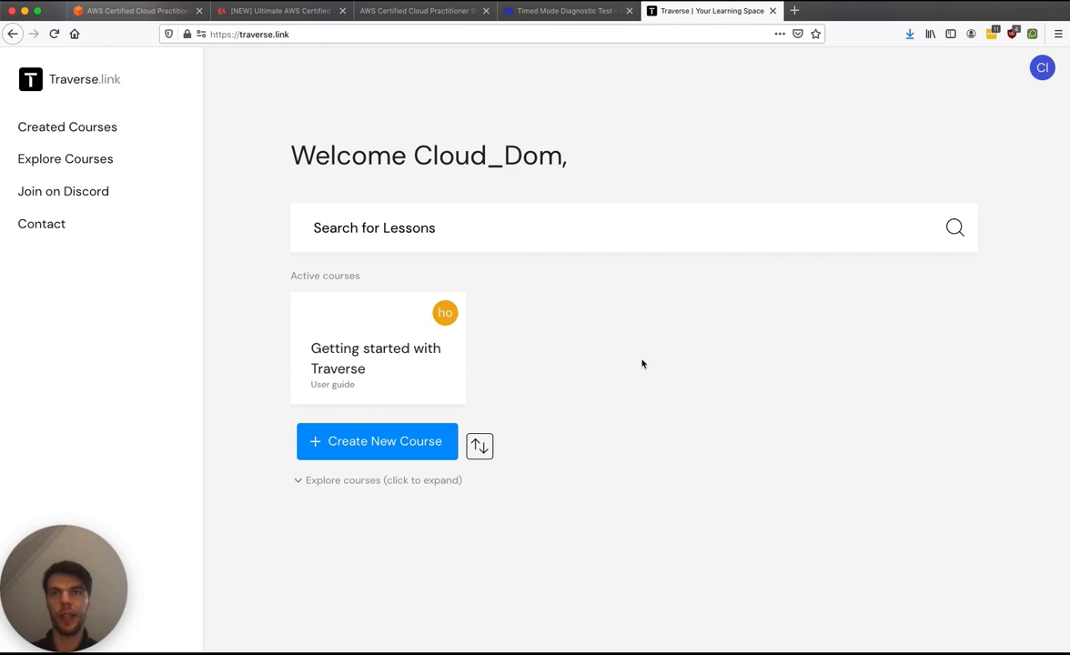
{"action": "mouse_move", "coordinate": [498, 201]}
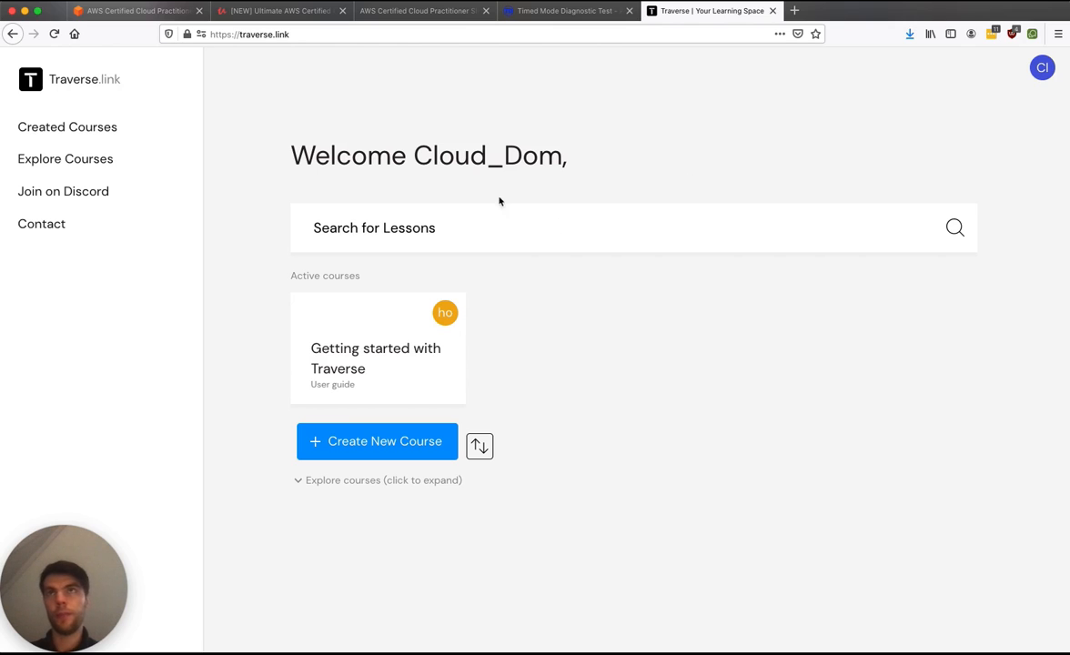
{"action": "mouse_move", "coordinate": [375, 441]}
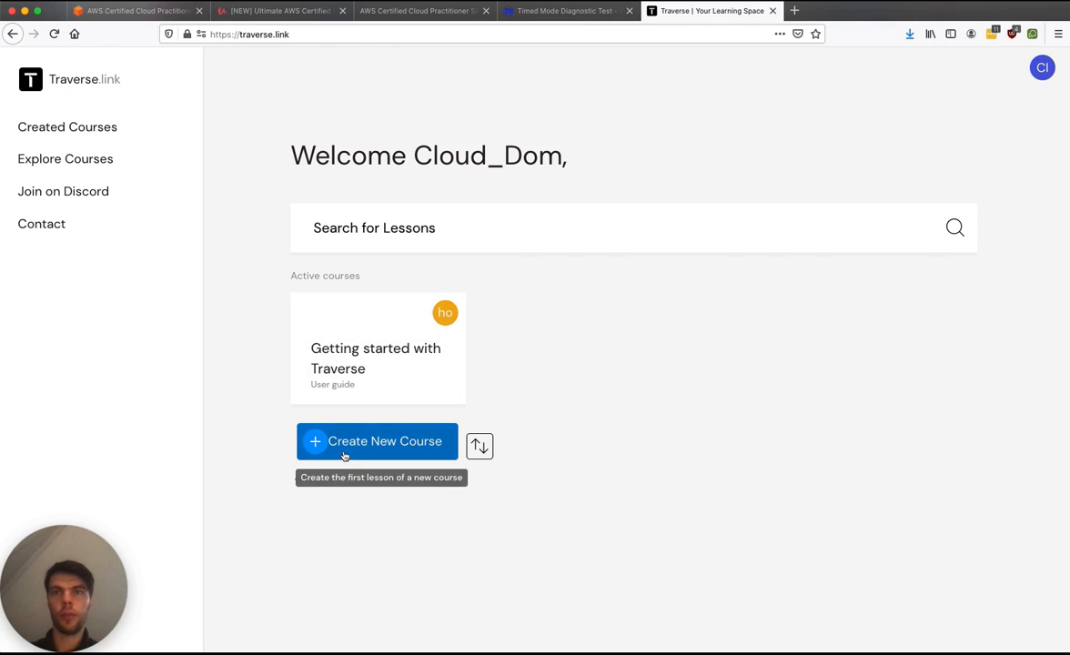
Step: Create the course 'AWS Certified Cloud Practitioner', briefly checking the AWS certification page
{"action": "left_click", "coordinate": [376, 440]}
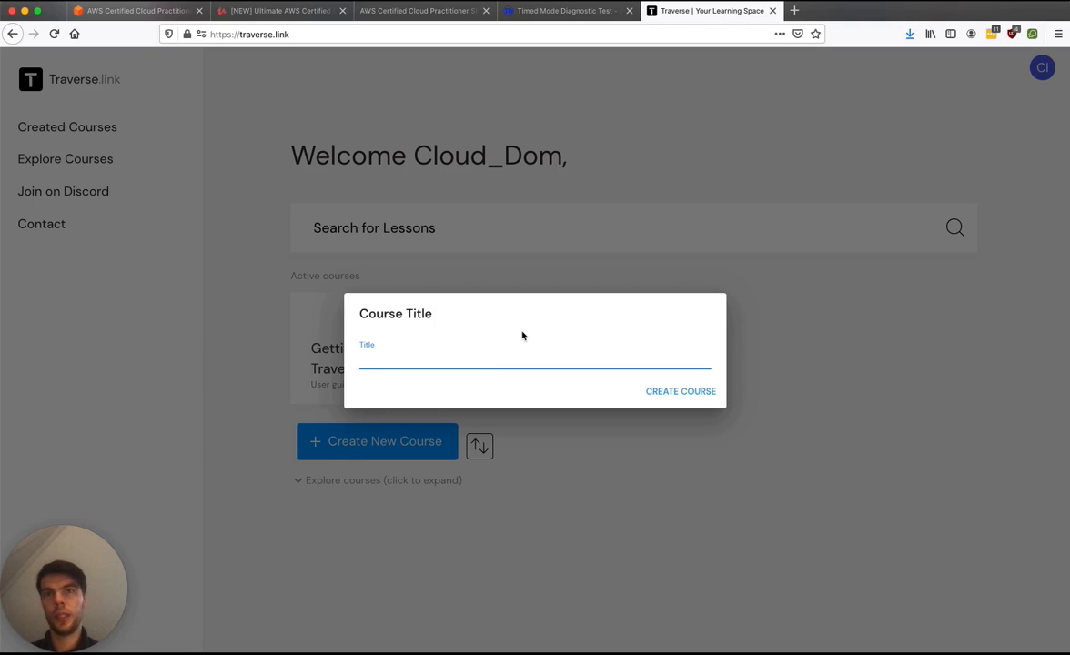
{"action": "type", "text": "AWS Certified Cloud Practitioner"}
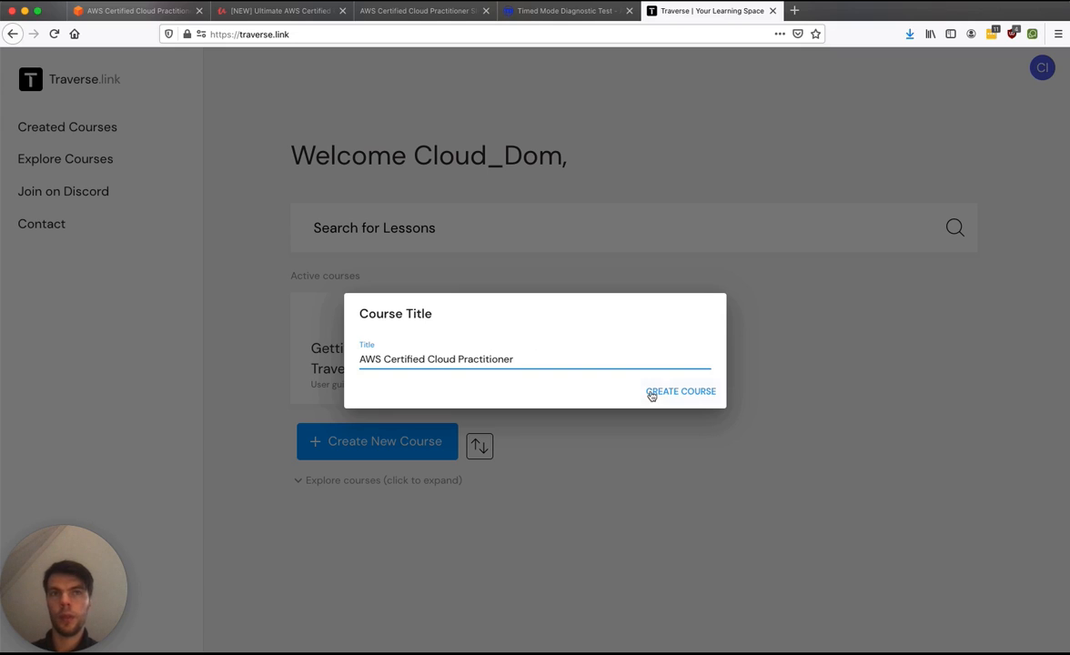
{"action": "left_click", "coordinate": [681, 391]}
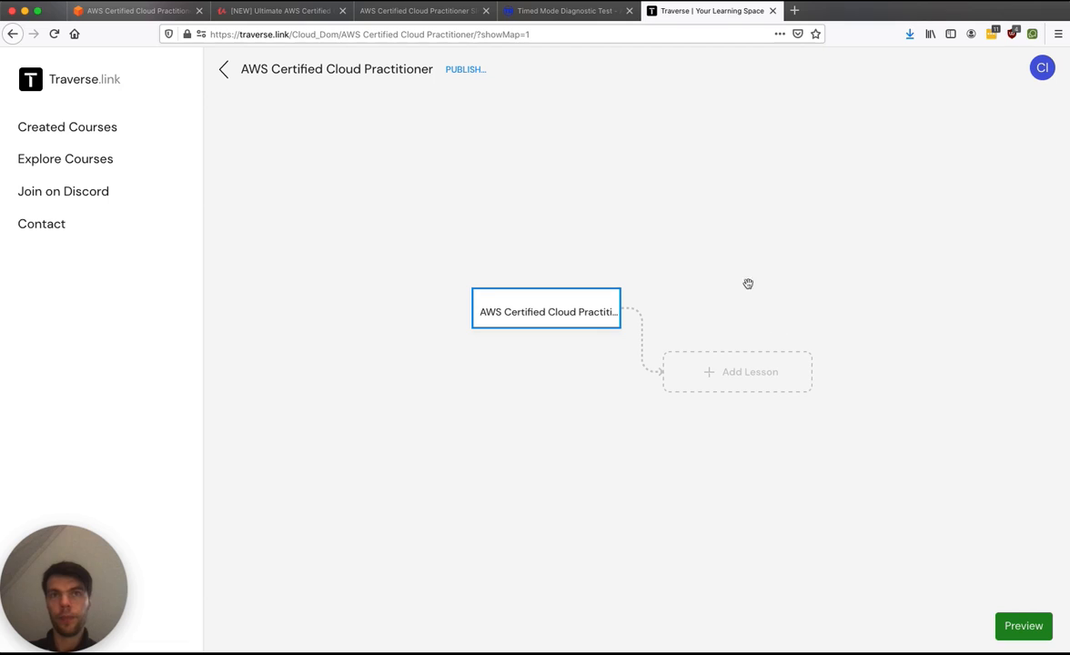
{"action": "mouse_move", "coordinate": [750, 415]}
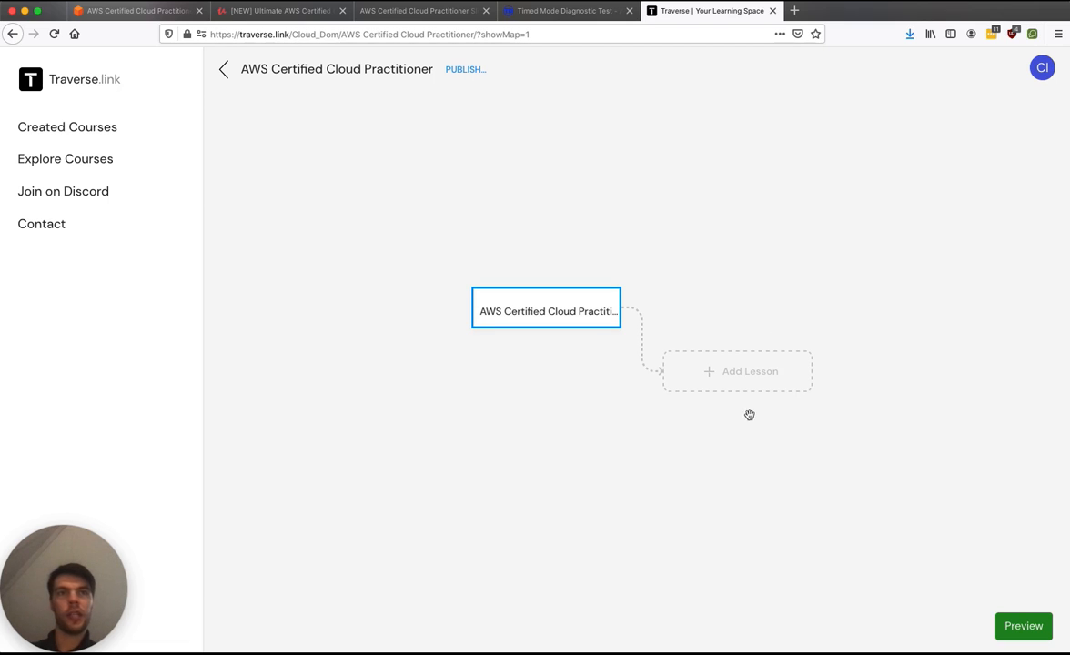
{"action": "mouse_move", "coordinate": [269, 102]}
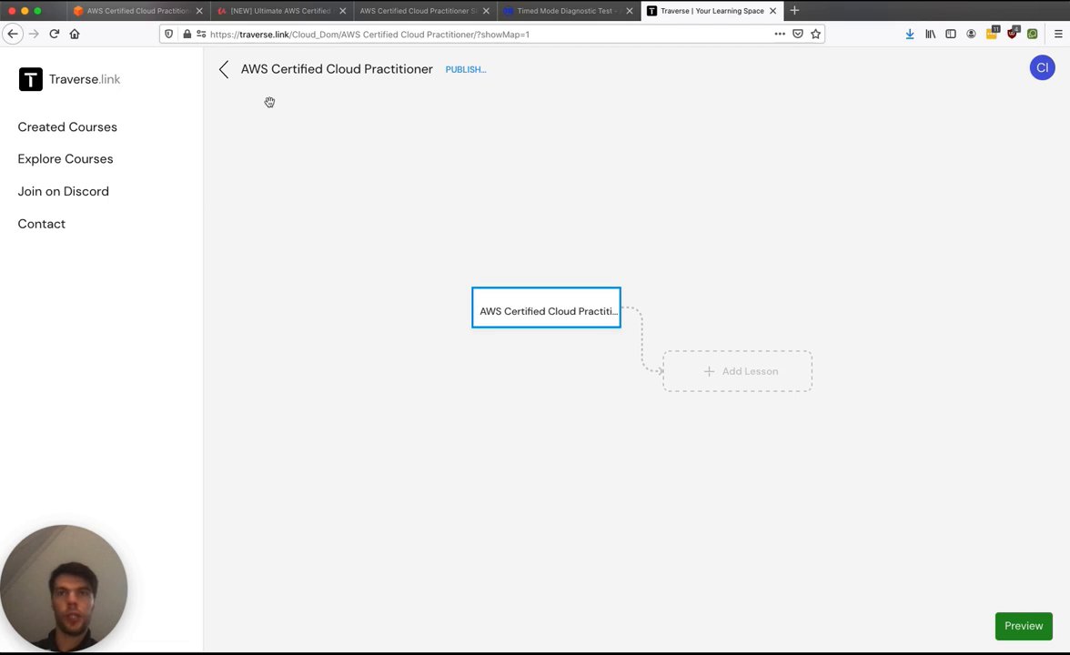
{"action": "left_click", "coordinate": [282, 10]}
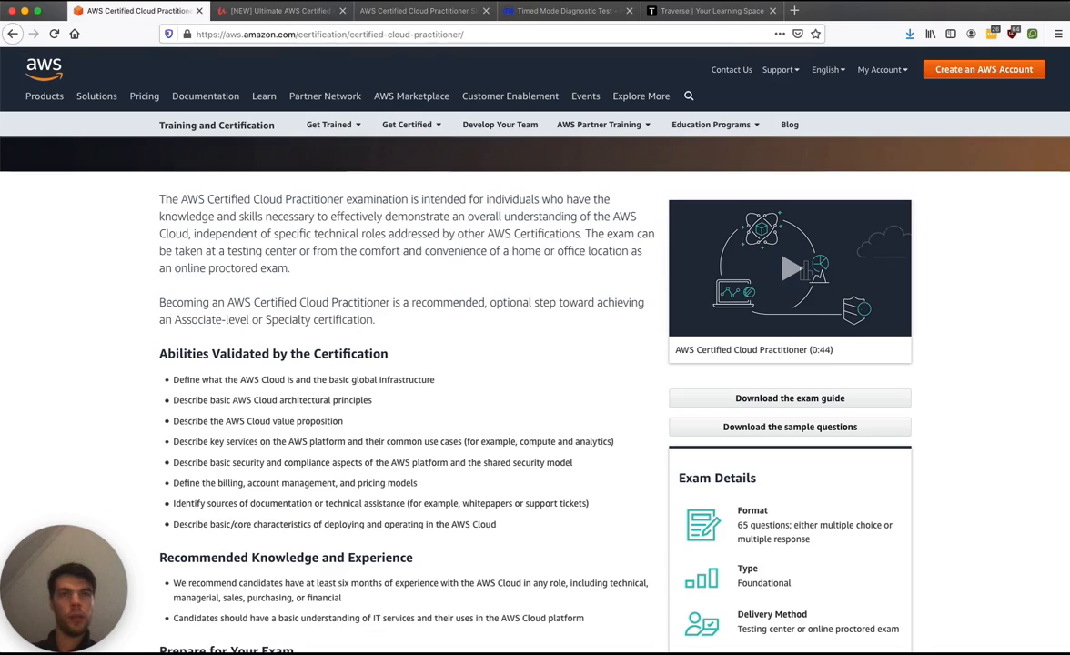
{"action": "left_click", "coordinate": [710, 10]}
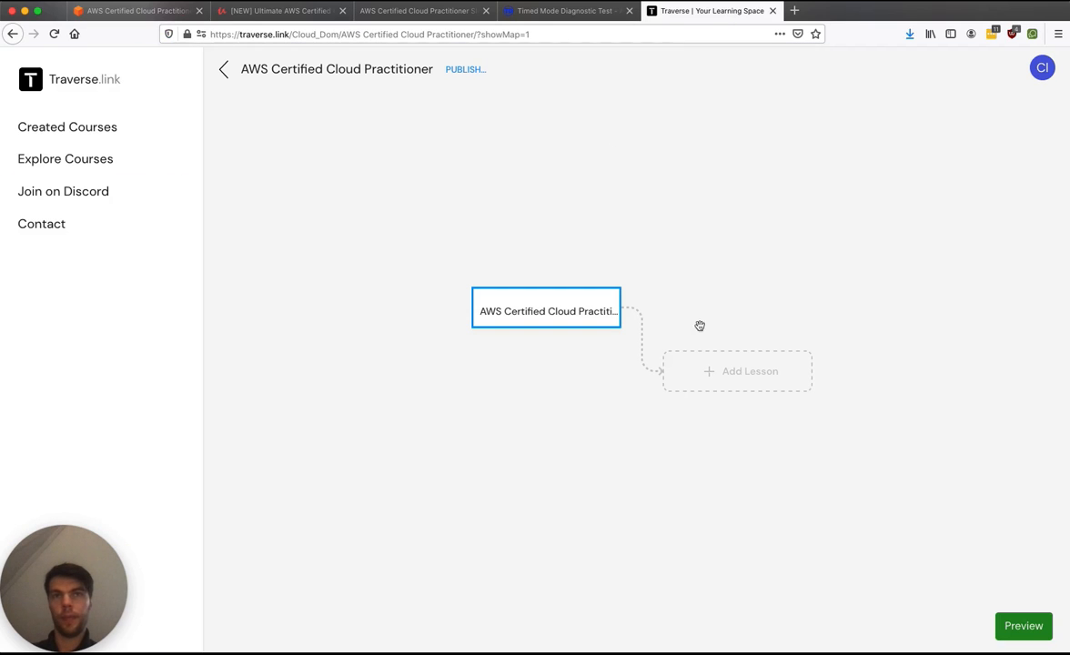
Step: Create lessons 'Cloud Computing' and 'AWS Cloud' branching from the starting lesson
{"action": "left_click", "coordinate": [737, 371]}
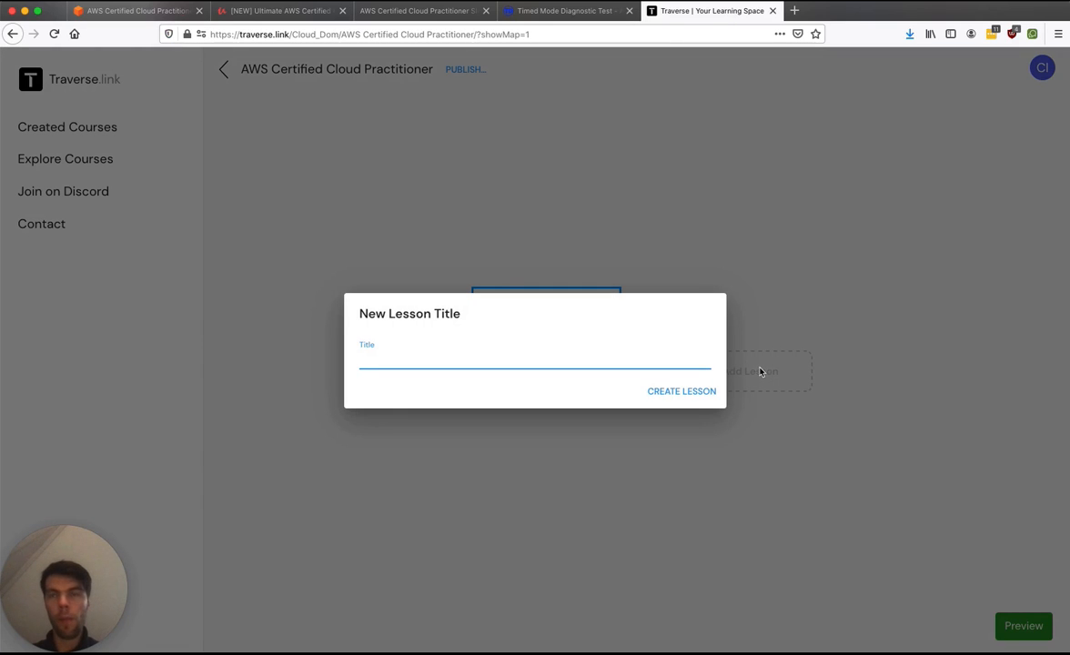
{"action": "type", "text": "Cloud Compuy"}
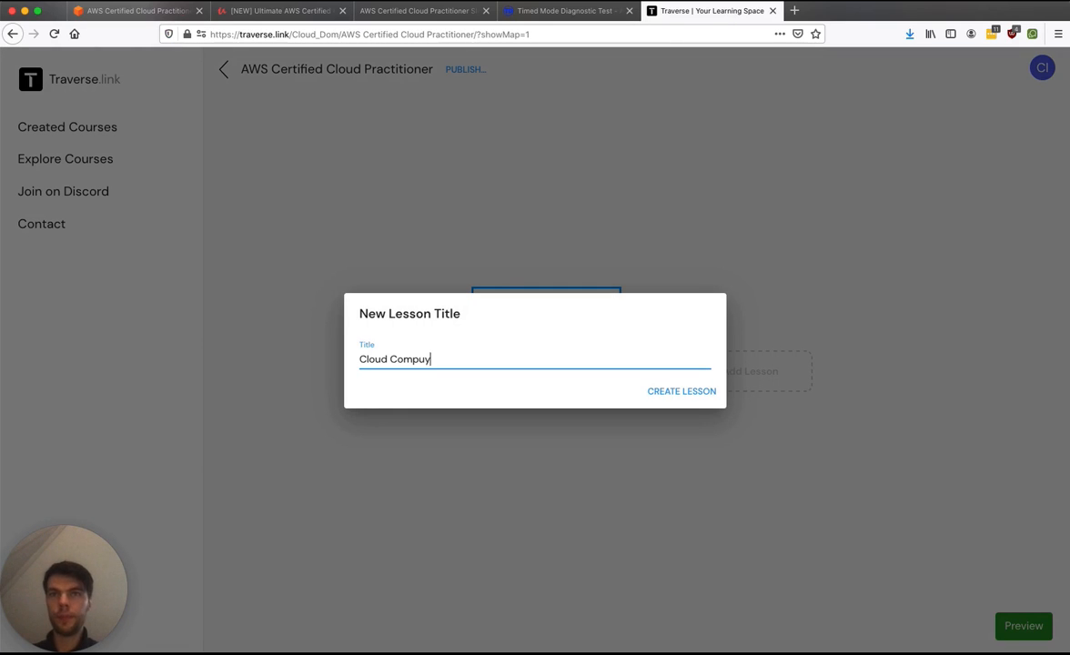
{"action": "left_click", "coordinate": [681, 391]}
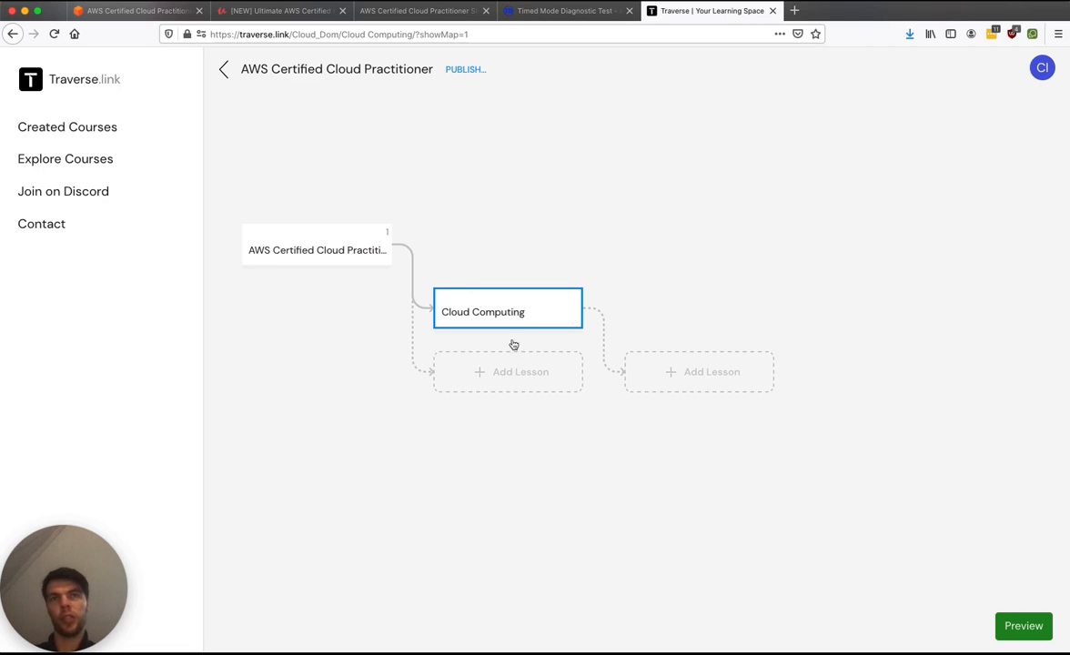
{"action": "mouse_move", "coordinate": [479, 299]}
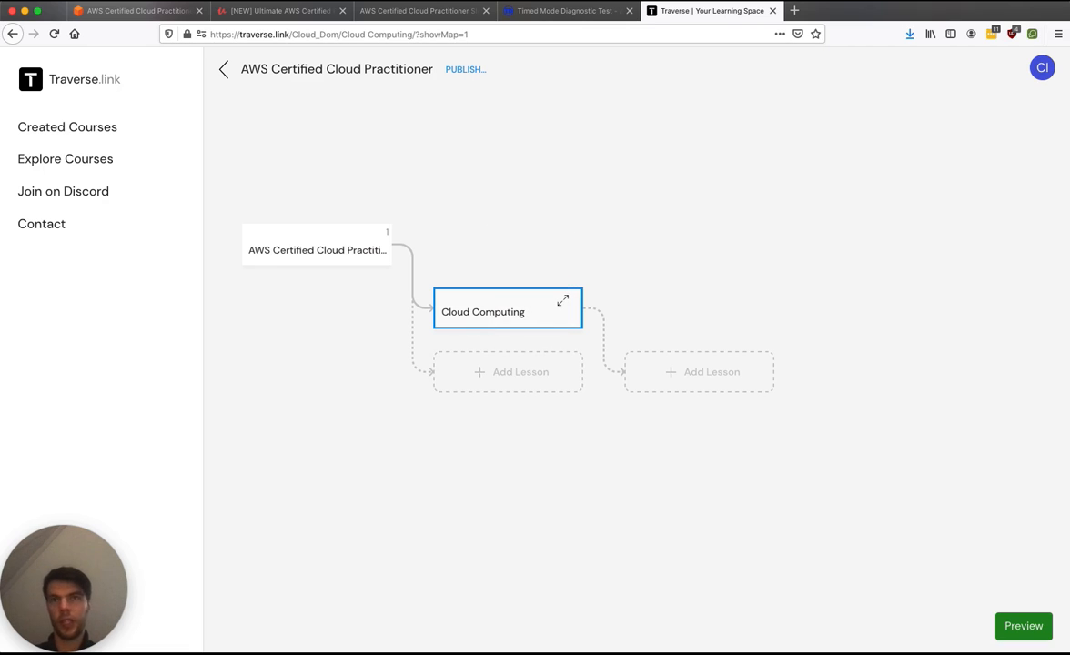
{"action": "left_click", "coordinate": [278, 10]}
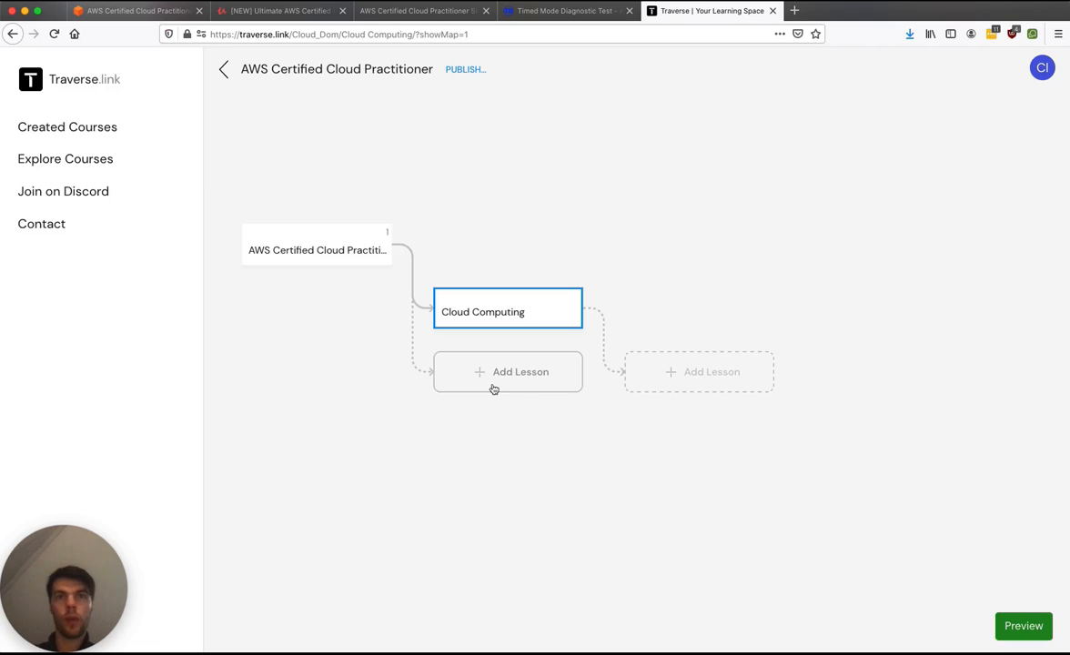
{"action": "left_click", "coordinate": [506, 371]}
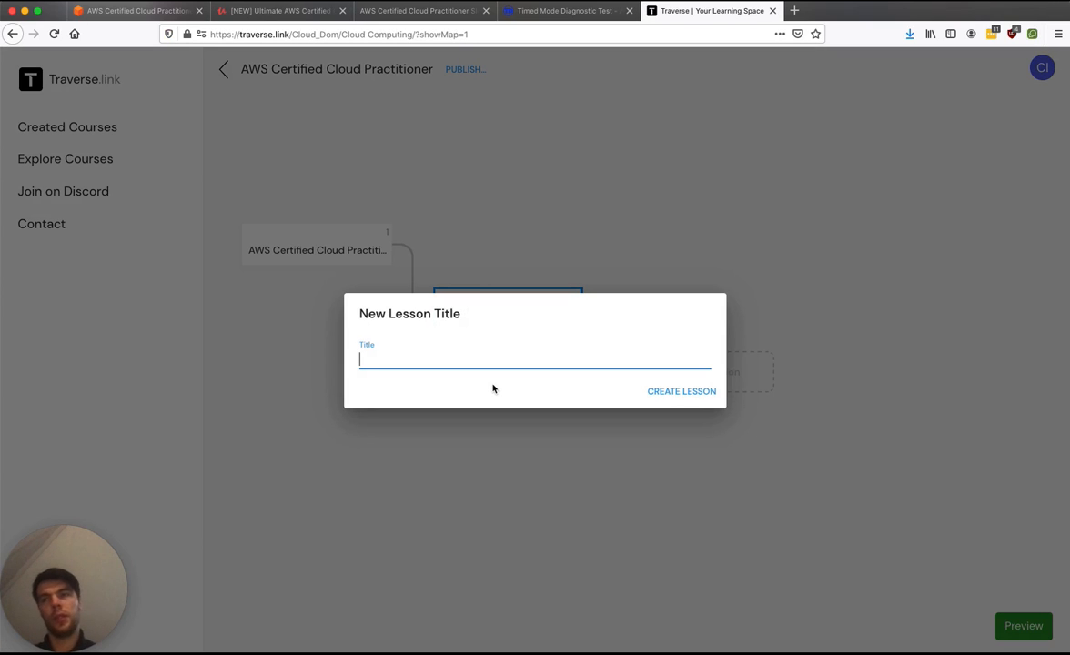
{"action": "type", "text": "AWS"}
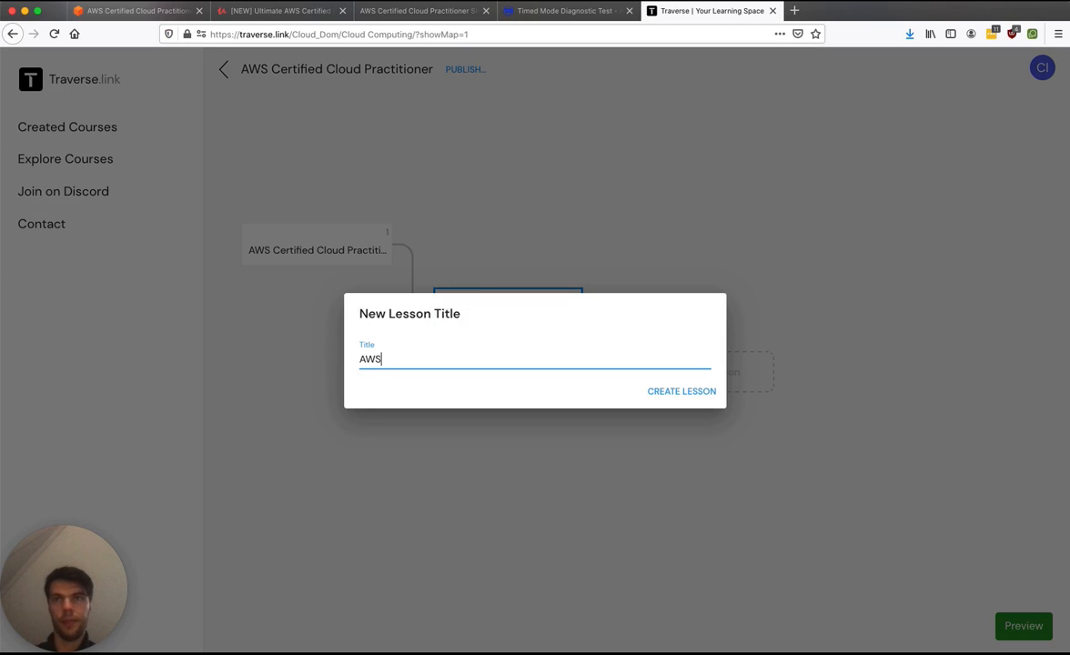
{"action": "left_click", "coordinate": [681, 390]}
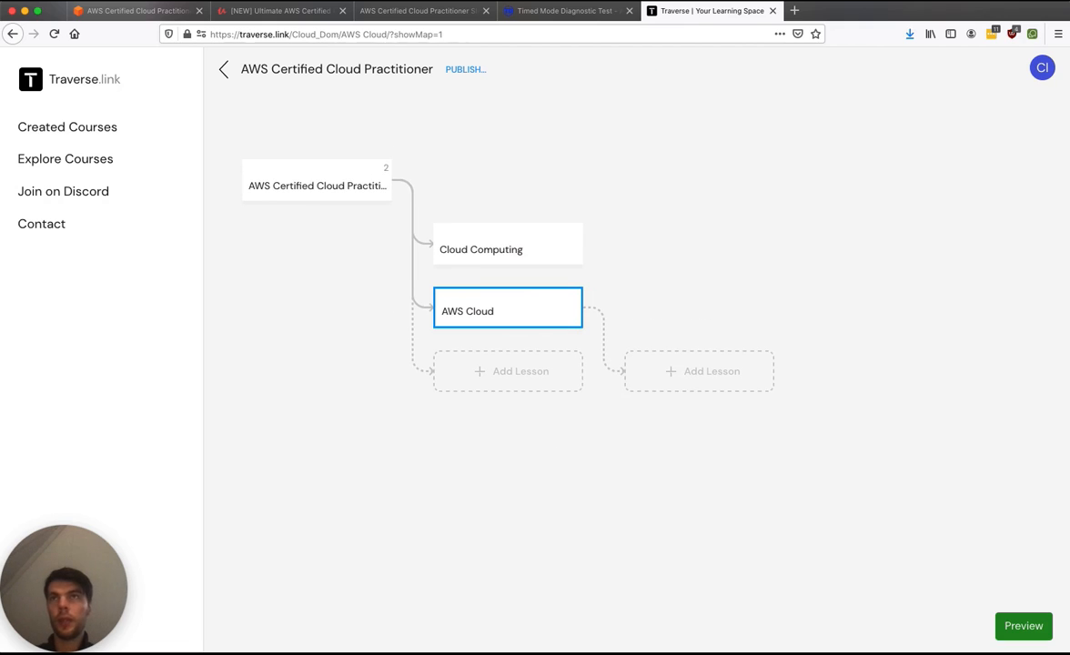
Step: Consult the AWS certification abilities list and Udemy outline for Value Proposition and AWS Services lessons
{"action": "left_click", "coordinate": [137, 10]}
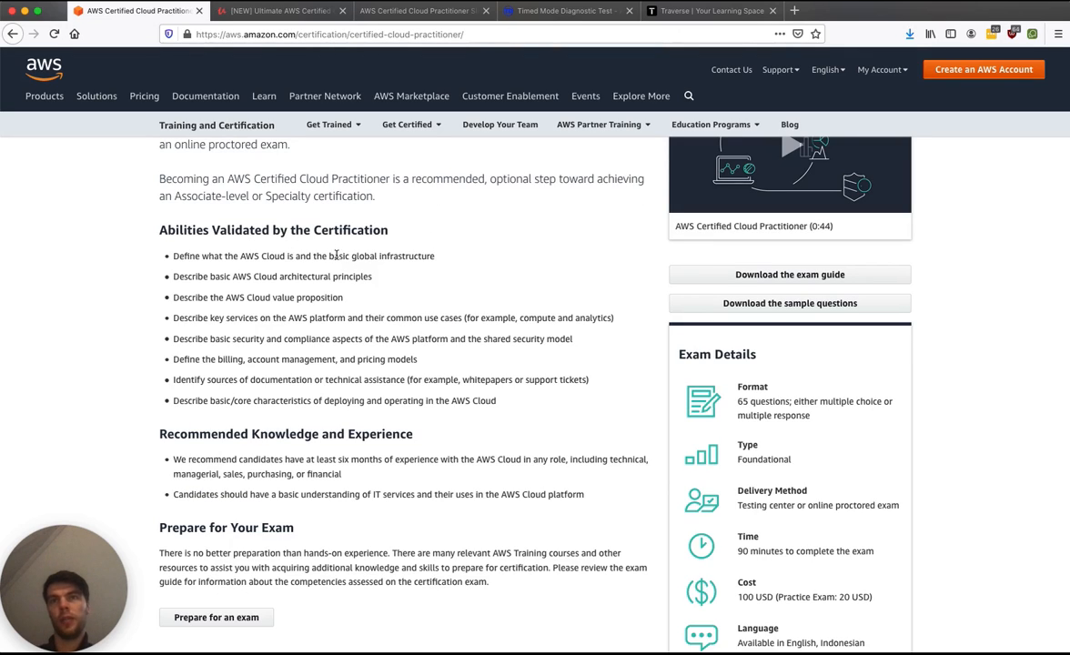
{"action": "mouse_move", "coordinate": [299, 275]}
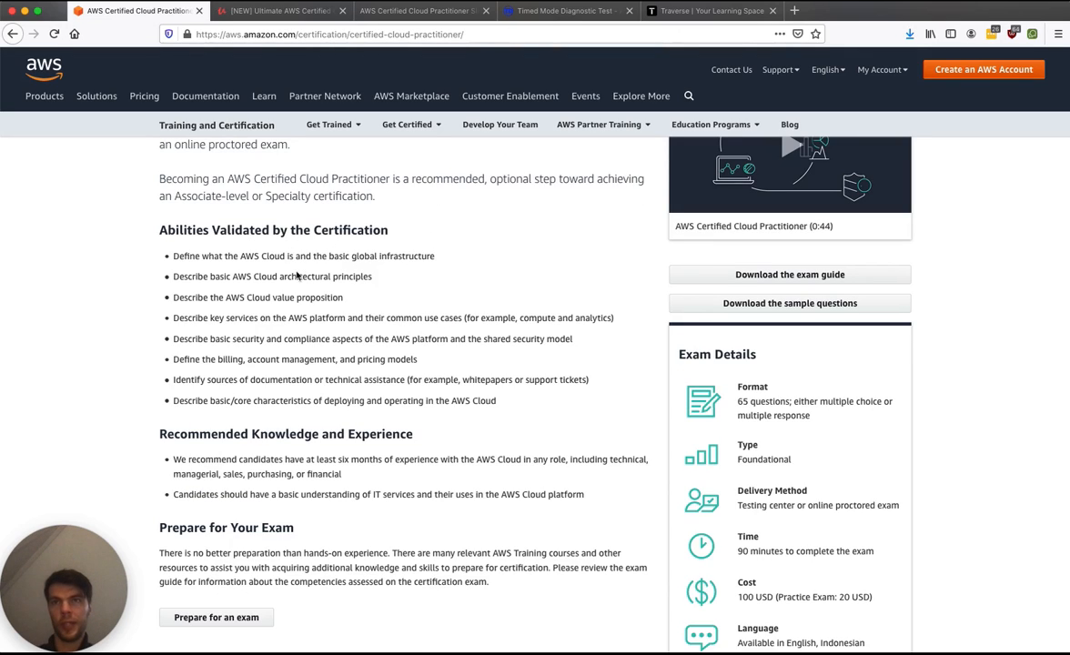
{"action": "mouse_move", "coordinate": [388, 293]}
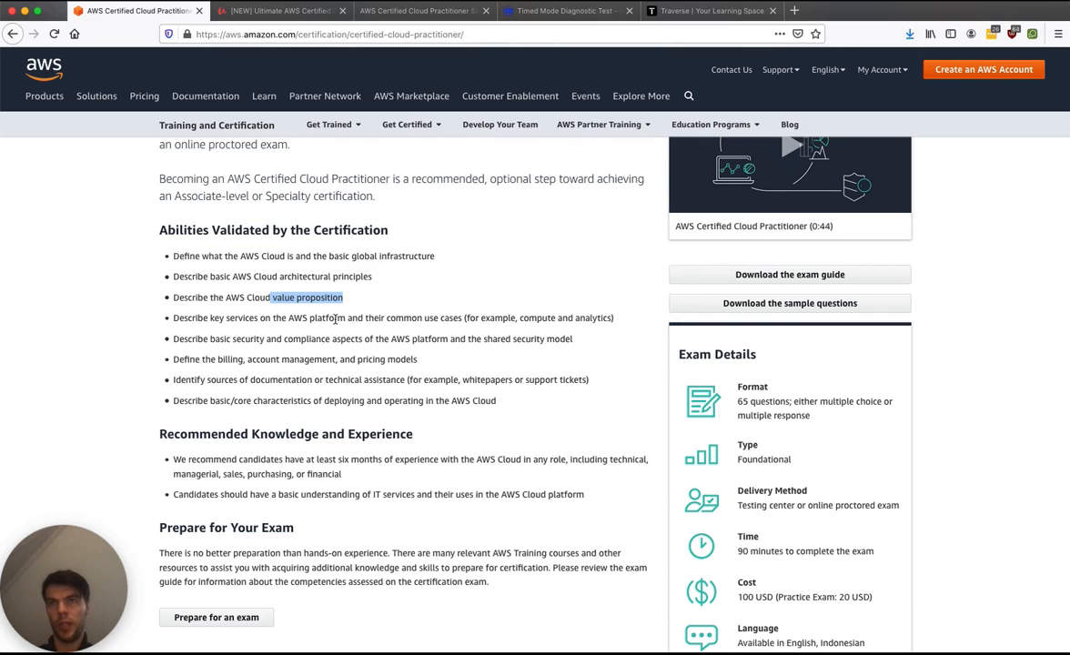
{"action": "left_click", "coordinate": [280, 10]}
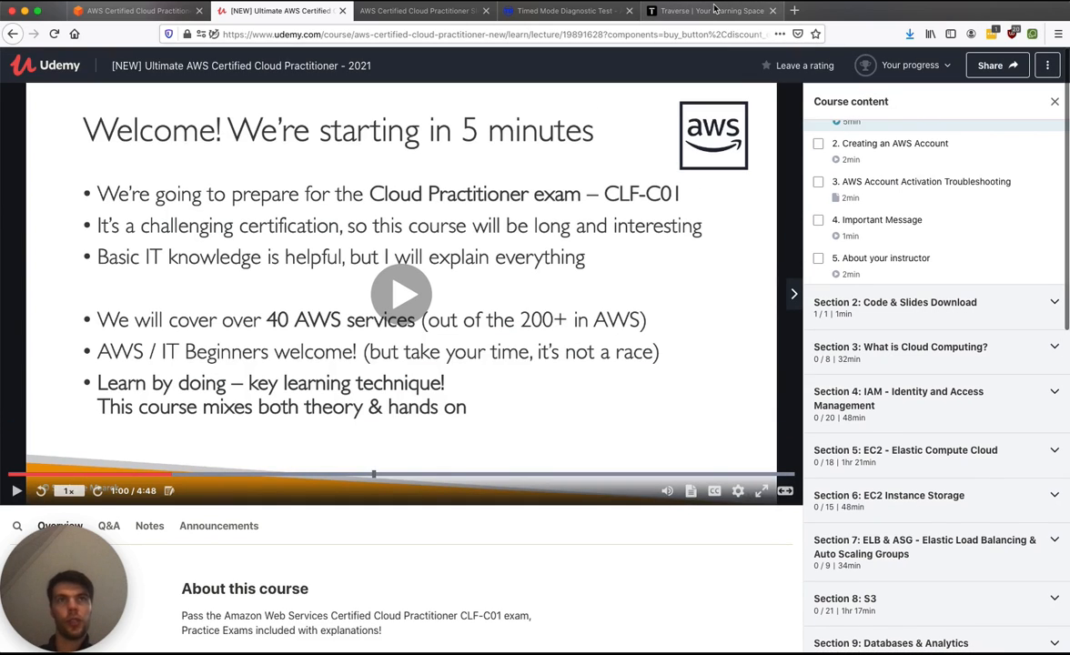
{"action": "left_click", "coordinate": [710, 10]}
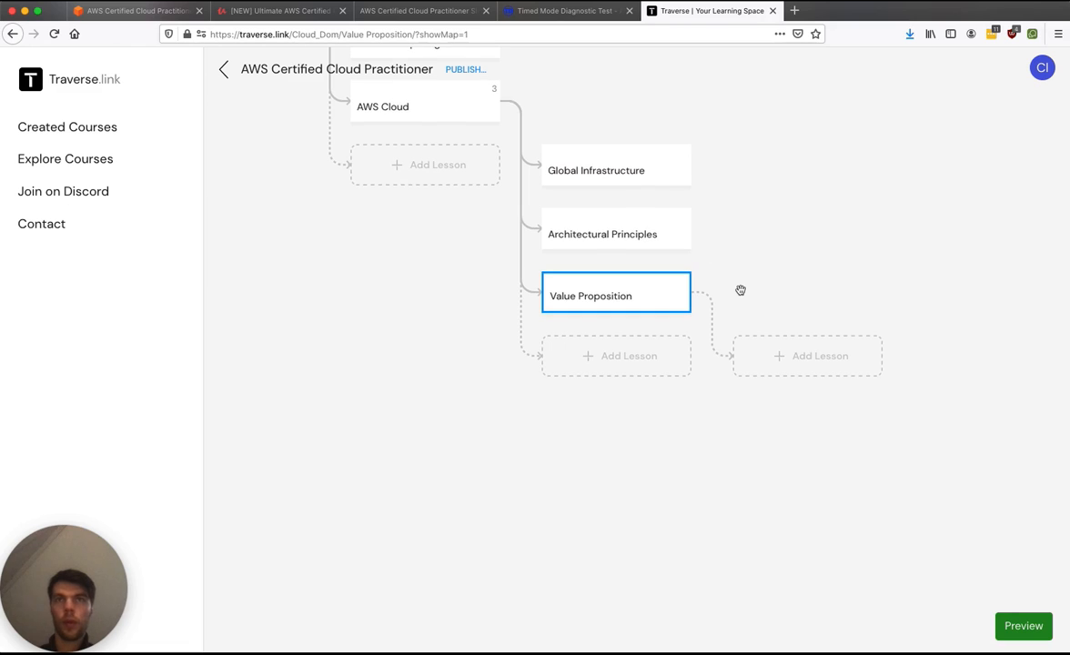
{"action": "left_click", "coordinate": [136, 10]}
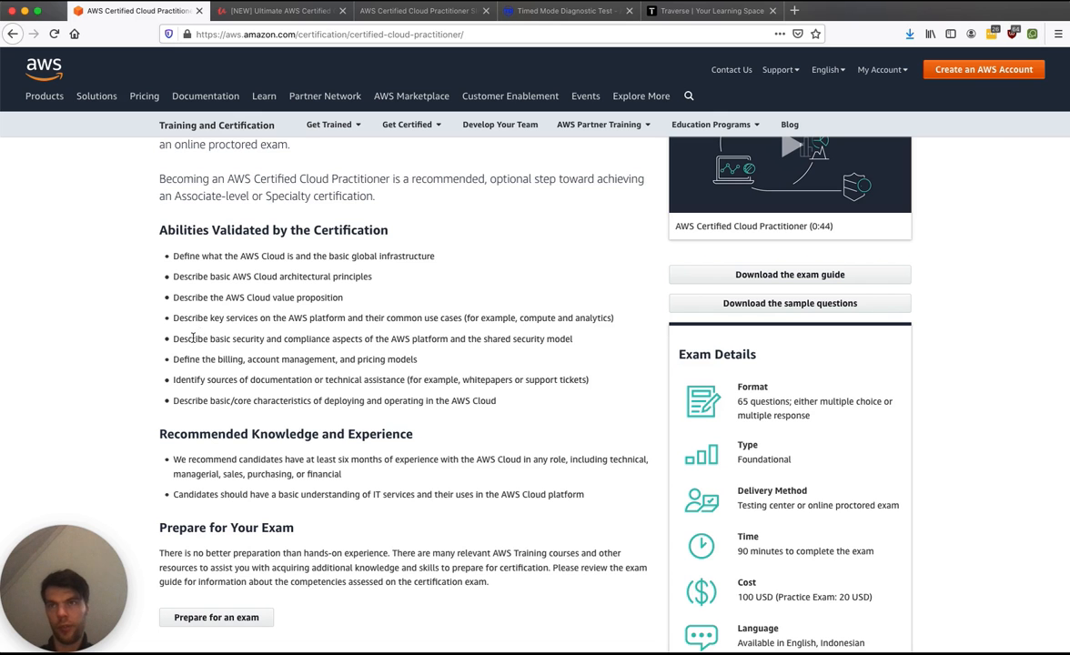
{"action": "mouse_move", "coordinate": [446, 362]}
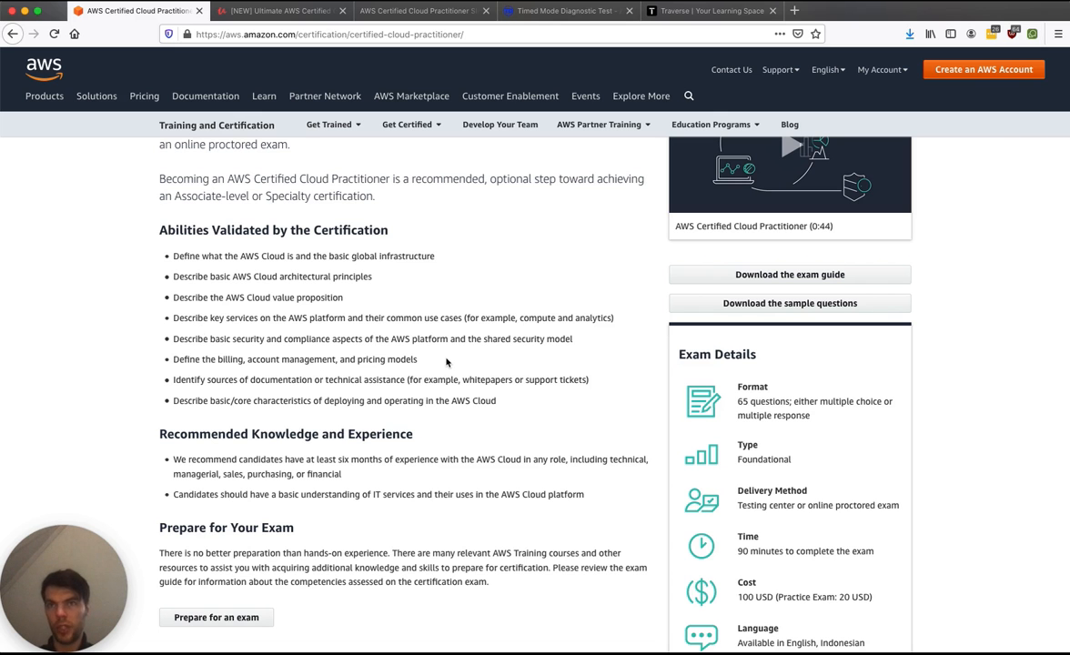
{"action": "left_click", "coordinate": [710, 10]}
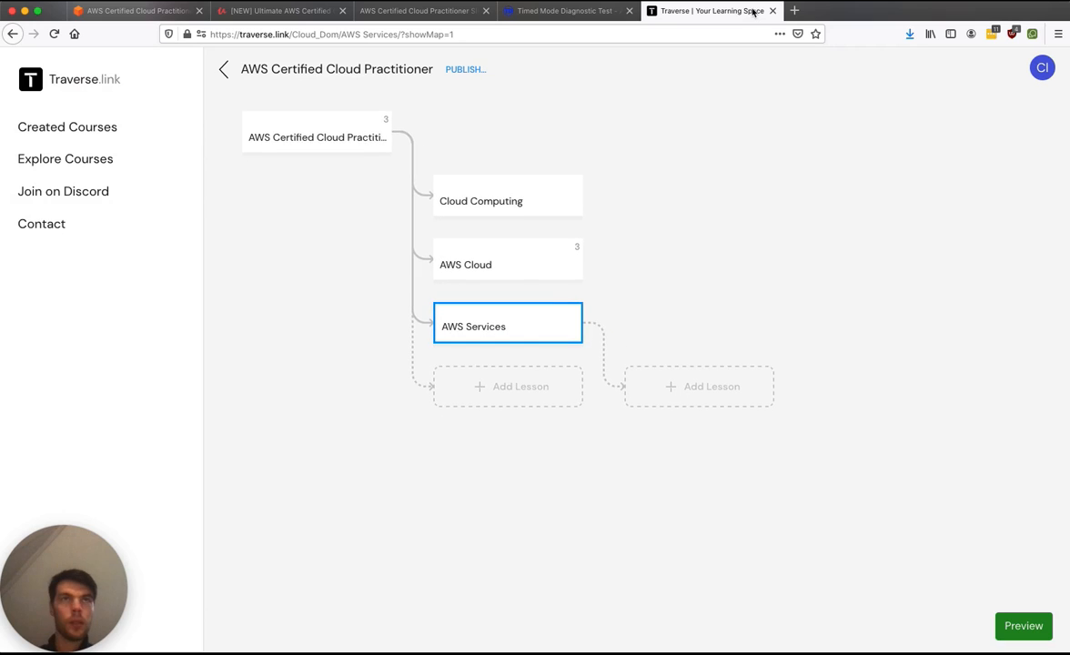
Step: Add 'EC2 - Elastic Compute Cloud' and 'ELB - ASG' sub-lessons under AWS Services
{"action": "left_click", "coordinate": [282, 10]}
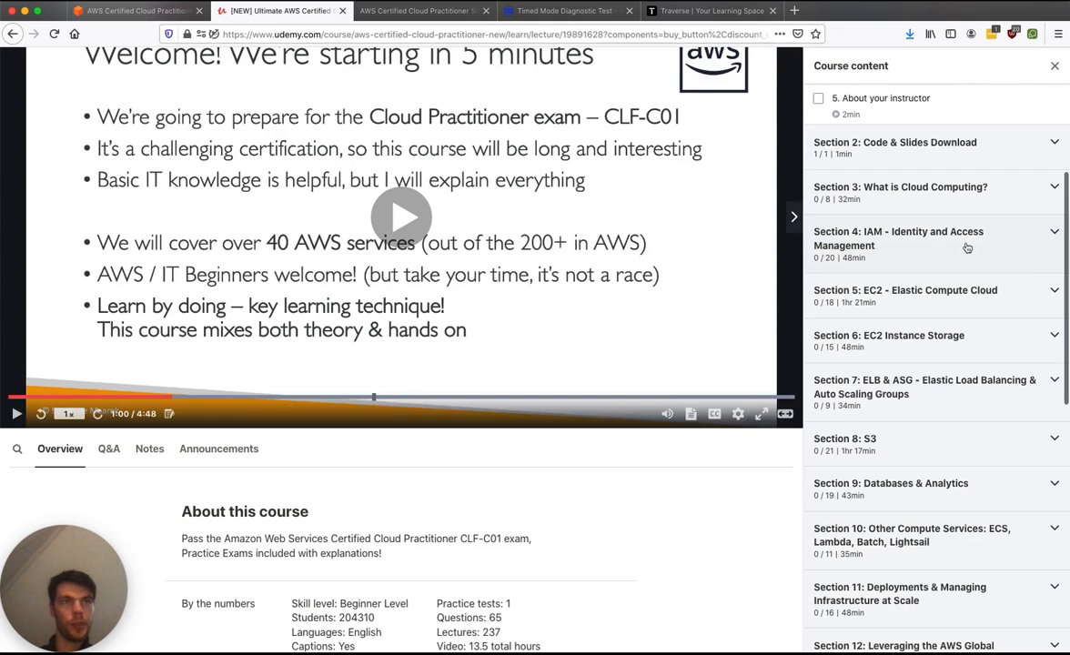
{"action": "left_click", "coordinate": [712, 10]}
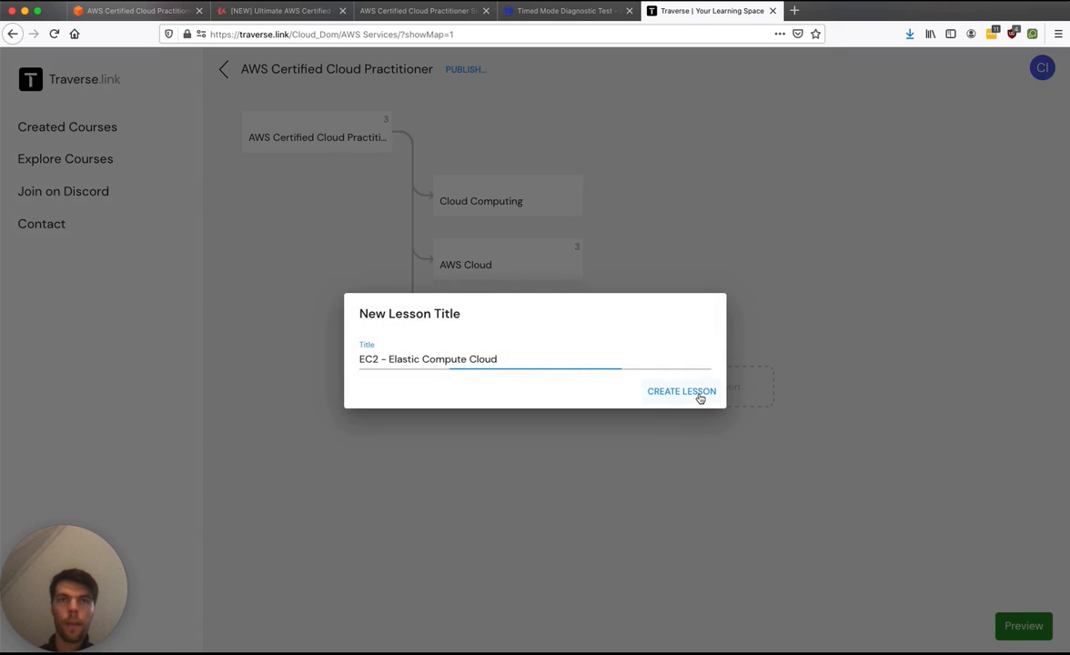
{"action": "left_click", "coordinate": [681, 391]}
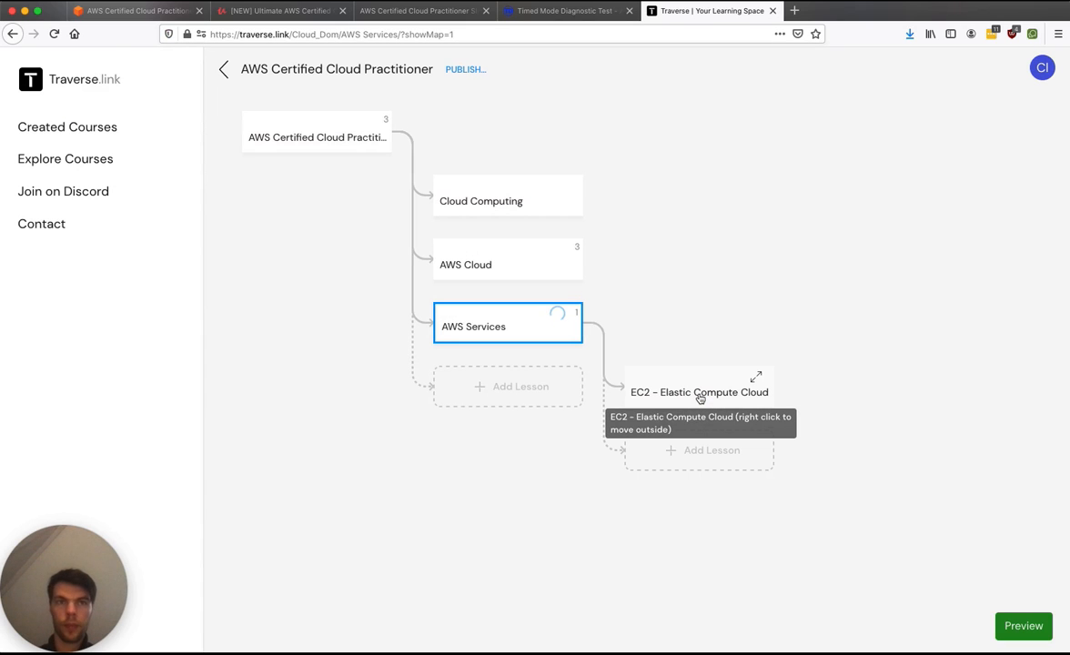
{"action": "left_click", "coordinate": [280, 10]}
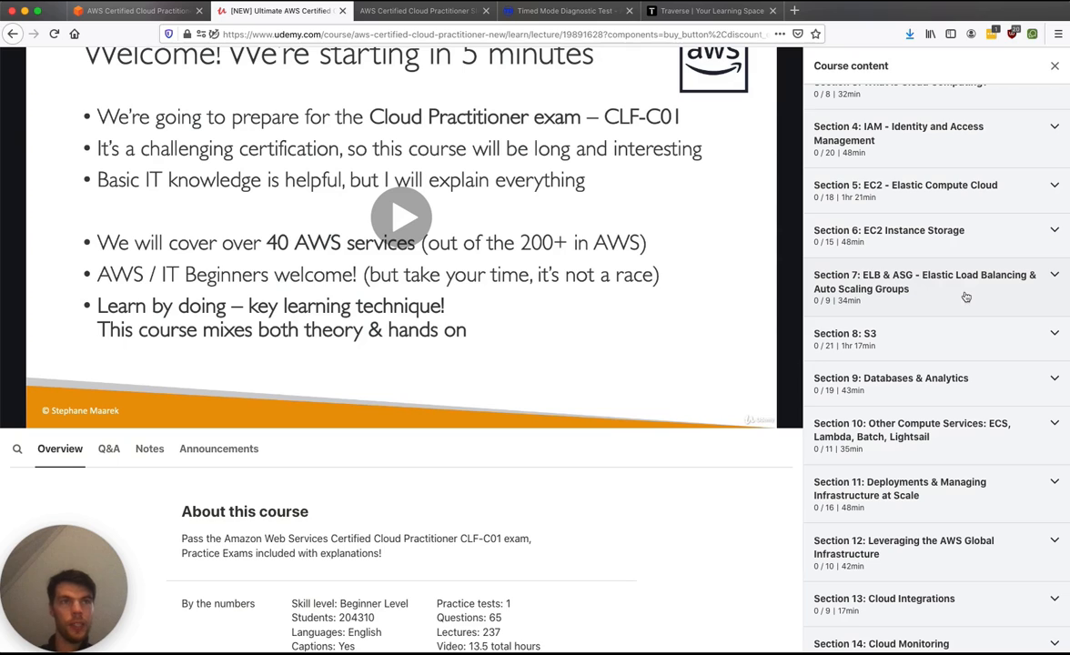
{"action": "left_click", "coordinate": [710, 10]}
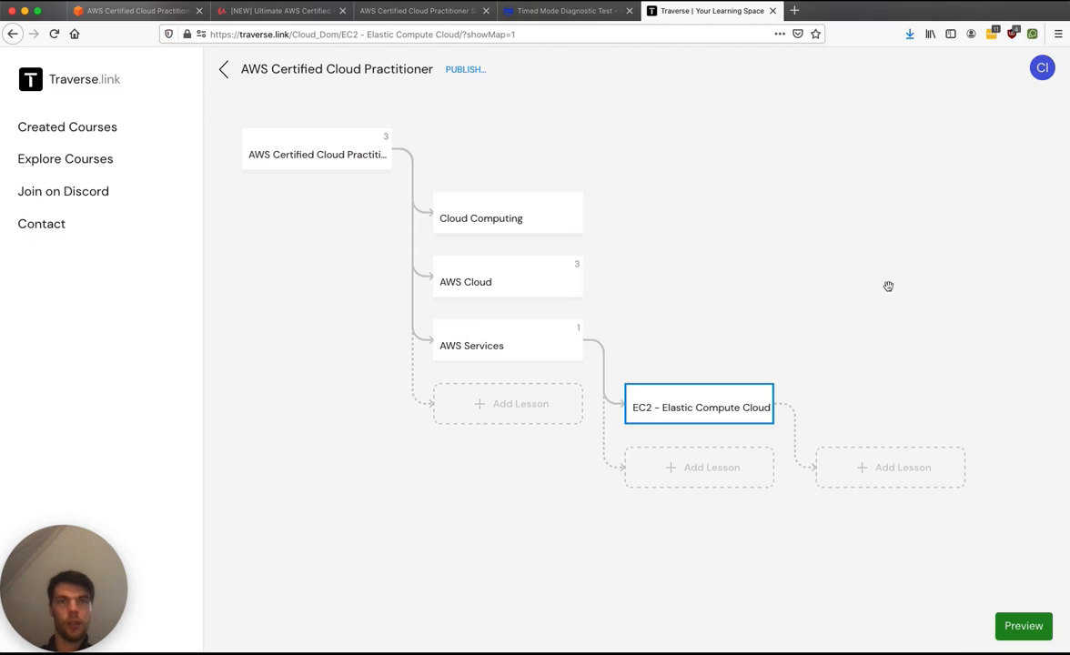
{"action": "left_click", "coordinate": [699, 467]}
{"action": "type", "text": "ELB - ASG"}
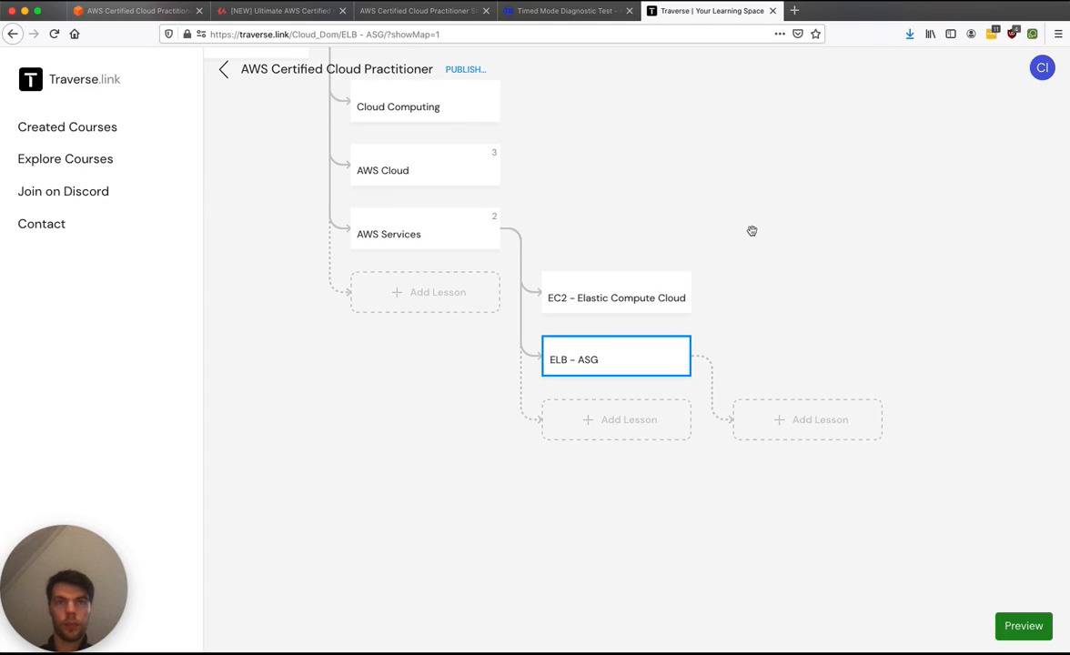
Step: Add 'S3', 'Databases - Analytics' and 'Other Compute Services' sub-lessons under AWS Services
{"action": "left_click", "coordinate": [281, 10]}
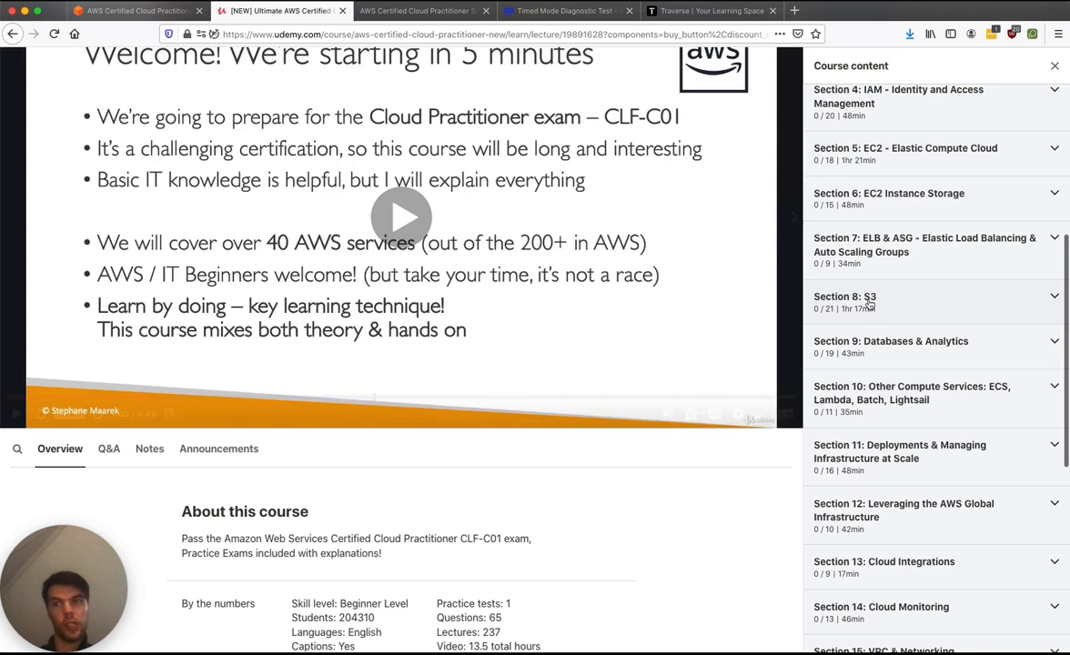
{"action": "left_click", "coordinate": [710, 10]}
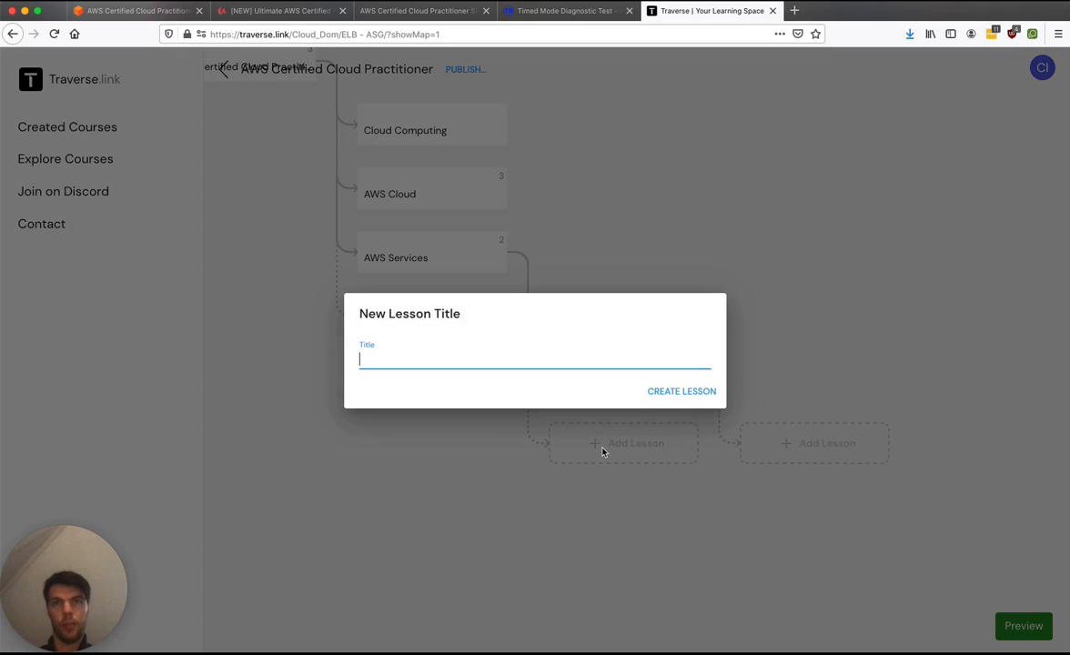
{"action": "left_click", "coordinate": [681, 391]}
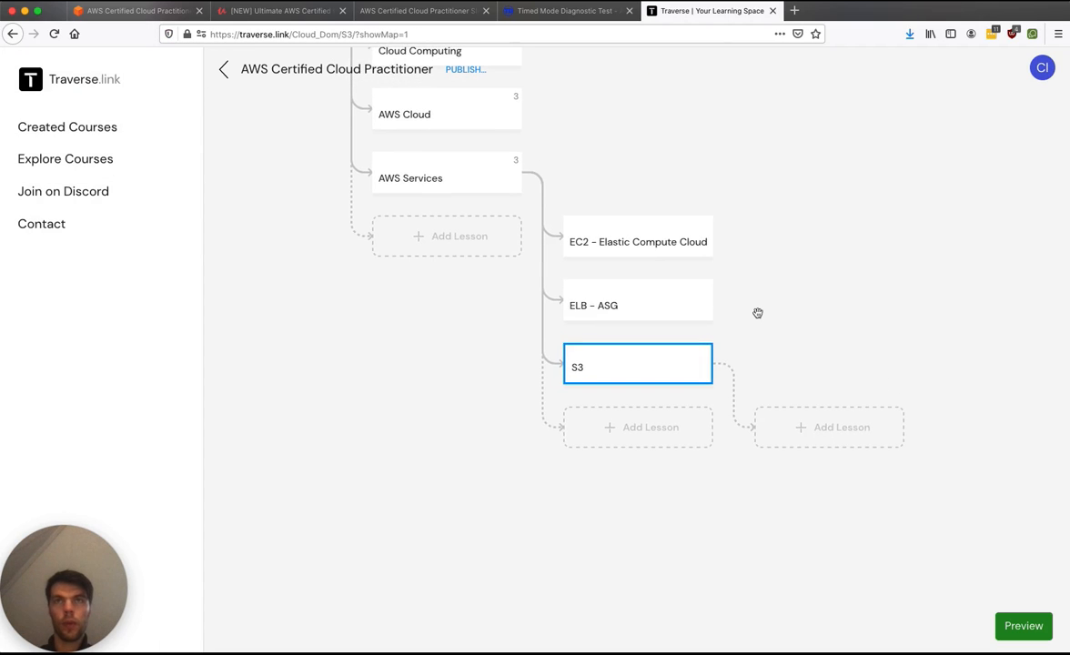
{"action": "mouse_move", "coordinate": [637, 426]}
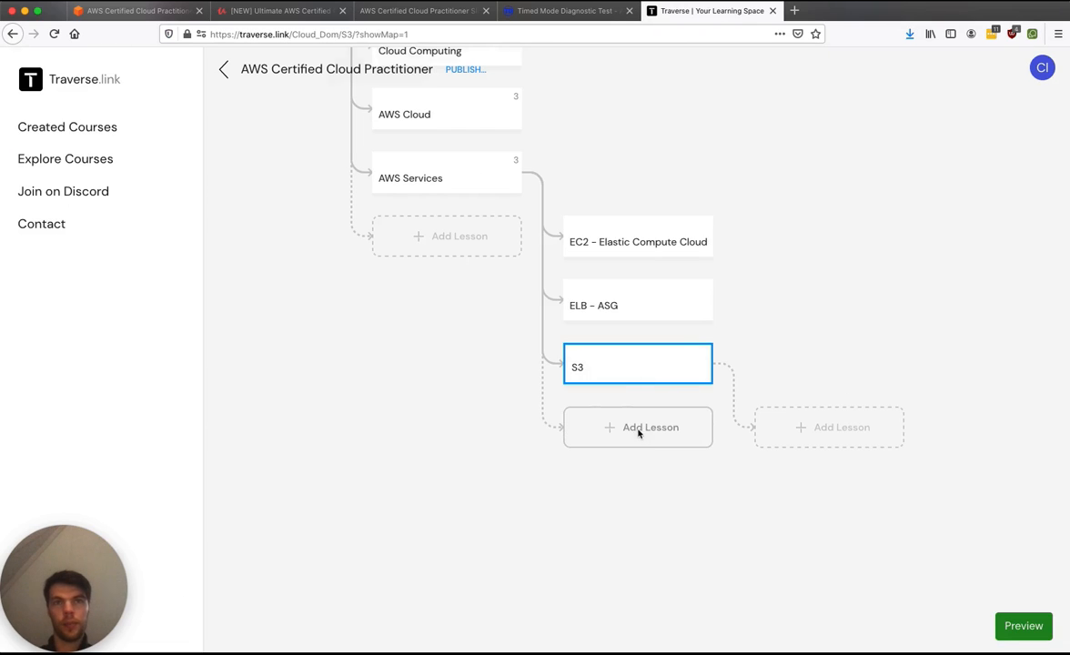
{"action": "type", "text": "Datab"}
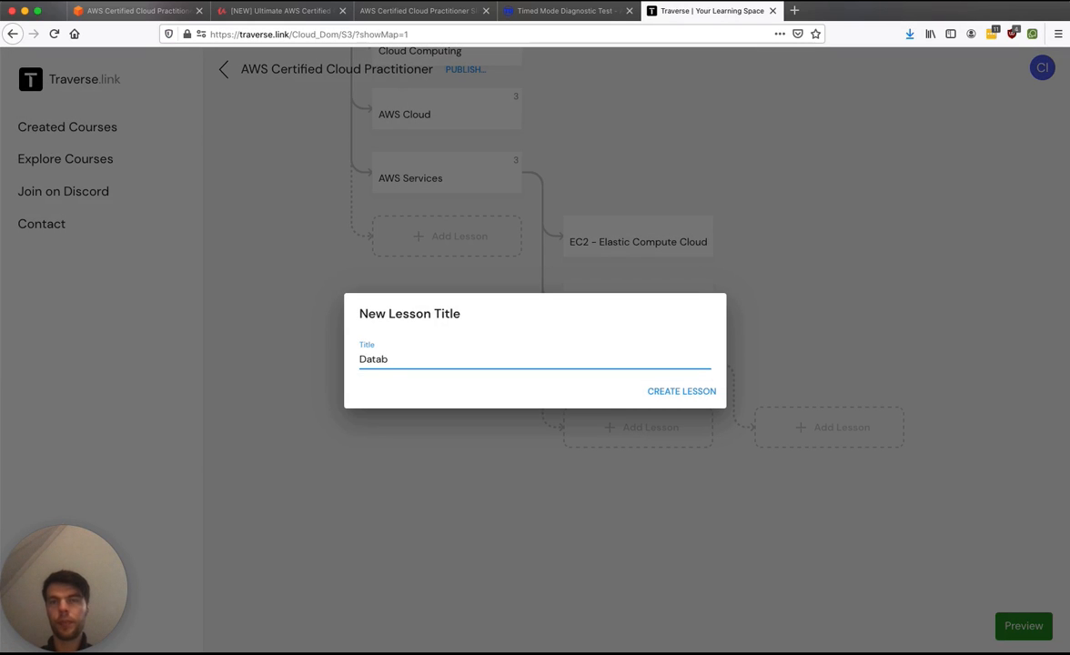
{"action": "left_click", "coordinate": [681, 391]}
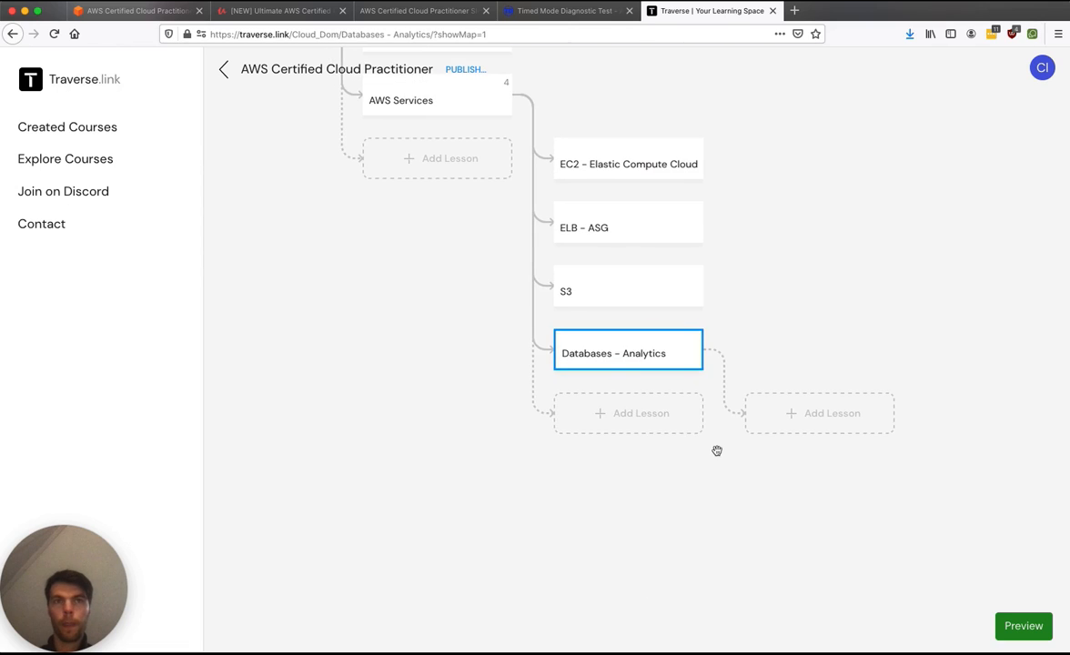
{"action": "type", "text": "Oh"}
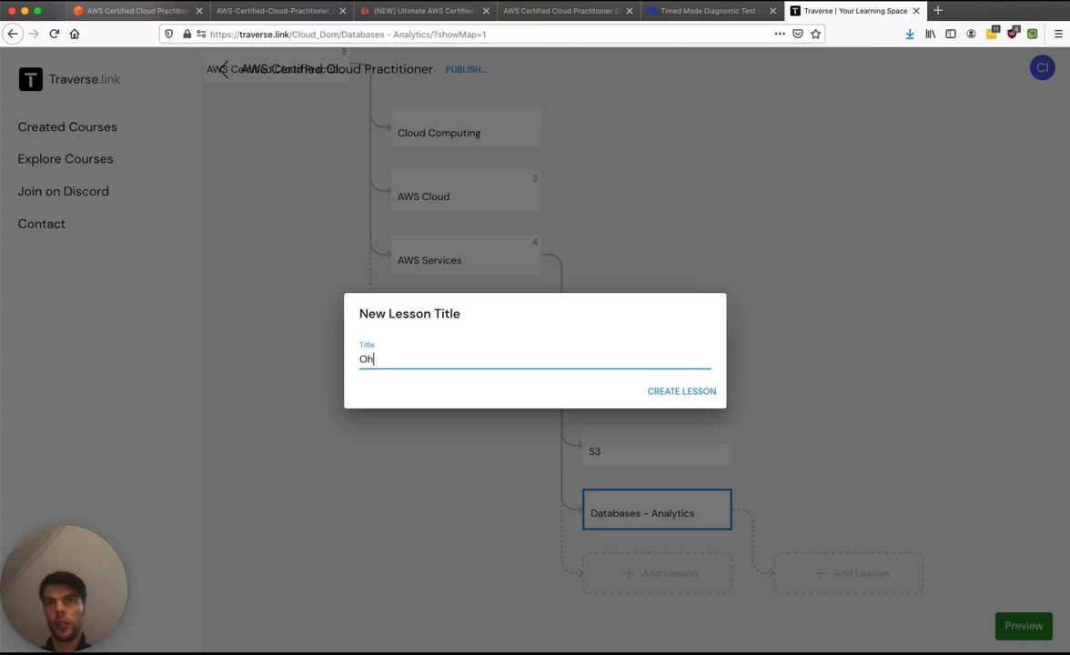
{"action": "type", "text": "Other COmp"}
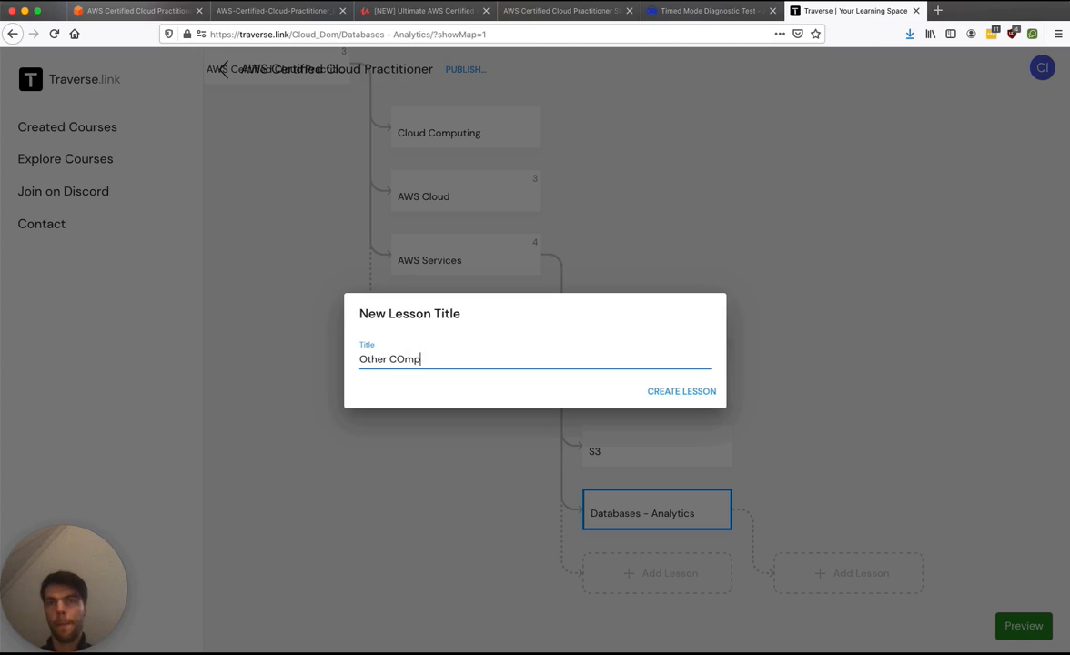
{"action": "left_click", "coordinate": [681, 391]}
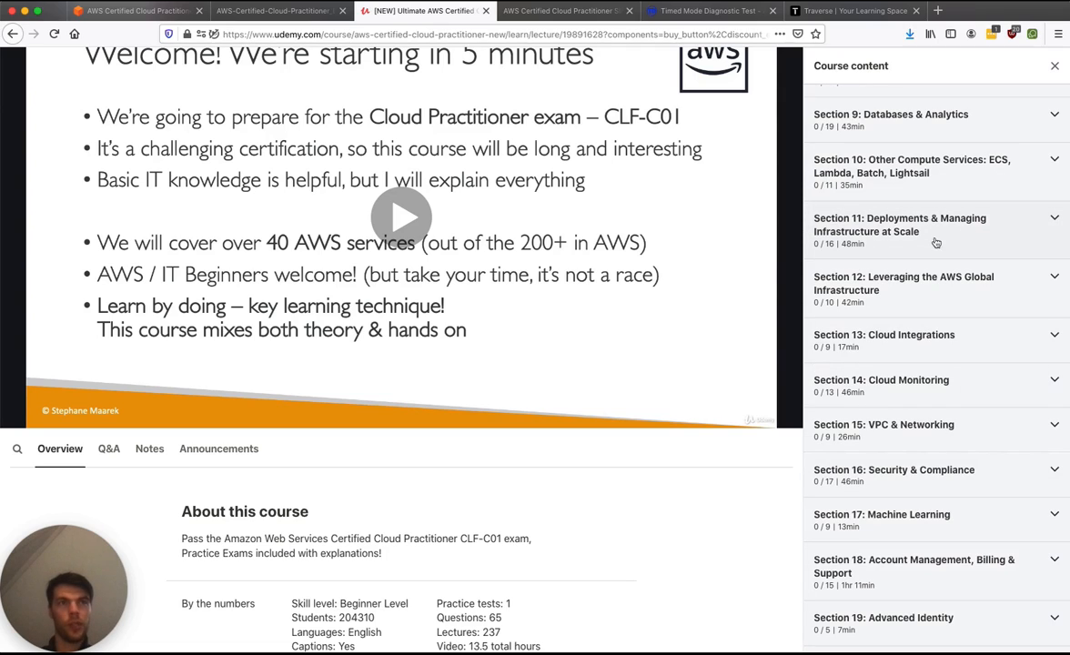
{"action": "mouse_move", "coordinate": [924, 302]}
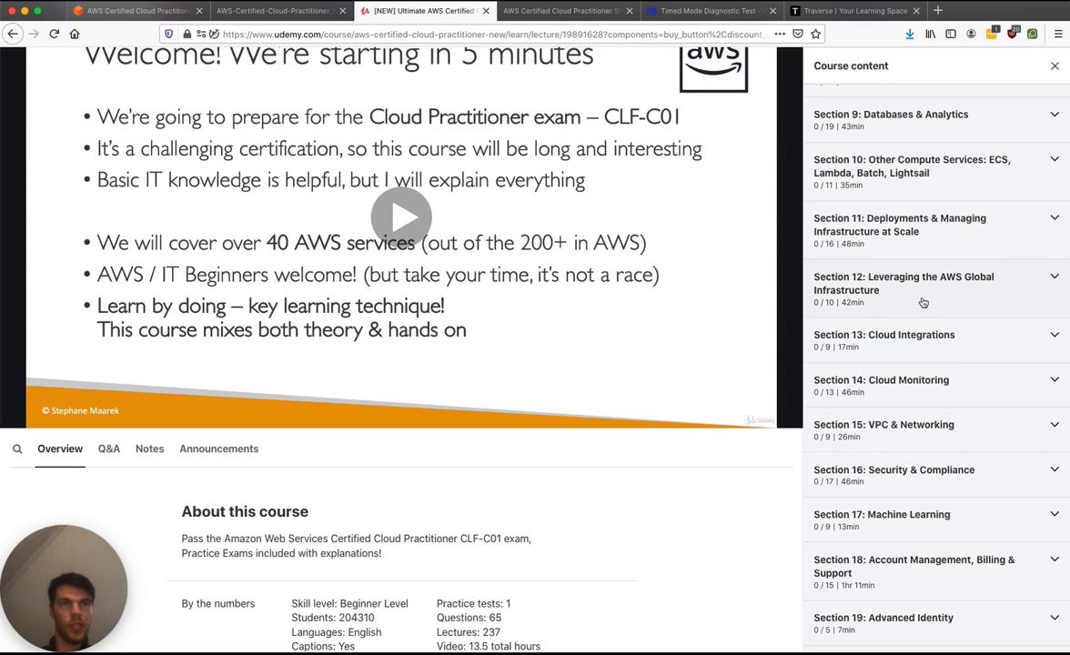
{"action": "mouse_move", "coordinate": [900, 400]}
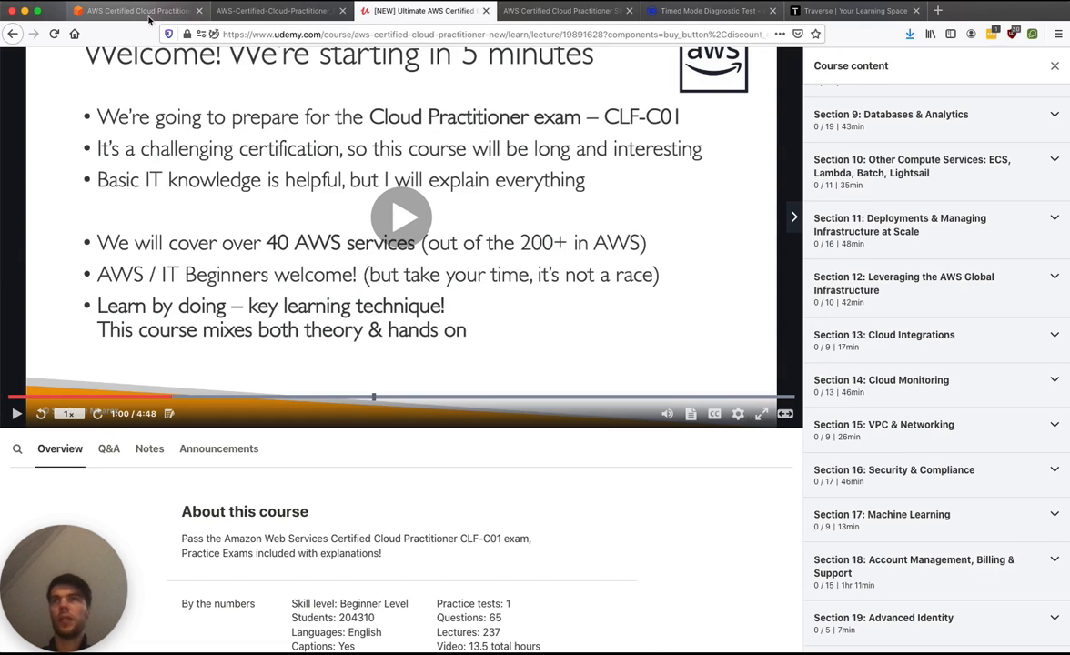
Step: Open the exam guide from the certification page and scroll to the domain weightings table
{"action": "left_click", "coordinate": [137, 10]}
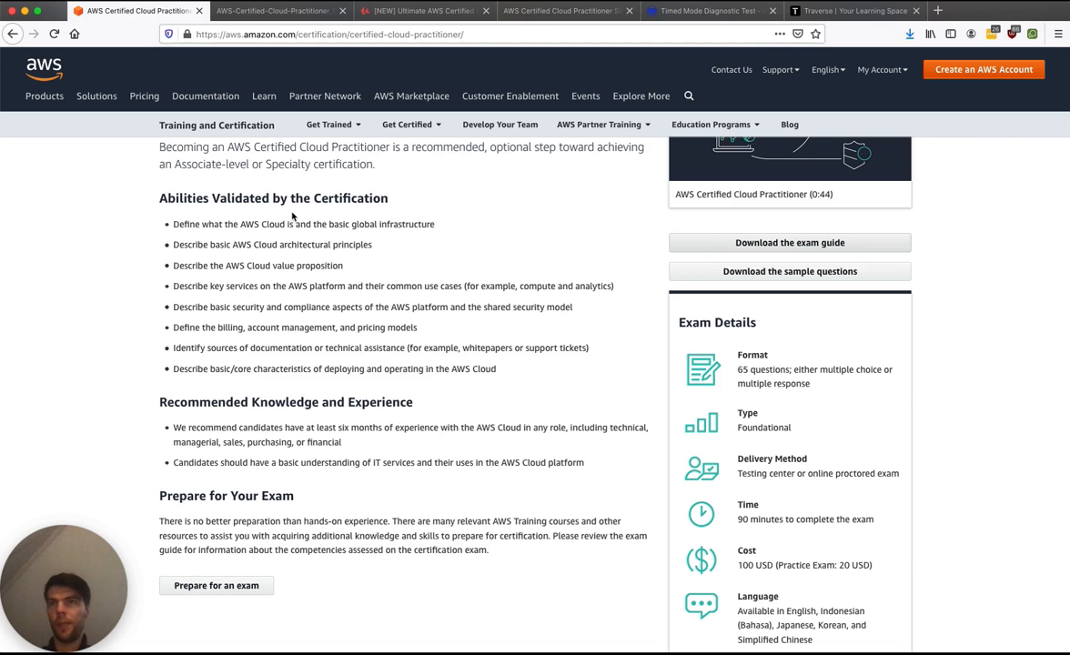
{"action": "left_click", "coordinate": [789, 242]}
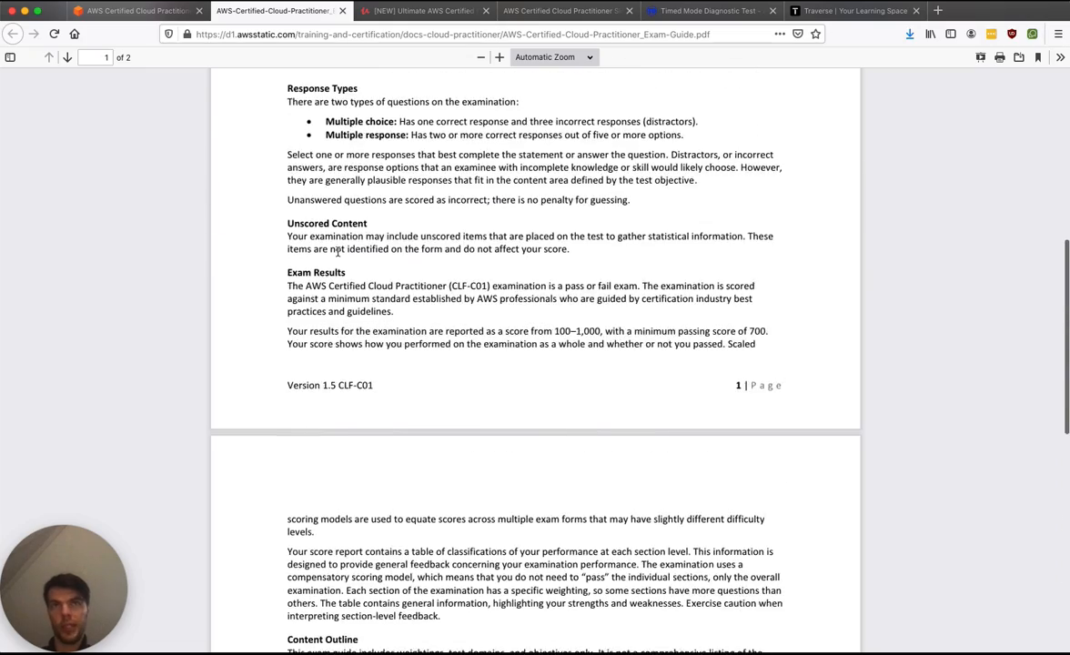
{"action": "scroll", "scroll_direction": "down", "scroll_amount": 3}
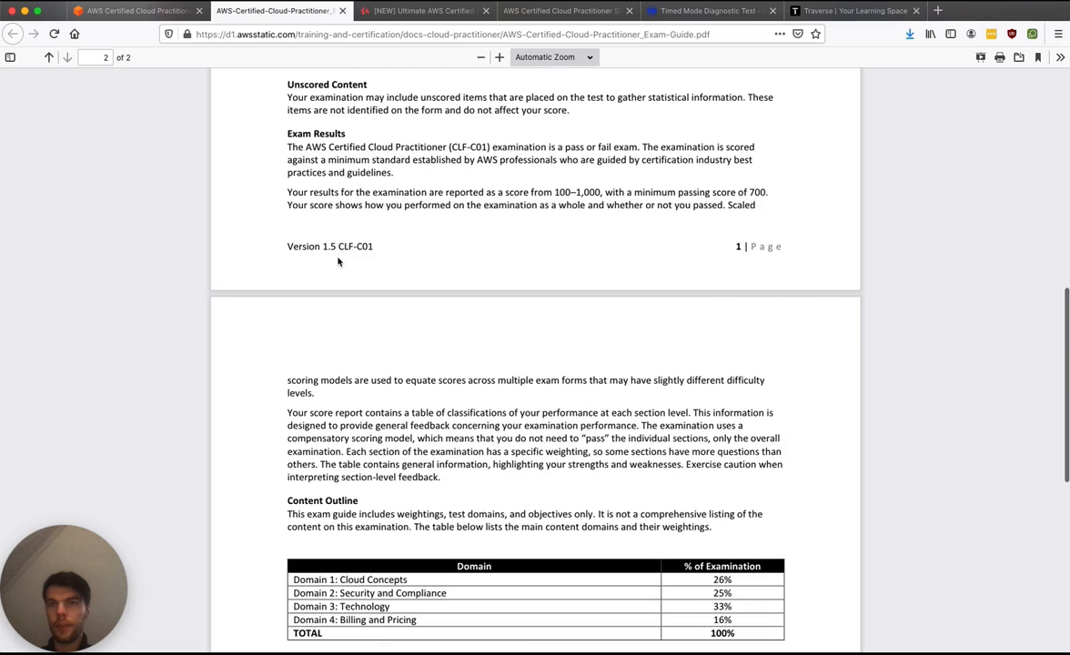
{"action": "scroll", "scroll_direction": "down", "scroll_amount": 3}
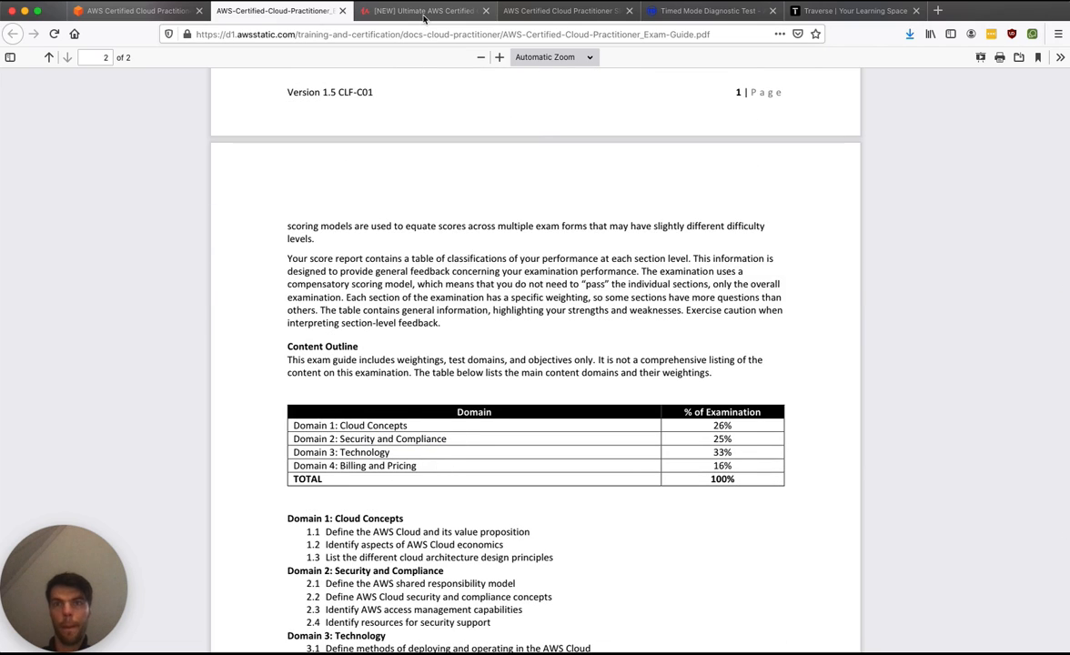
{"action": "left_click", "coordinate": [854, 10]}
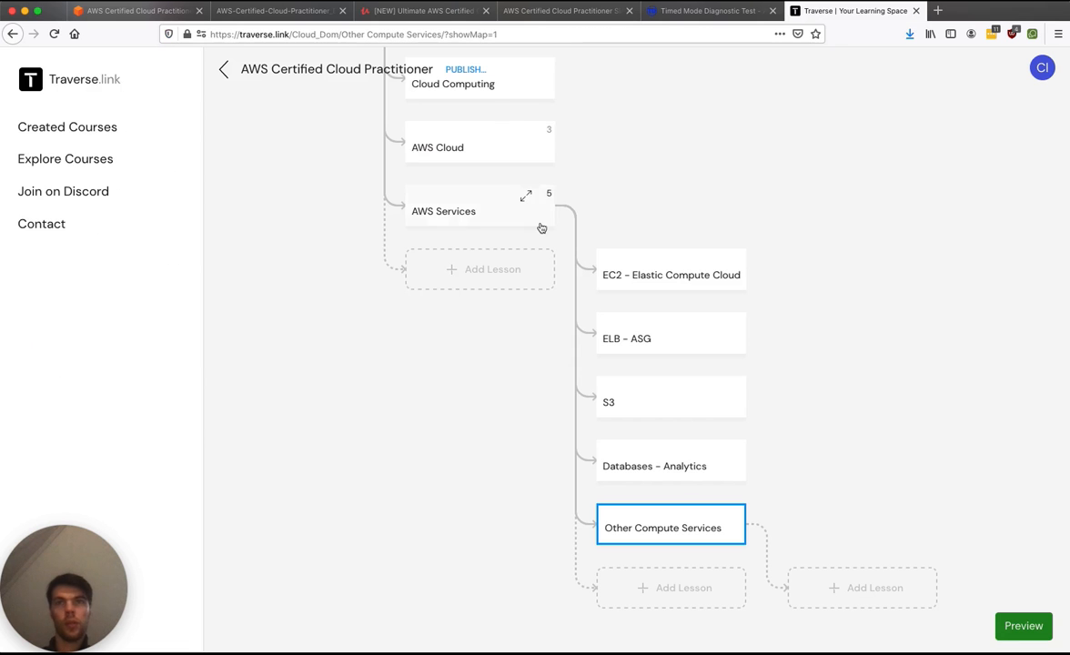
Step: Name the root lesson 'Processes' and create its Deployments and Monitoring sub-lessons
{"action": "type", "text": "Proces"}
{"action": "type", "text": "Monitoring"}
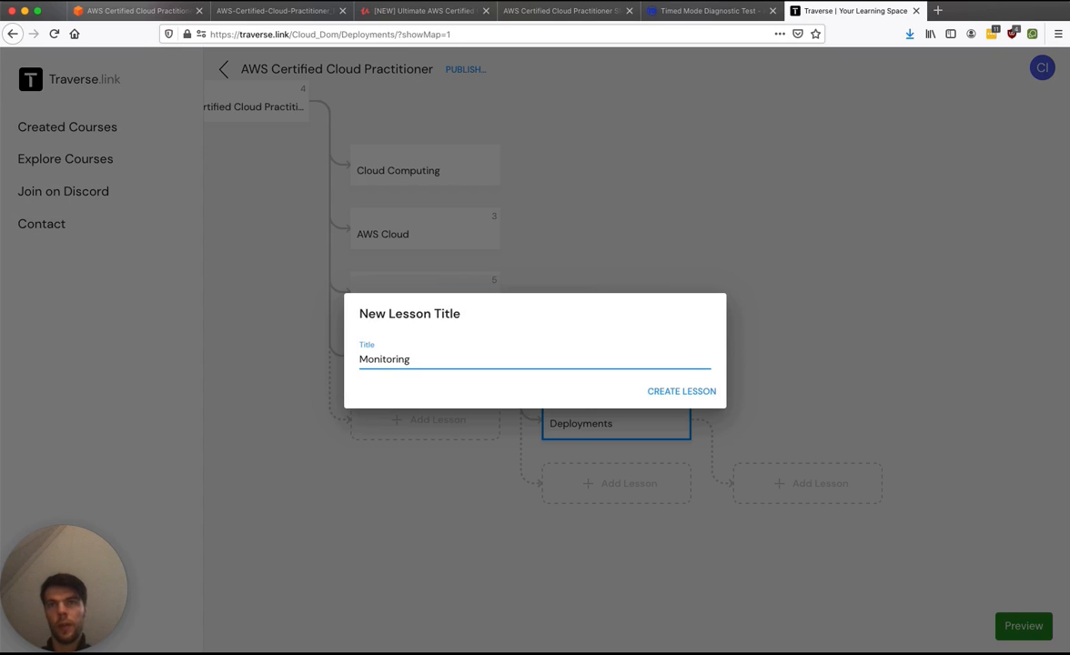
{"action": "left_click", "coordinate": [681, 391]}
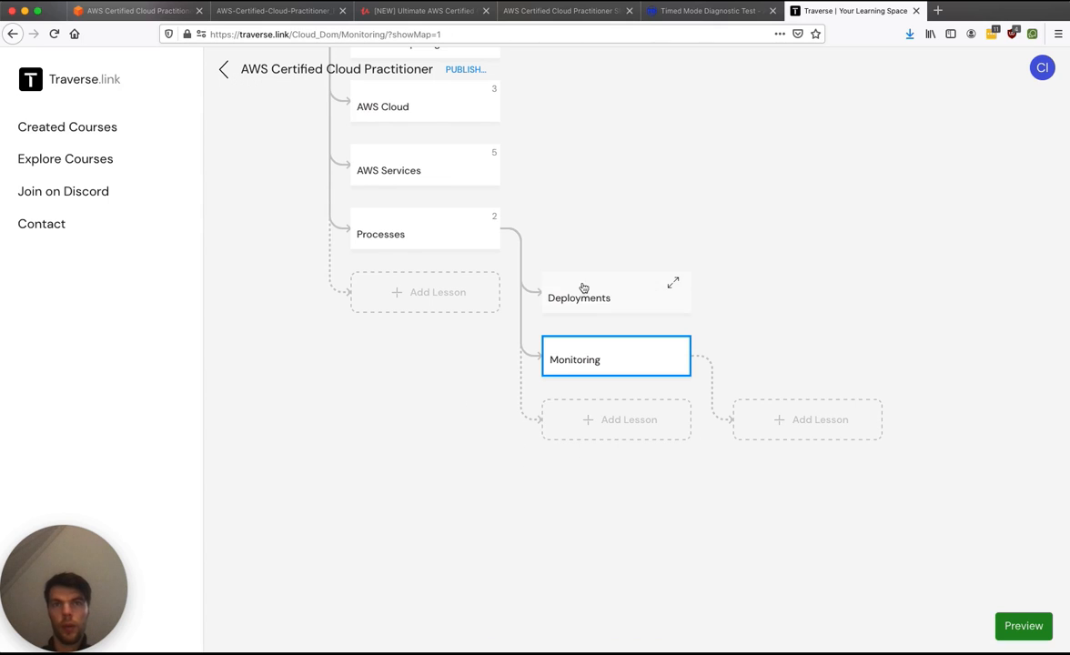
{"action": "left_click", "coordinate": [423, 11]}
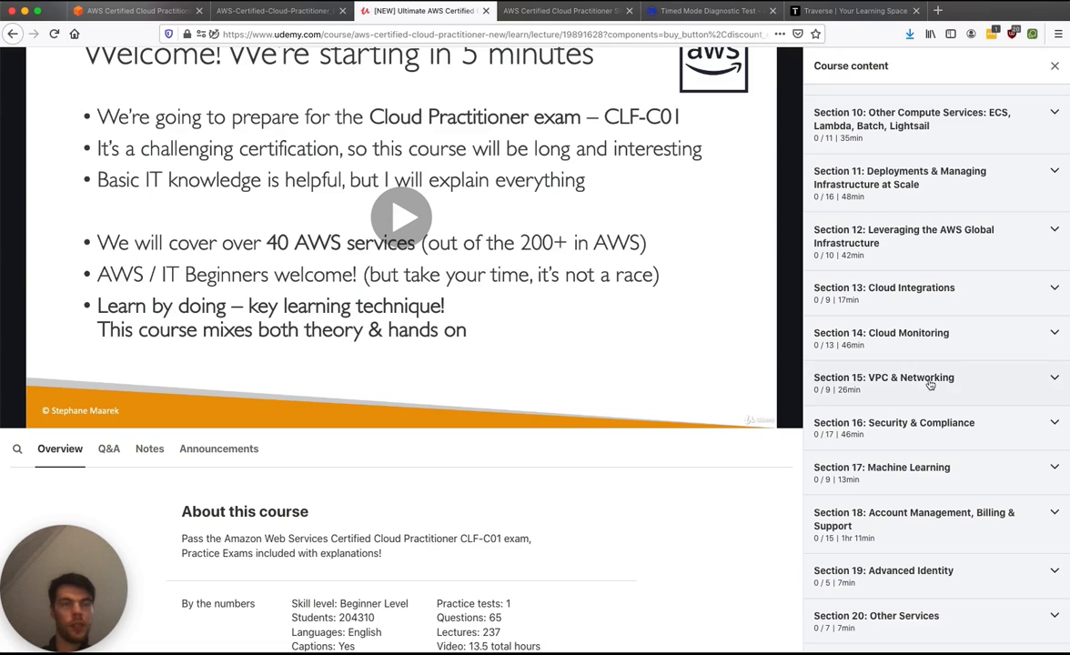
Step: Add 'VPC - Networking' and 'Integrations' under AWS Services, checking the Udemy section list
{"action": "left_click", "coordinate": [853, 10]}
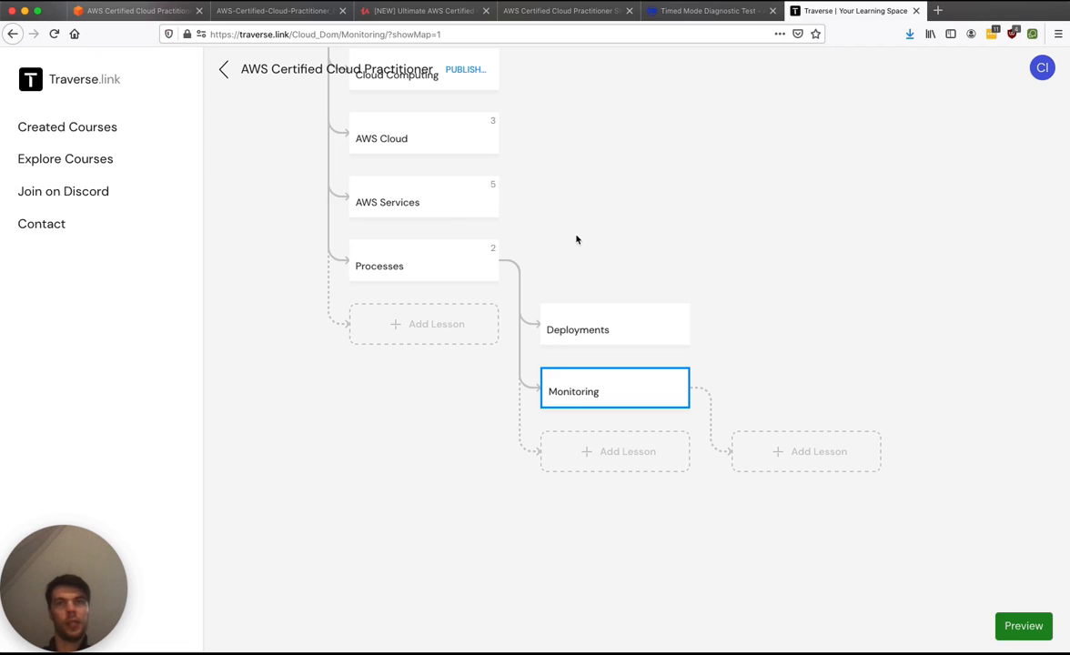
{"action": "left_click", "coordinate": [387, 202]}
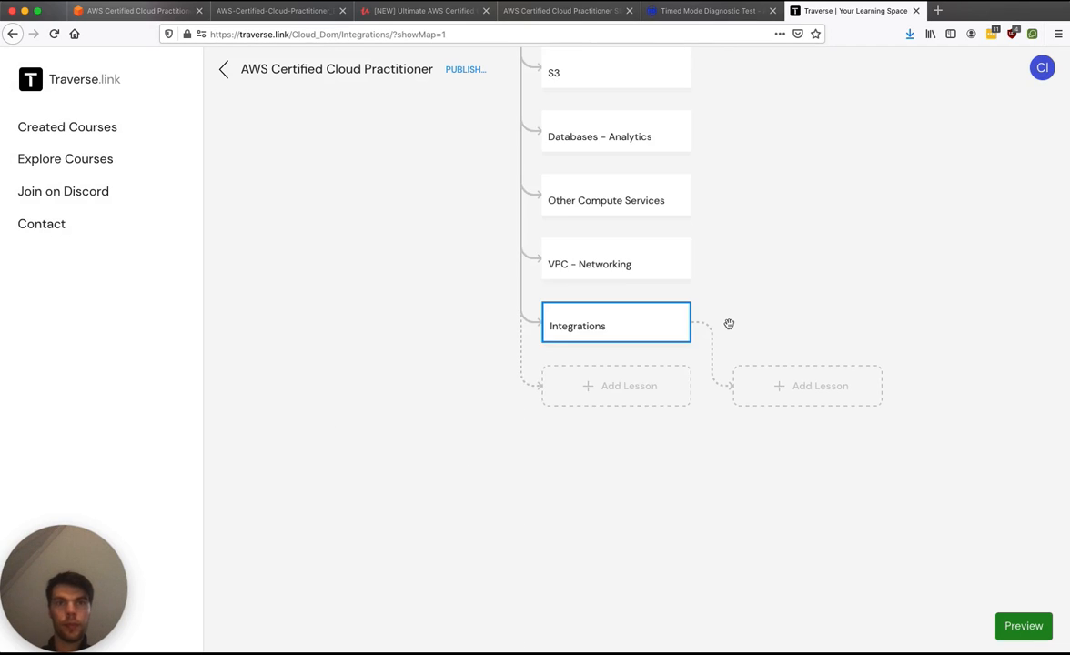
{"action": "left_click", "coordinate": [424, 10]}
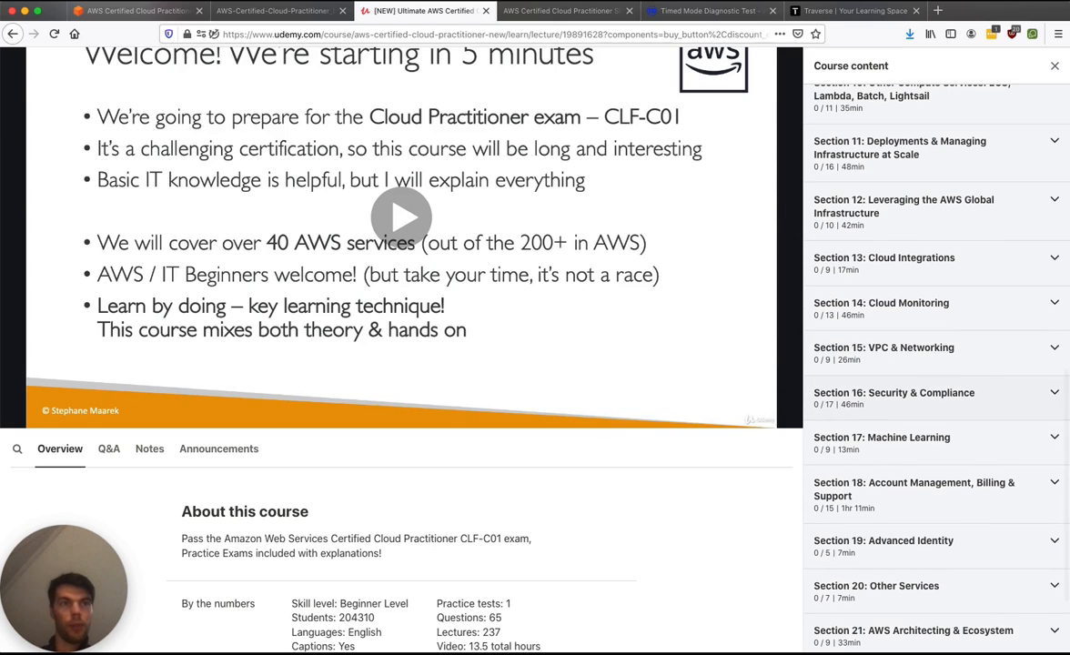
{"action": "left_click", "coordinate": [850, 10]}
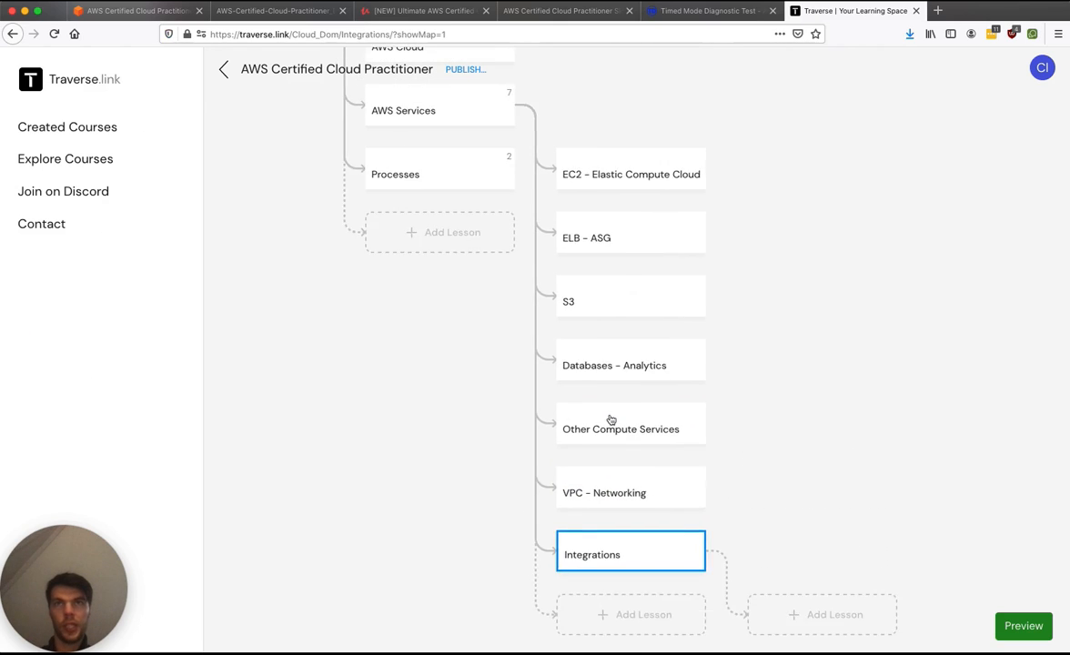
{"action": "left_click", "coordinate": [439, 232]}
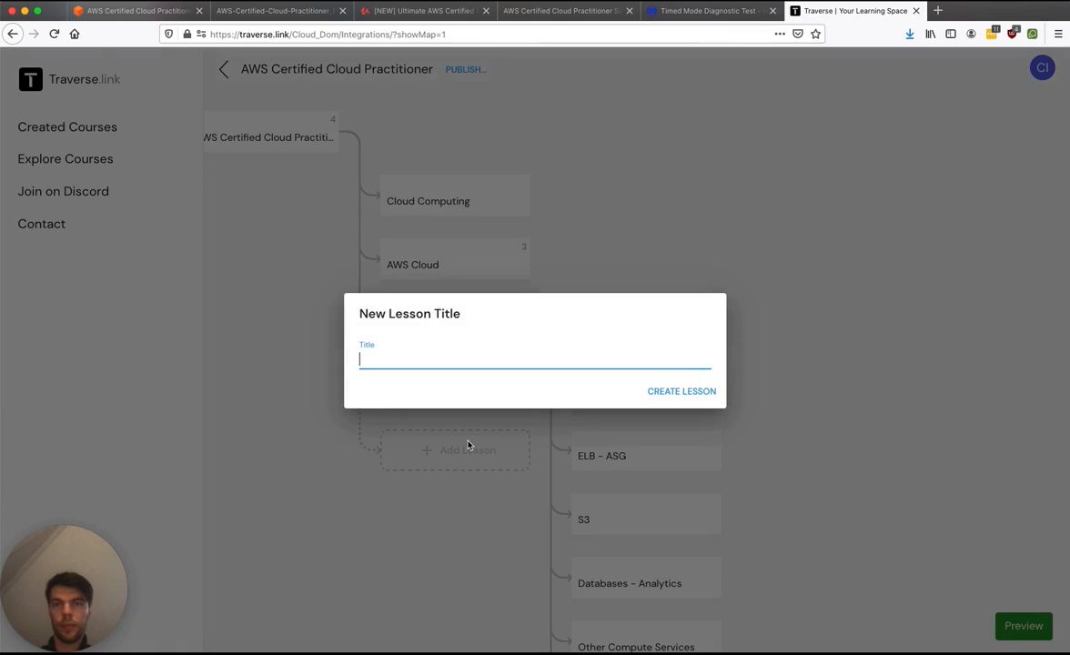
Step: Create a top-level lesson titled 'Security and Compliance'
{"action": "type", "text": "Security and"}
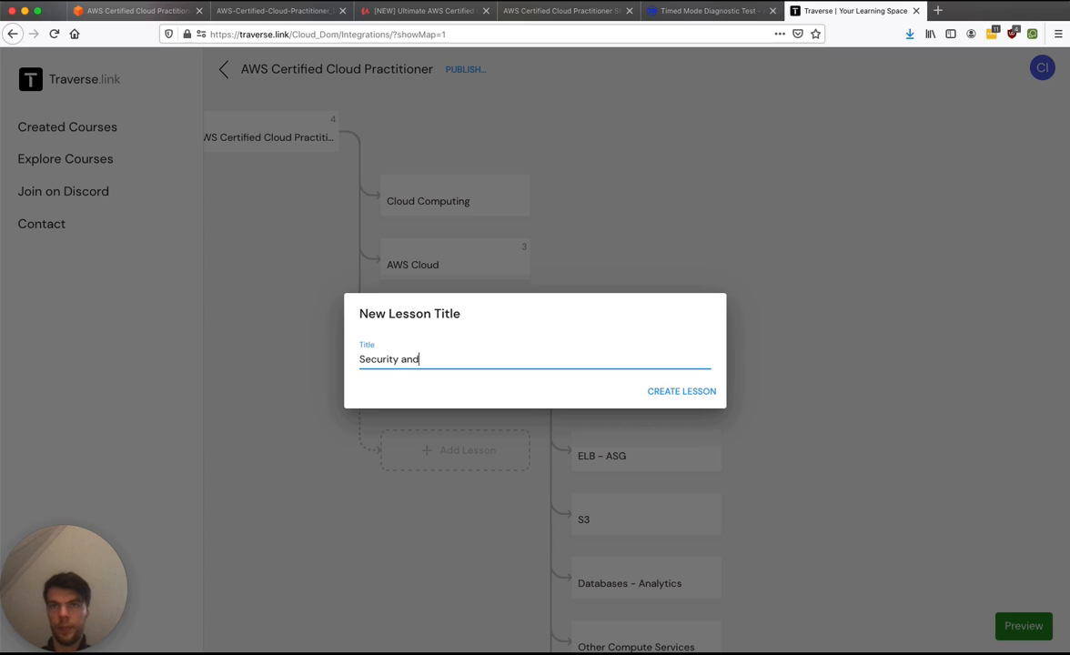
{"action": "left_click", "coordinate": [681, 391]}
{"action": "type", "text": "M"}
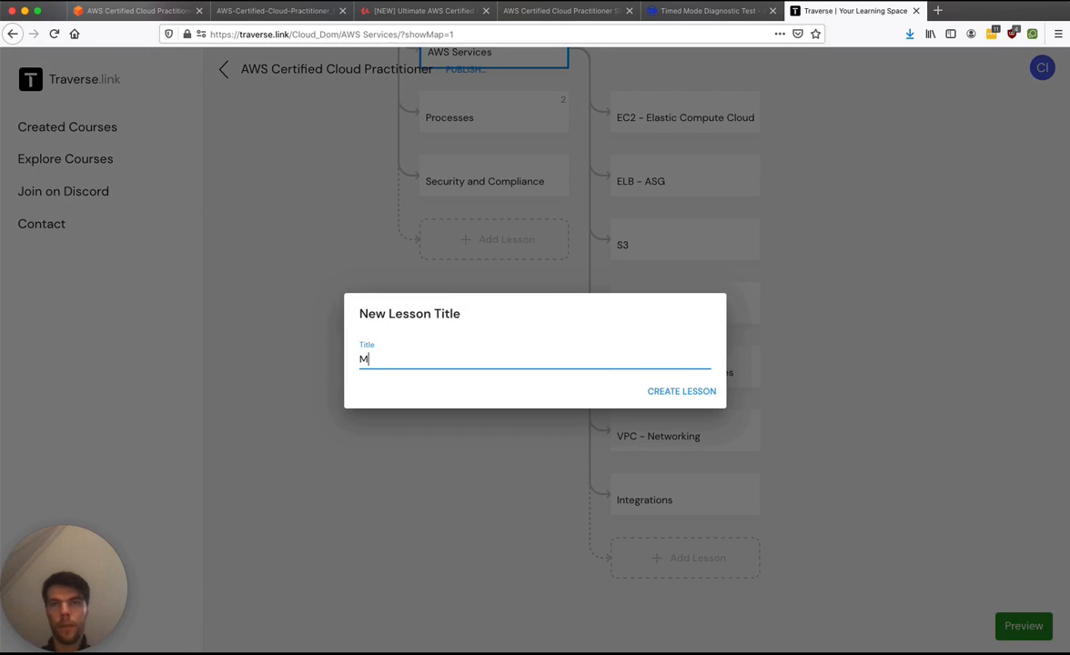
Step: Create the 'Machine Learning' sub-lesson under AWS Services, then check the Udemy outline
{"action": "left_click", "coordinate": [681, 390]}
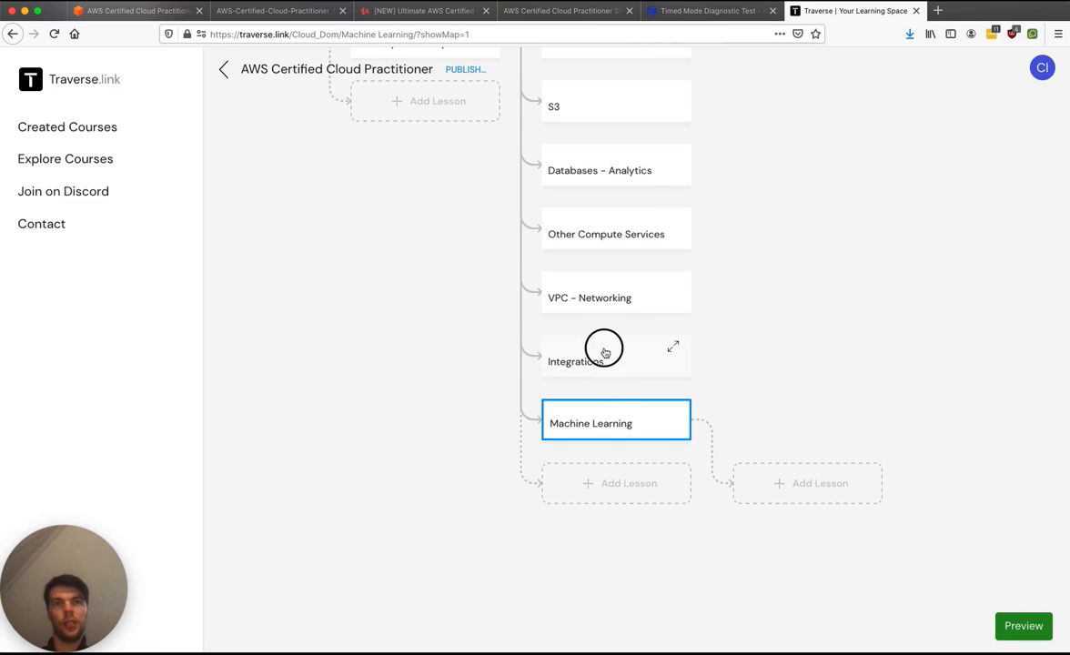
{"action": "mouse_move", "coordinate": [746, 354]}
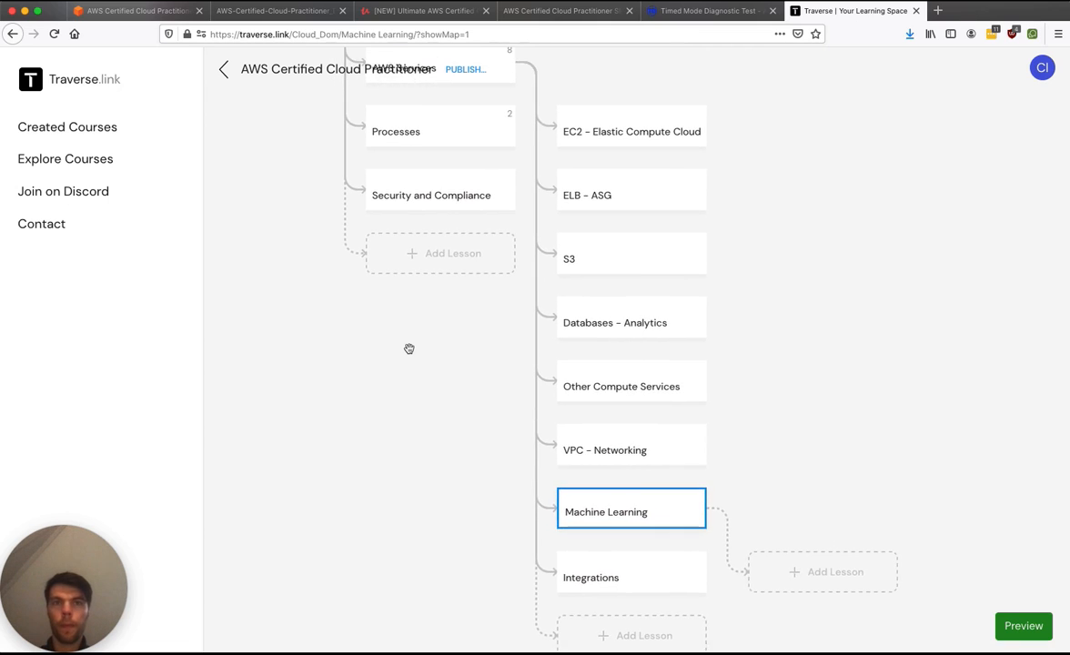
{"action": "left_click", "coordinate": [425, 10]}
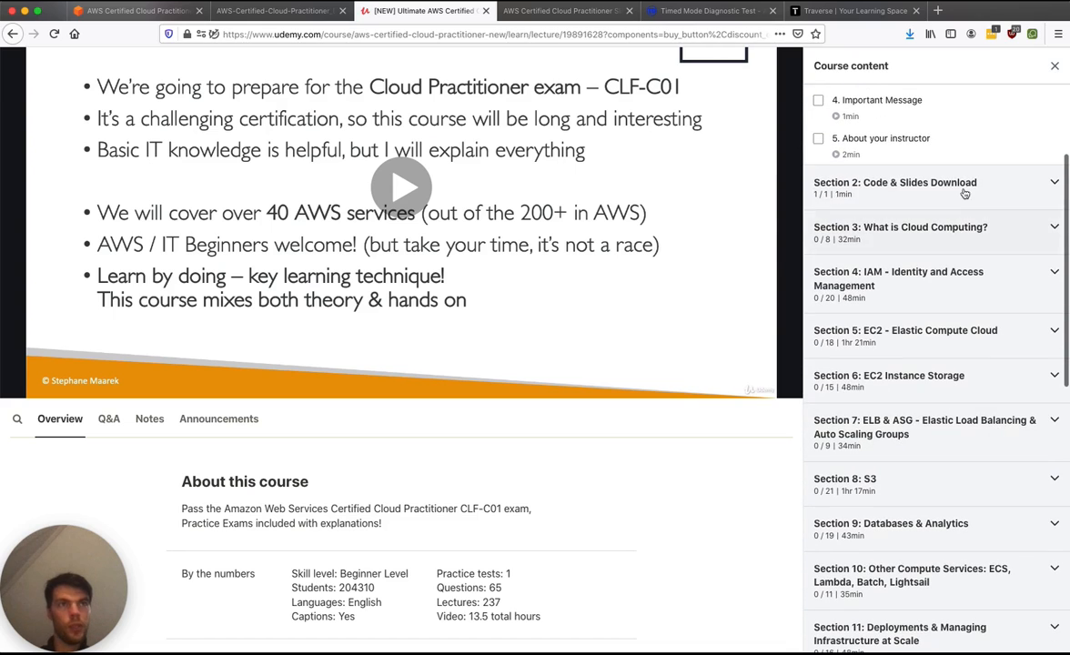
Step: Scroll through Udemy's course section list, then return to the Traverse.link course map
{"action": "scroll", "scroll_direction": "down", "scroll_amount": 3}
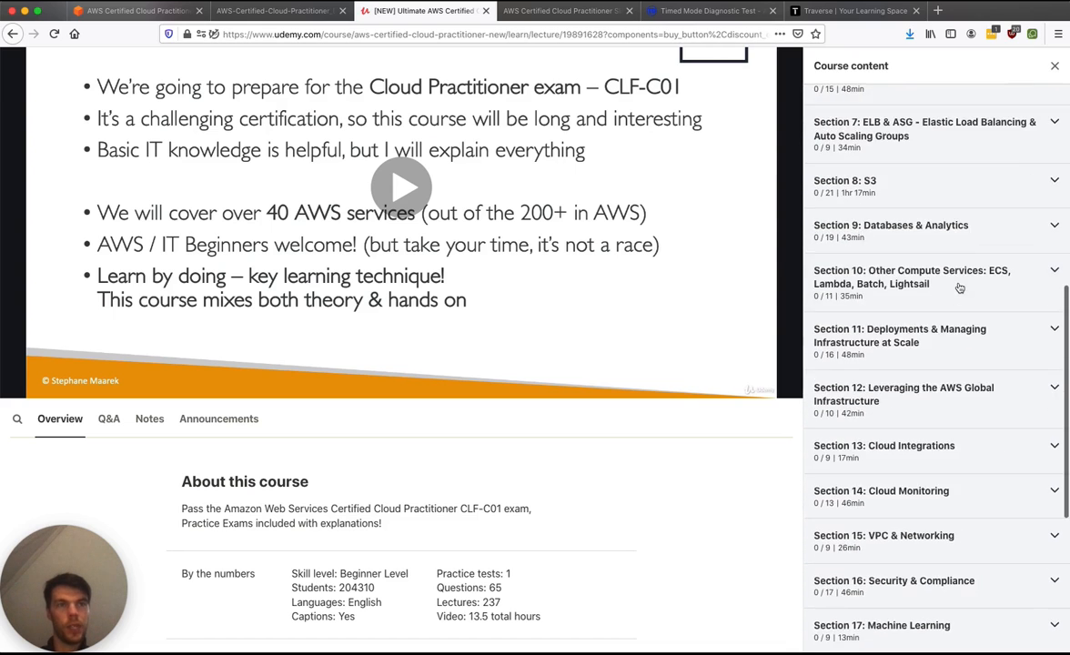
{"action": "scroll", "scroll_direction": "down", "scroll_amount": 3}
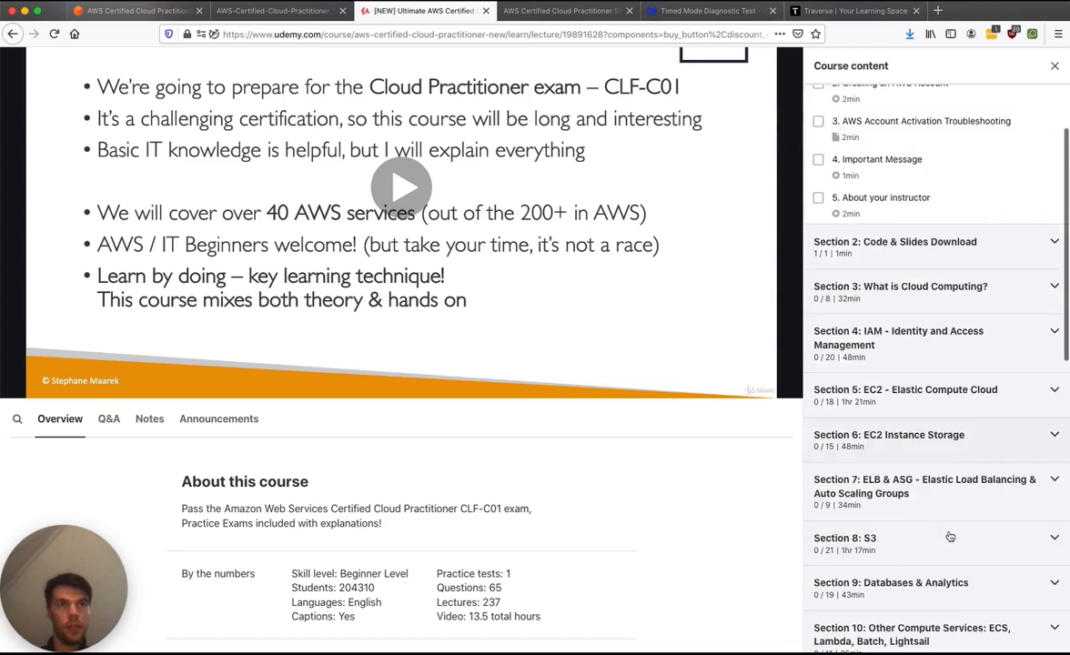
{"action": "left_click", "coordinate": [273, 10]}
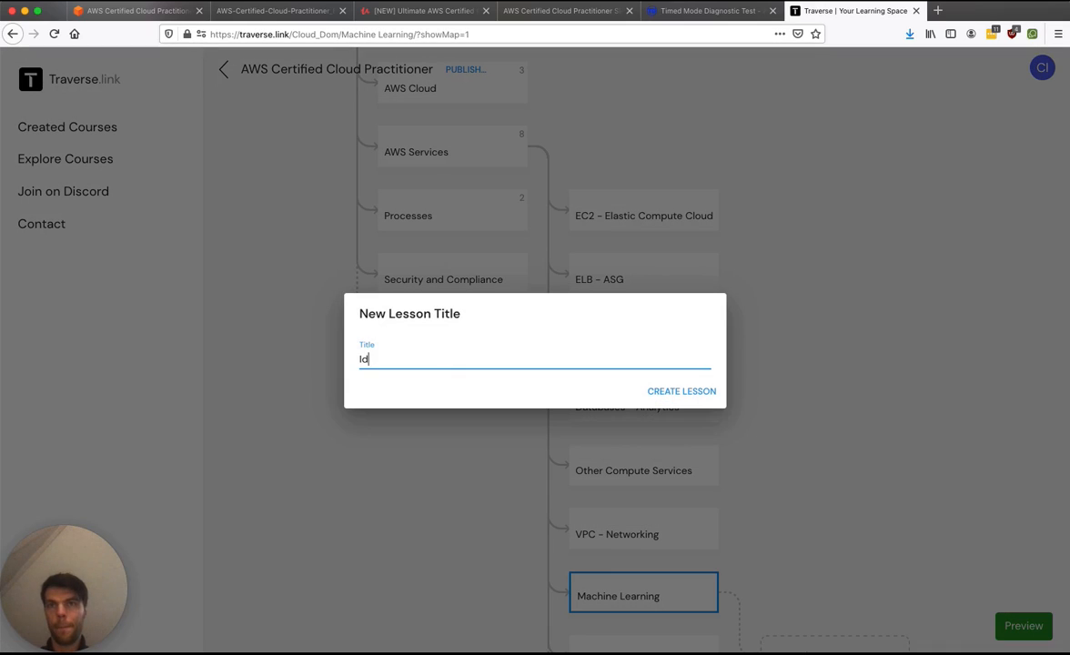
Step: Create the top-level lessons 'Identity Management' and 'Billing and Pricing'
{"action": "left_click", "coordinate": [681, 391]}
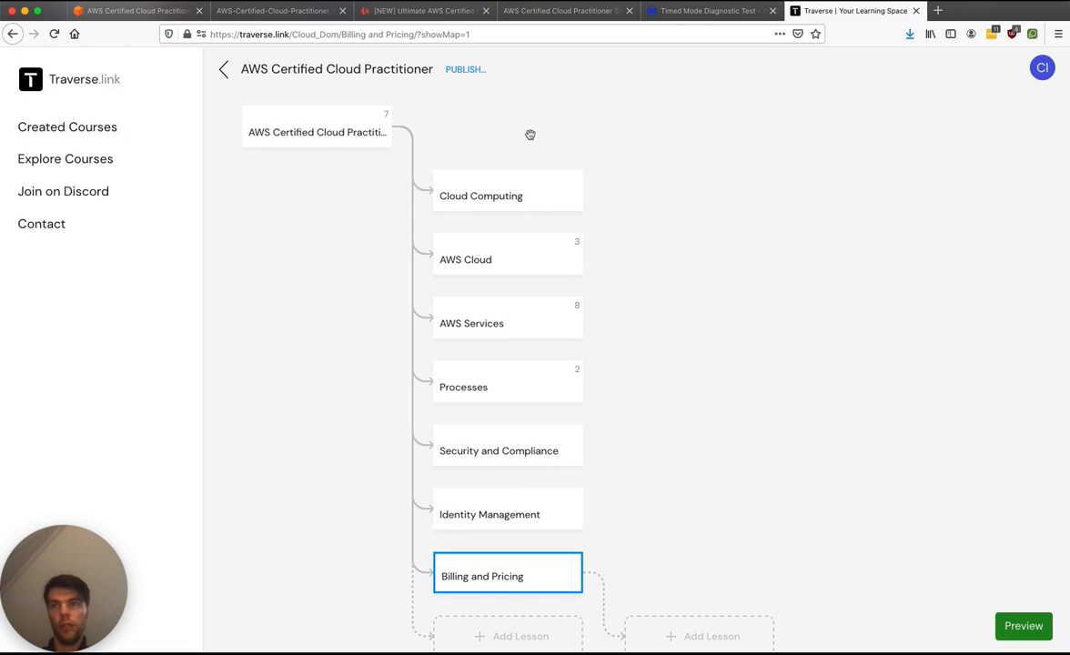
{"action": "mouse_move", "coordinate": [473, 233]}
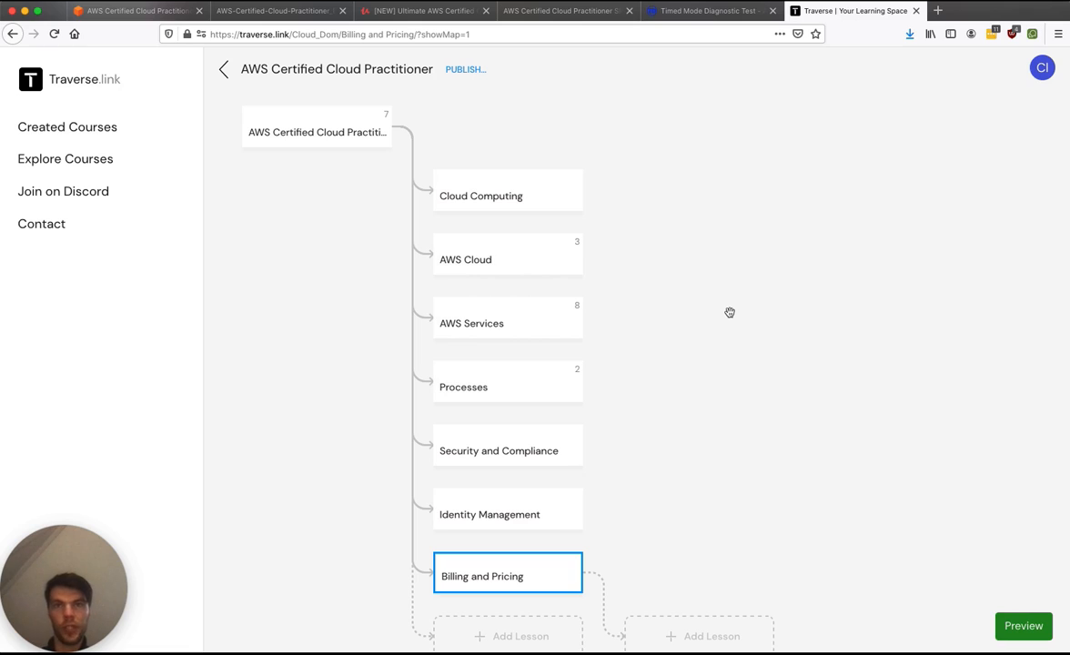
{"action": "mouse_move", "coordinate": [694, 171]}
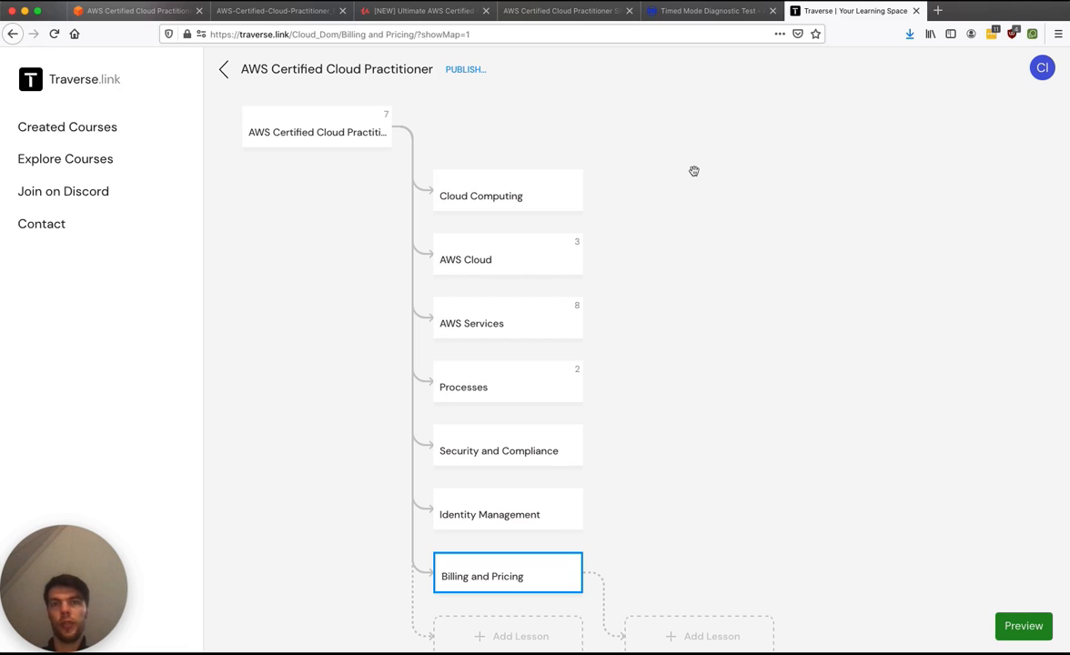
{"action": "mouse_move", "coordinate": [672, 460]}
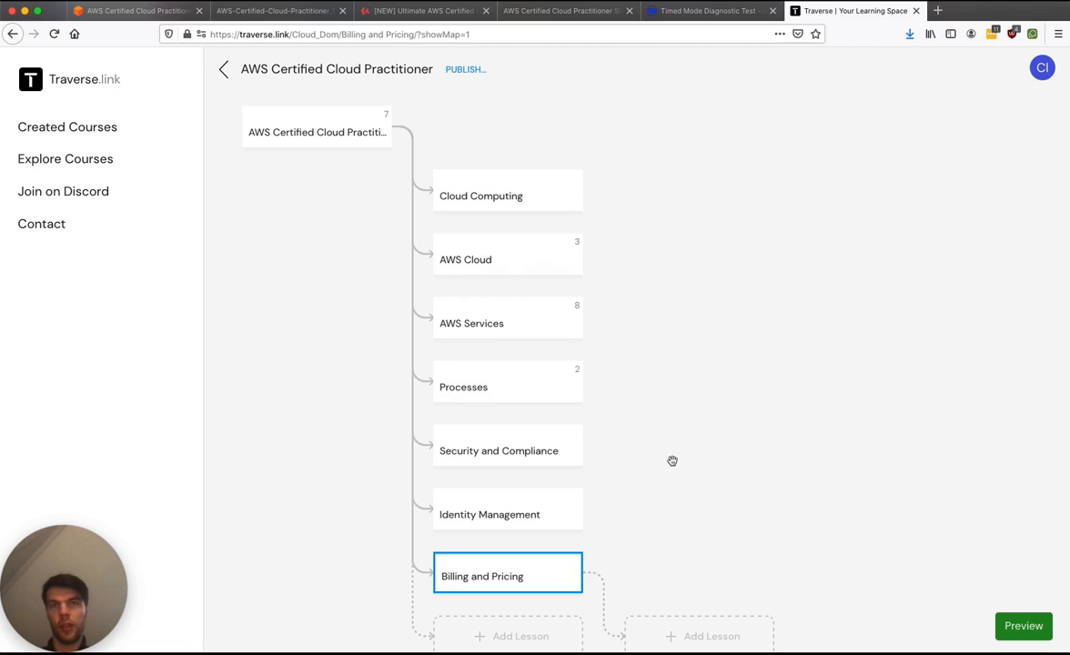
{"action": "mouse_move", "coordinate": [689, 300]}
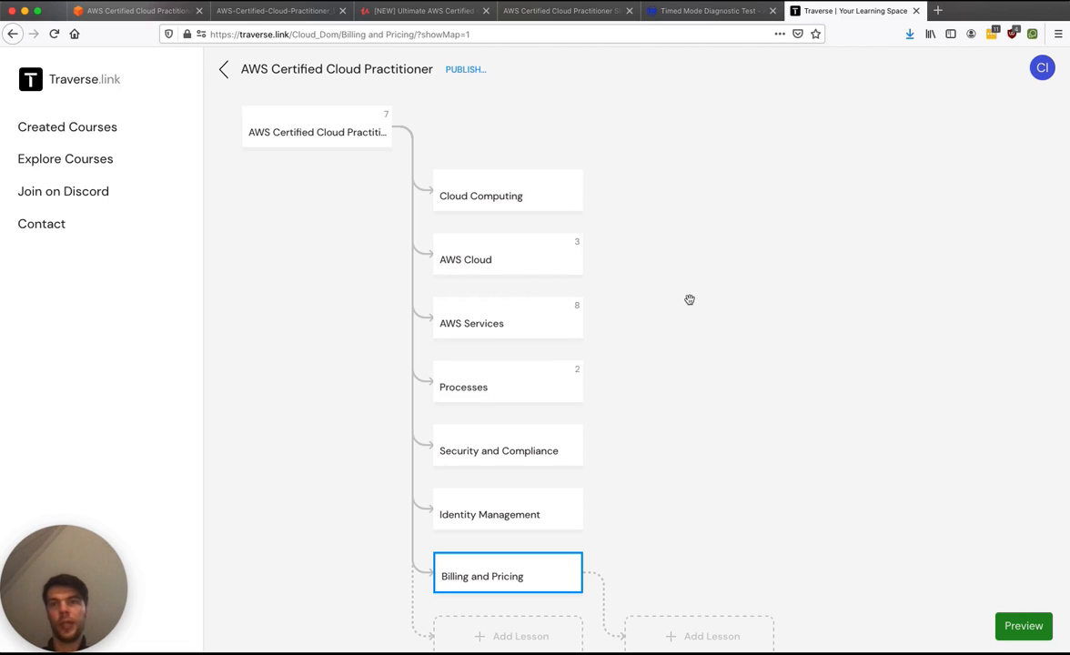
{"action": "mouse_move", "coordinate": [601, 162]}
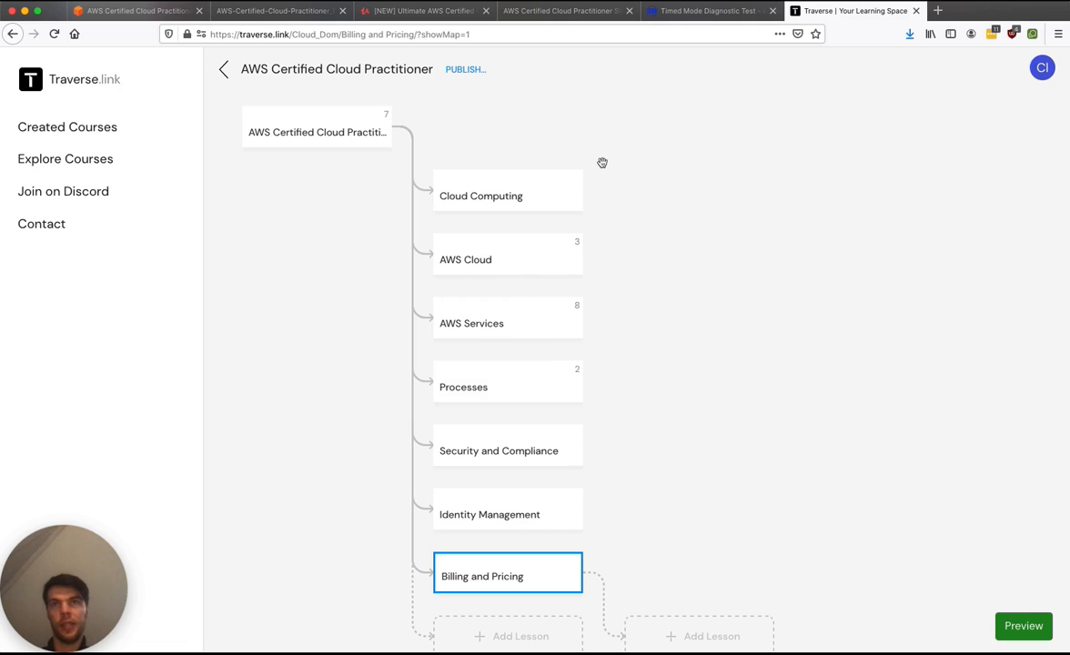